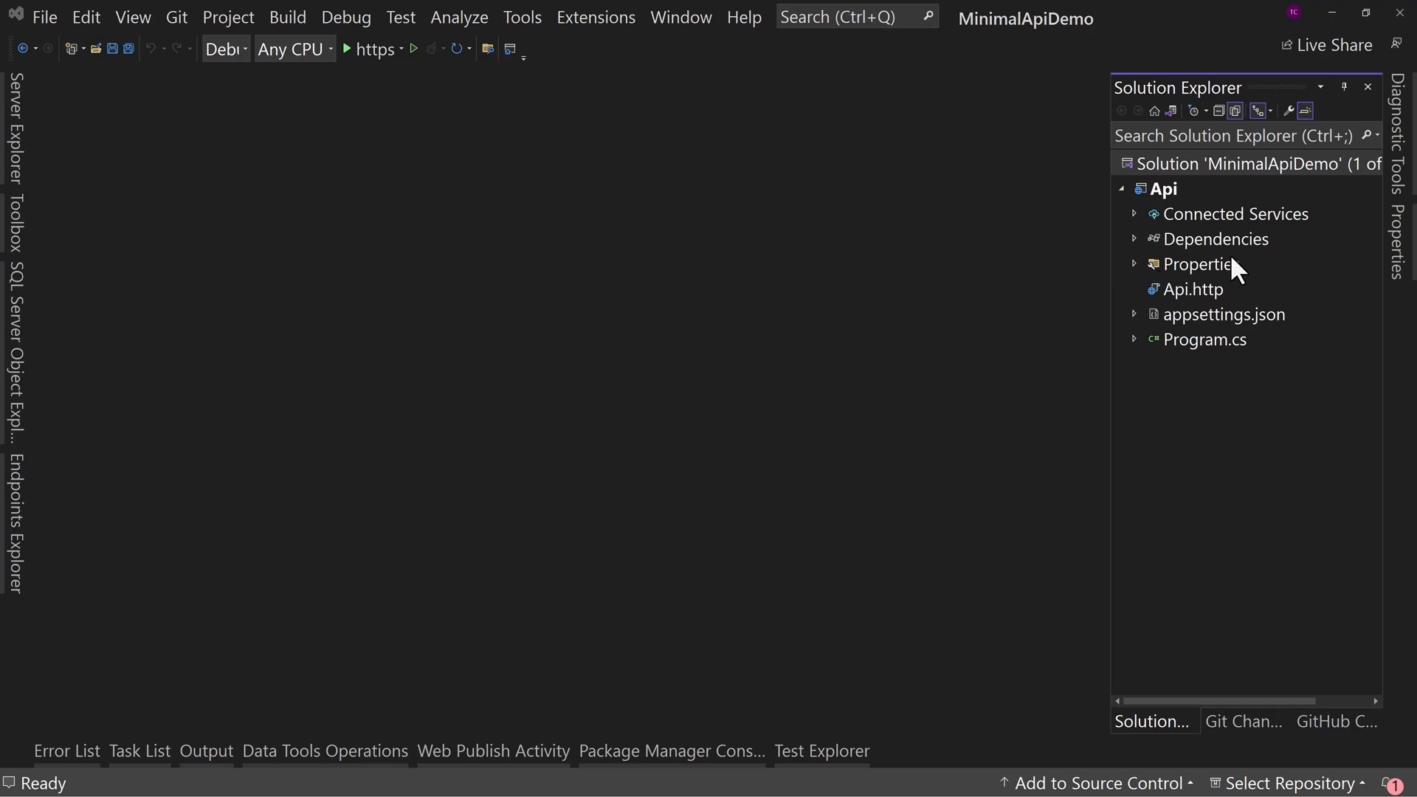
mouse_move(1229, 271)
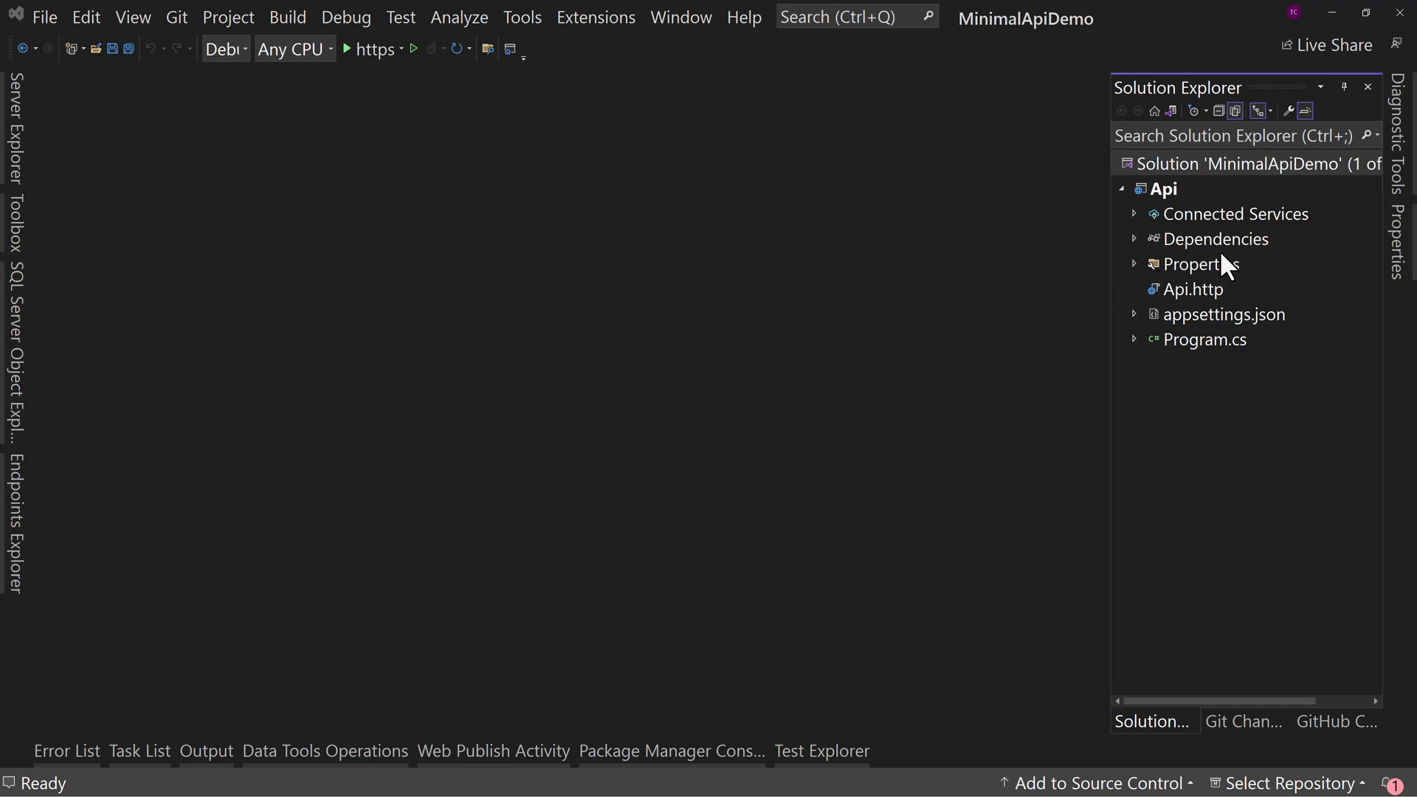
mouse_move(1222, 266)
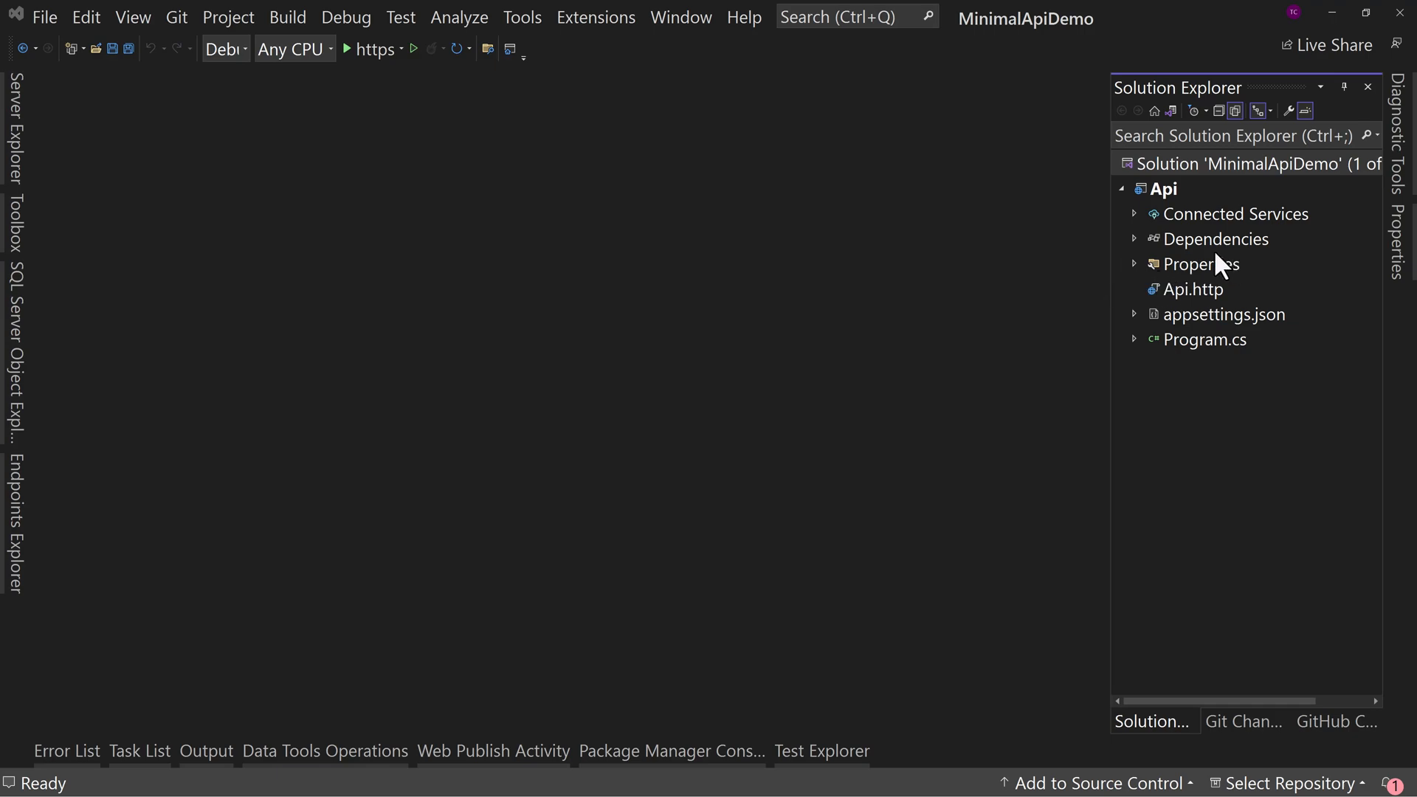
mouse_move(1209, 362)
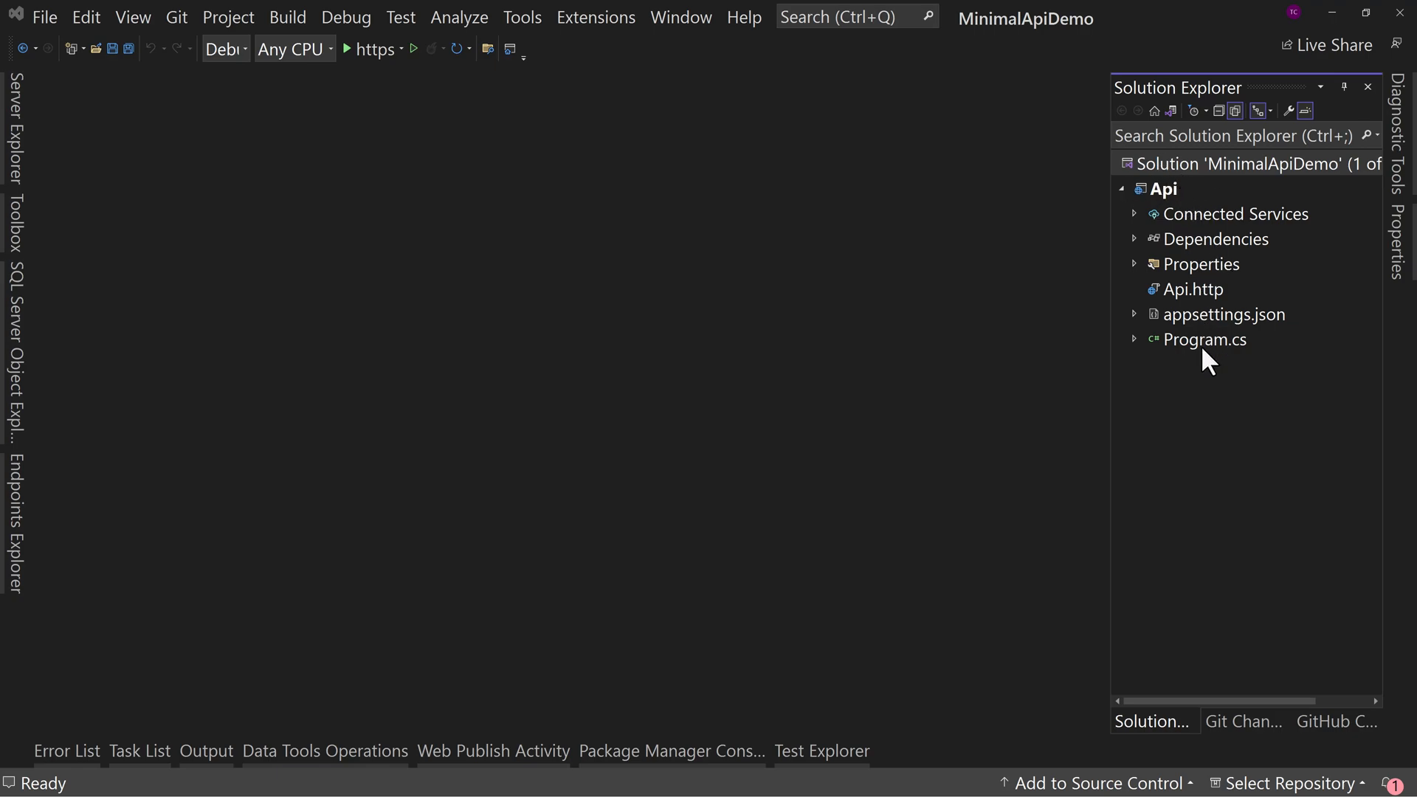
mouse_move(1203, 351)
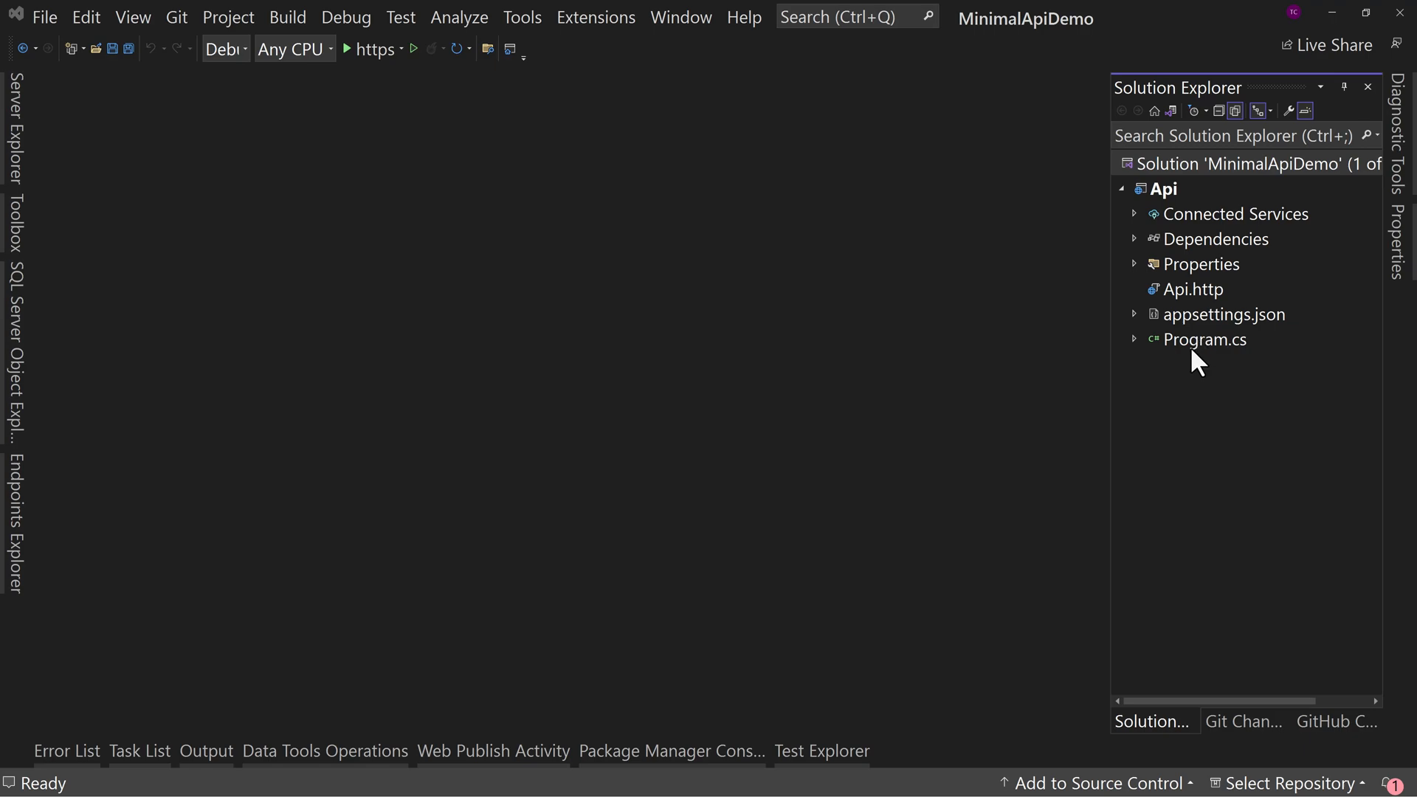
Review Program.cs's GET-by-id and POST person endpoints and the PersonRecord record.
double_click(1205, 339)
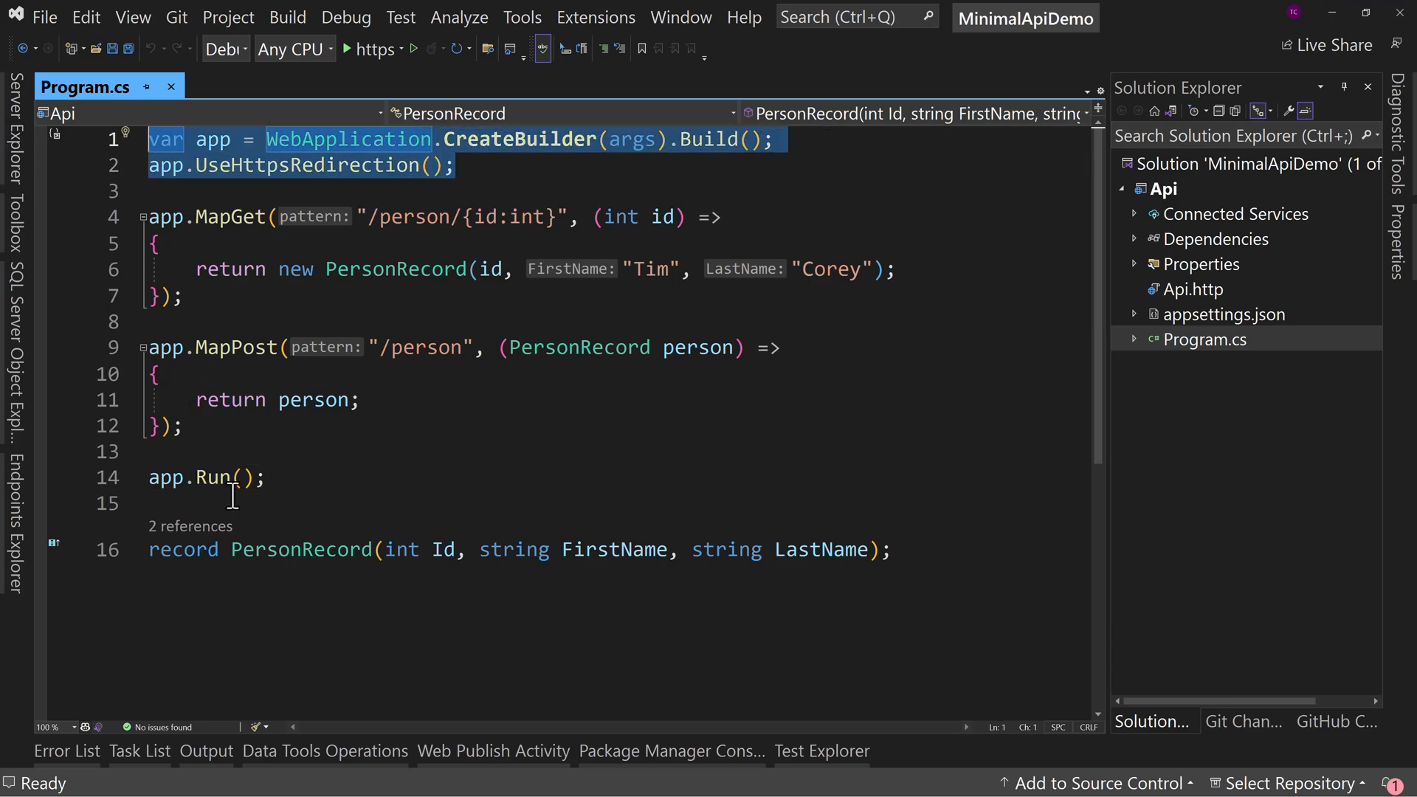
mouse_move(208, 478)
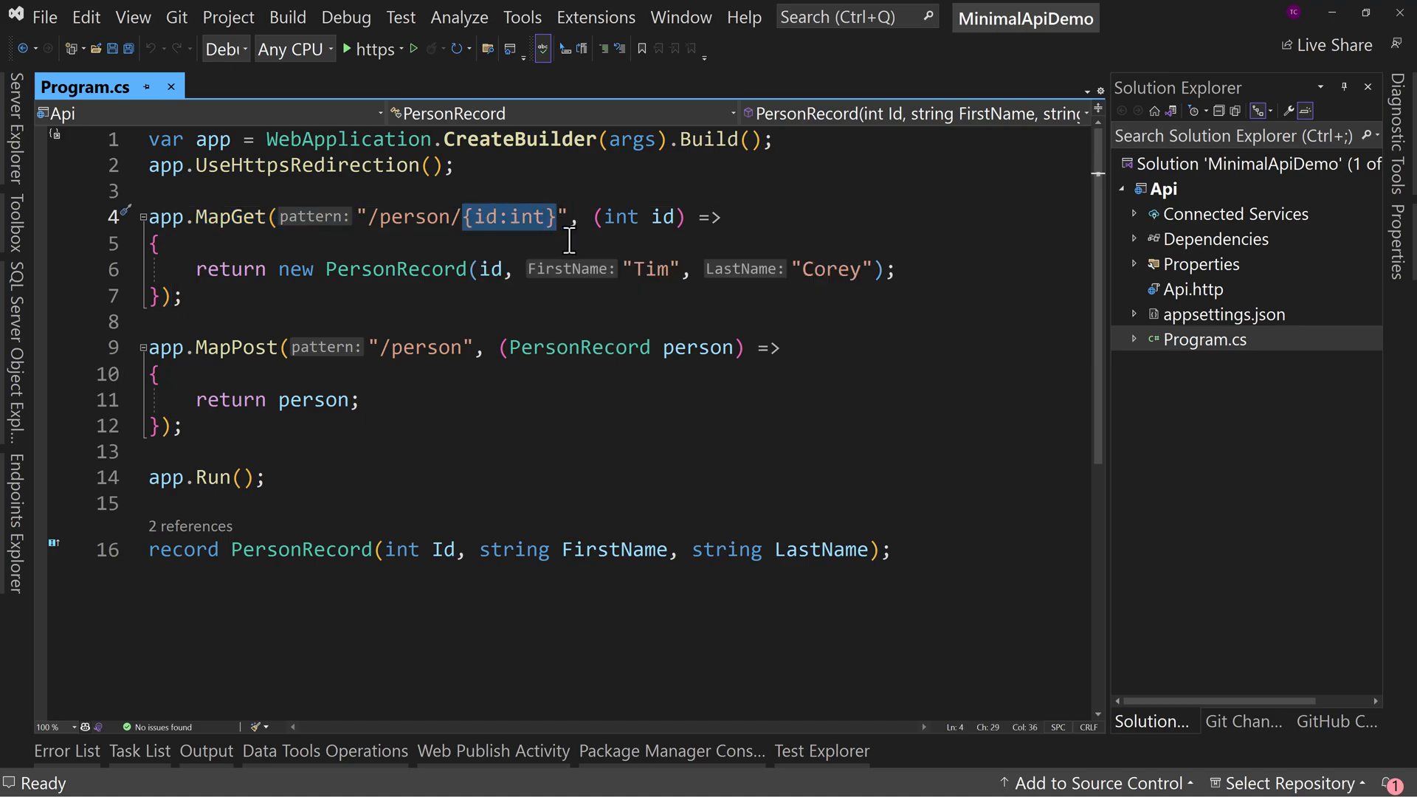
mouse_move(531, 218)
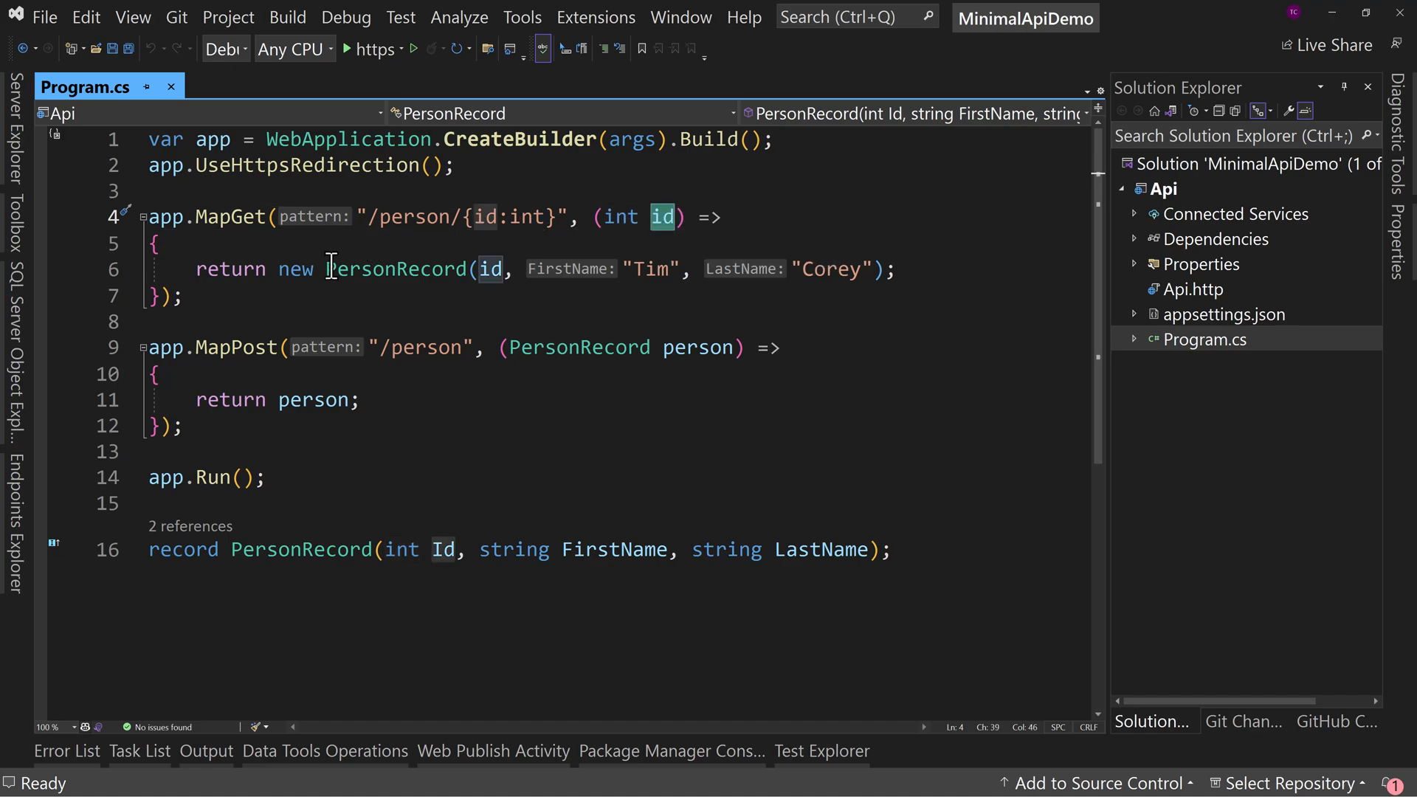
mouse_move(488, 269)
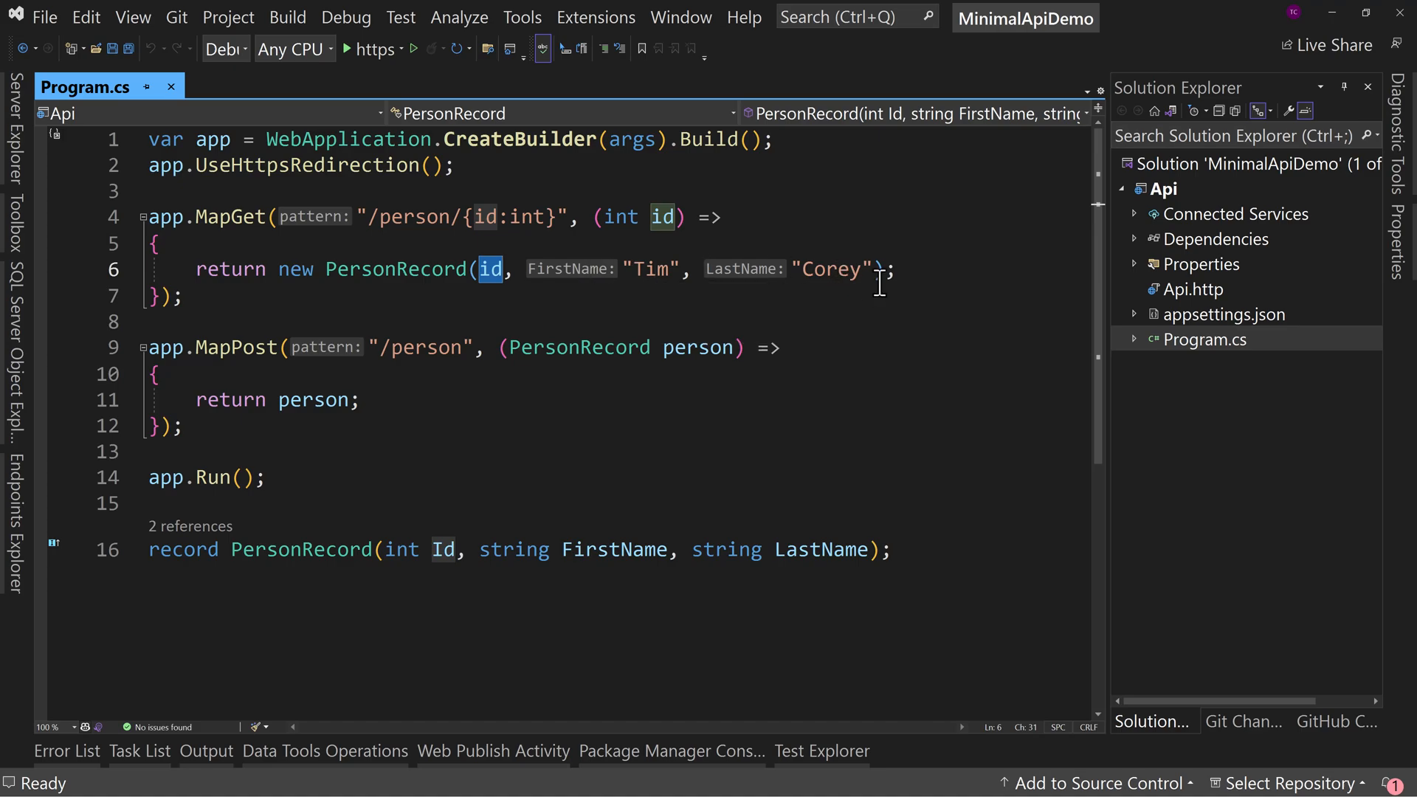
mouse_move(450, 353)
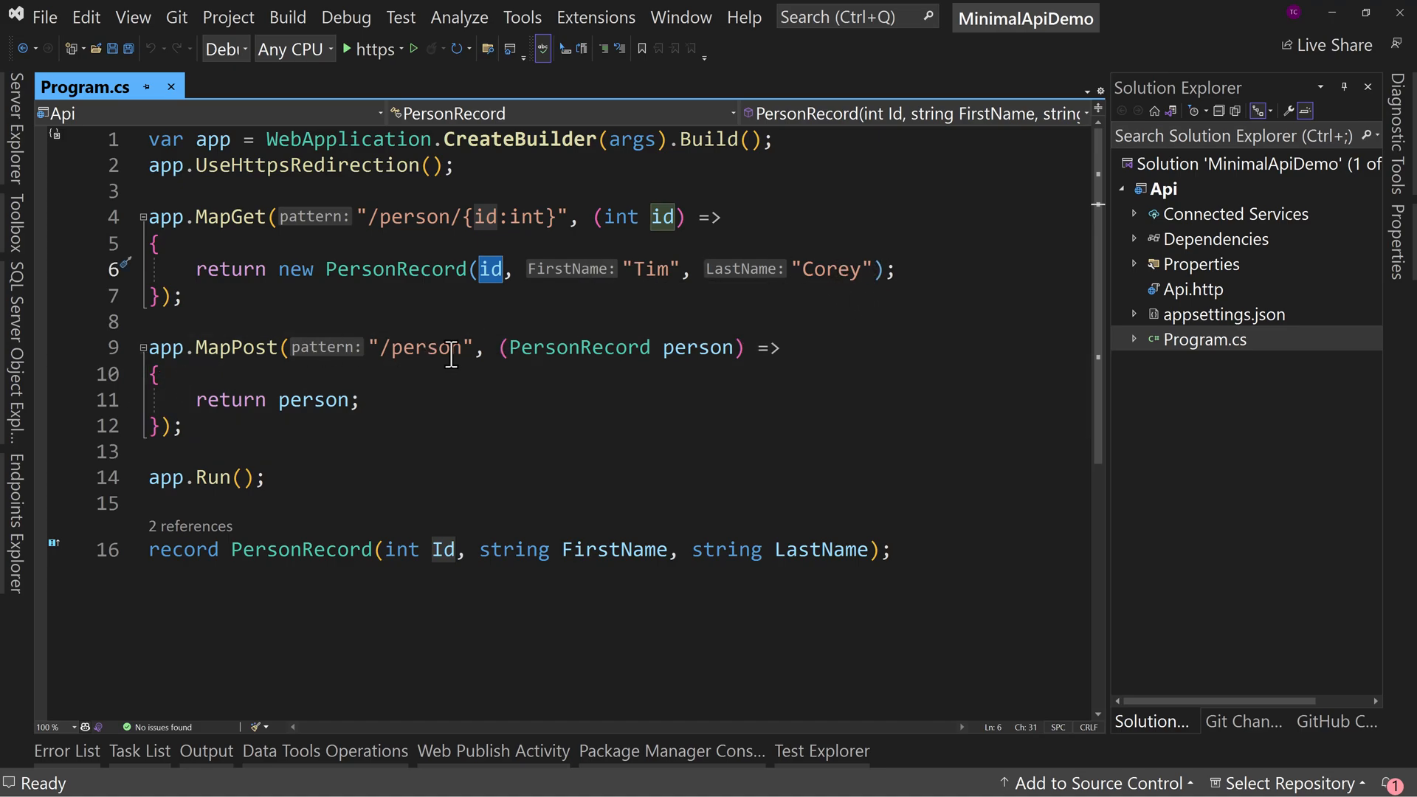
double_click(424, 347)
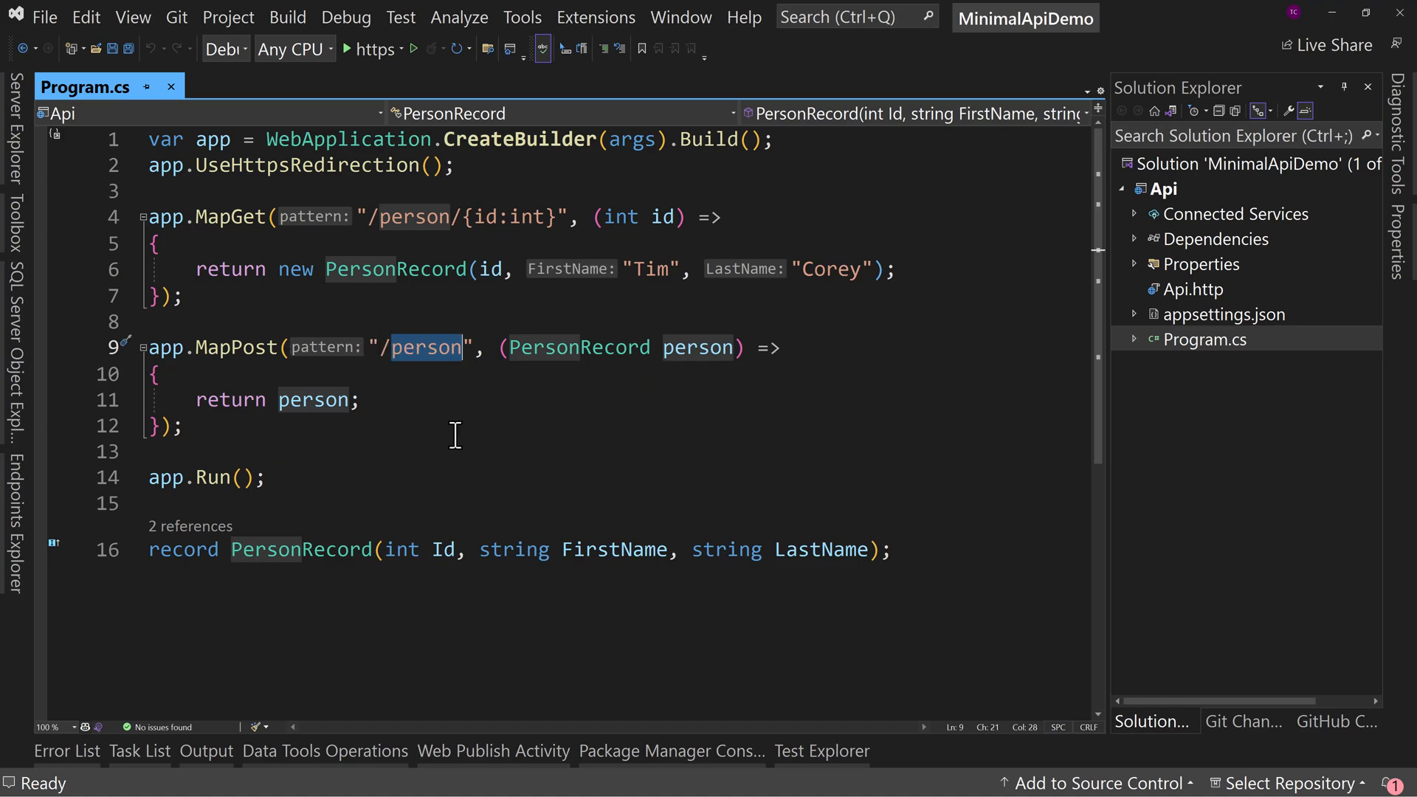
mouse_move(579, 406)
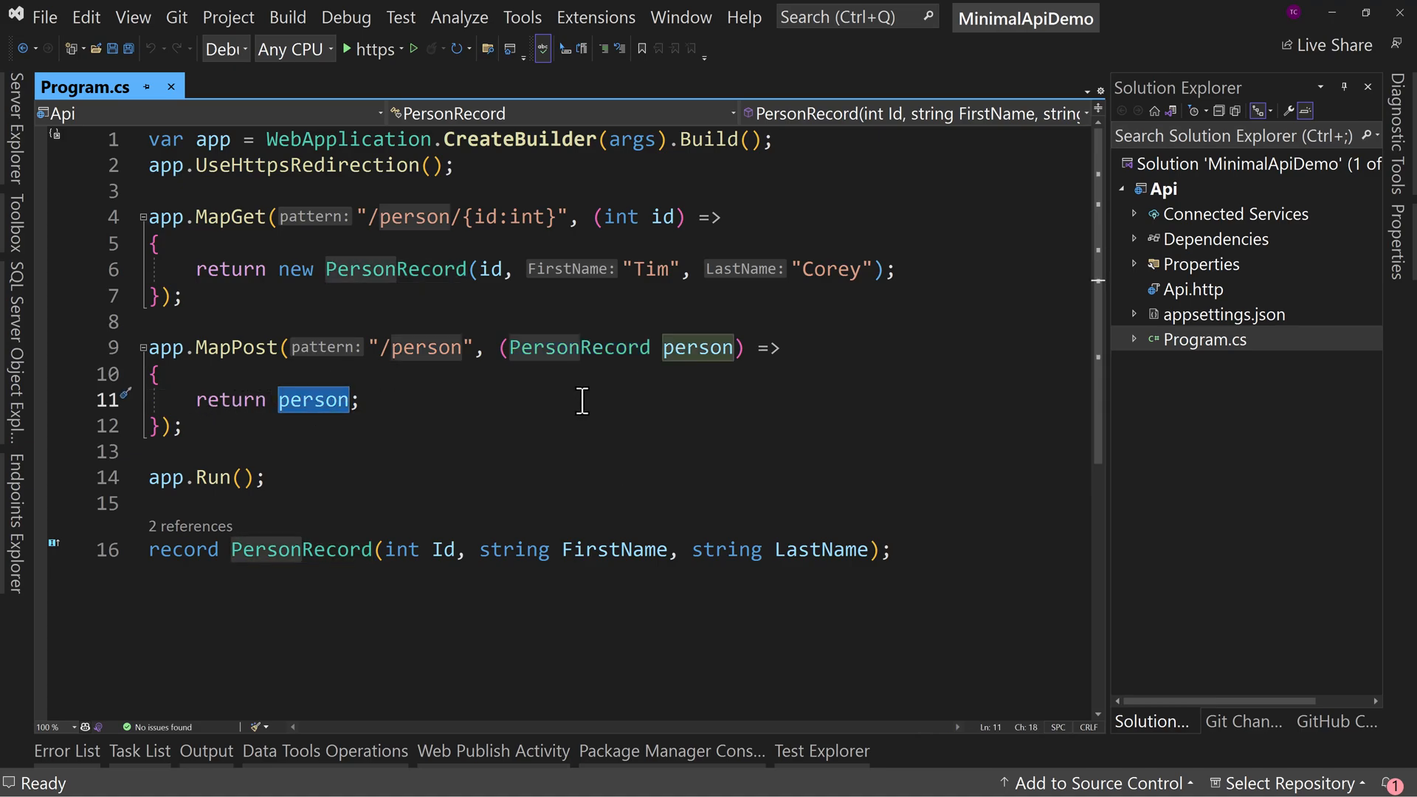
mouse_move(1067, 322)
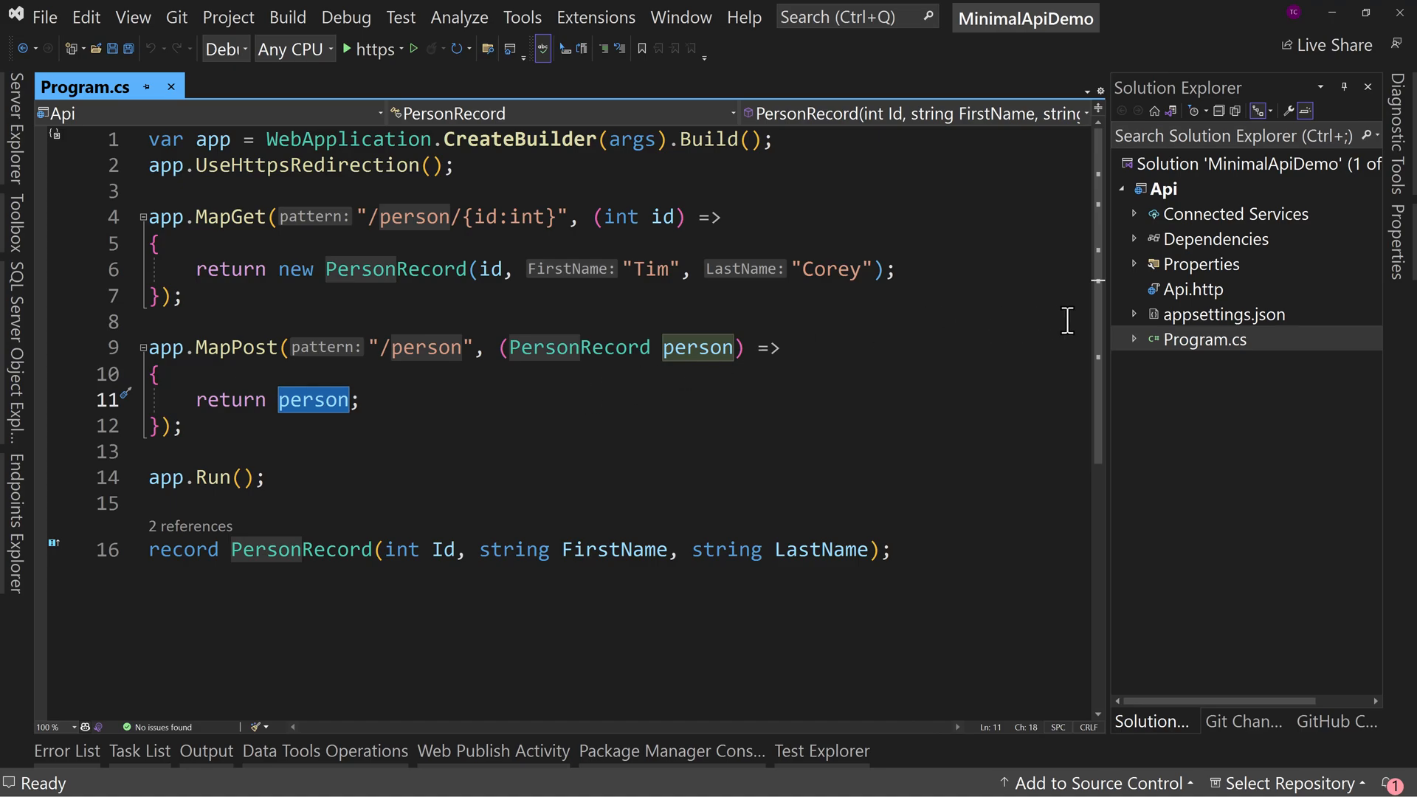
mouse_move(658, 375)
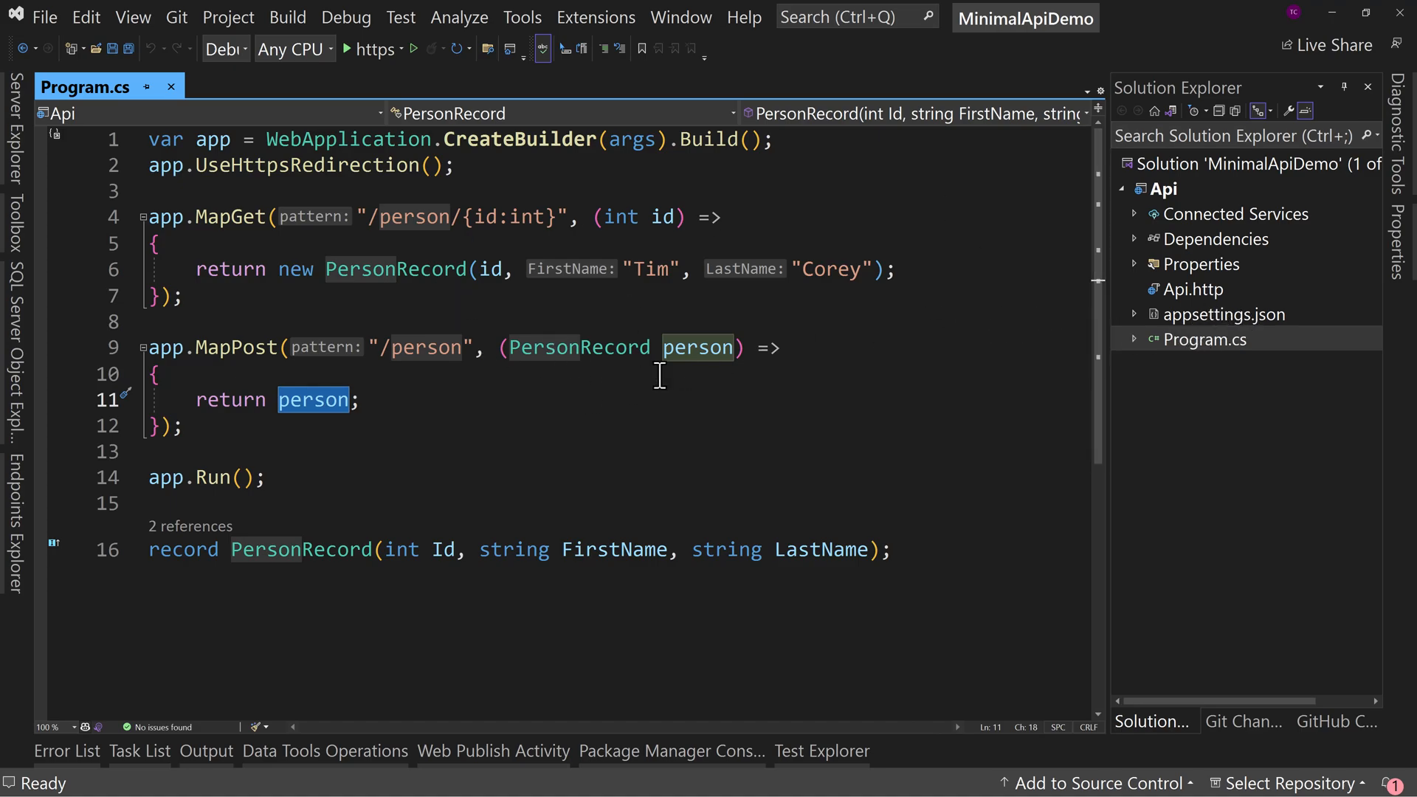
mouse_move(1218, 336)
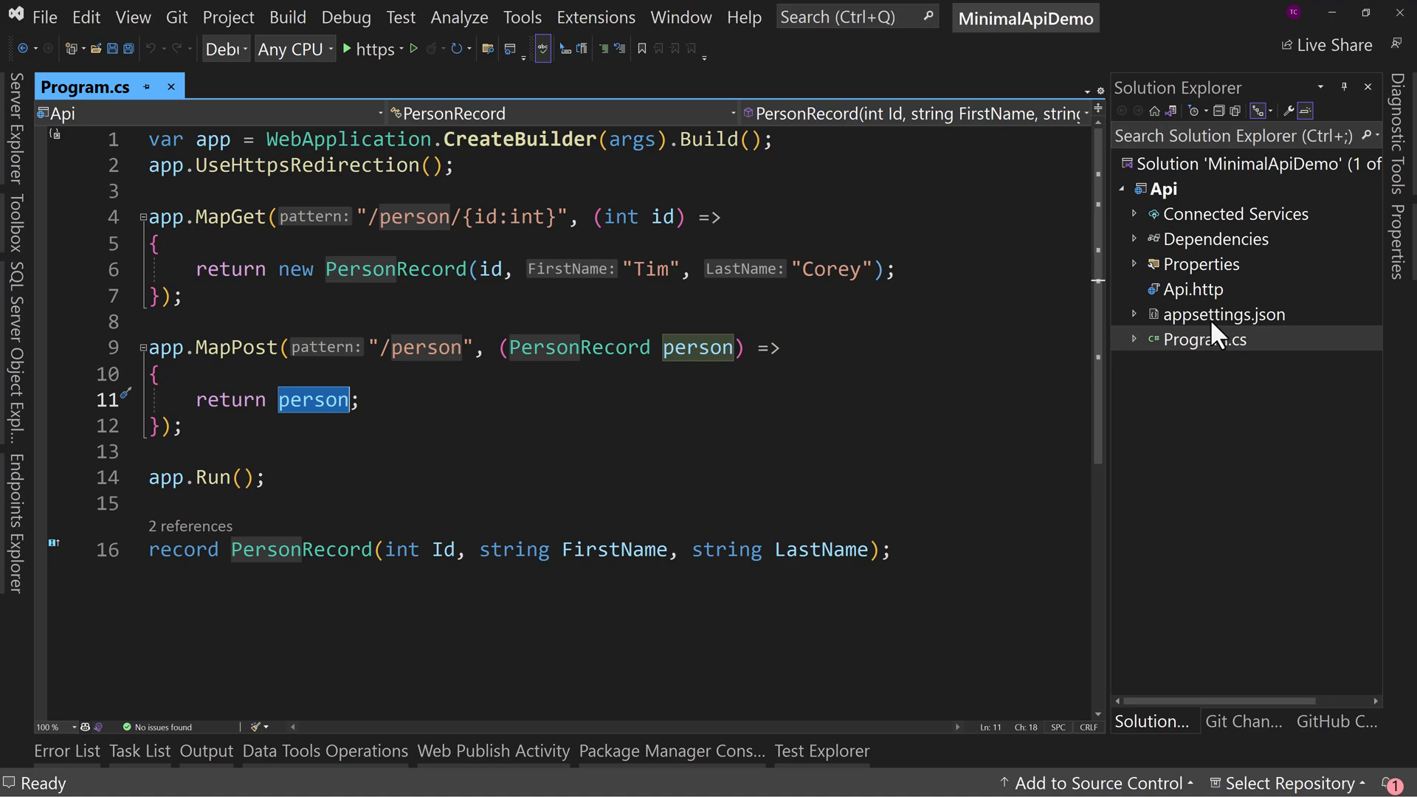
Review Api.http's GET person/5 request and the Mary Smith POST body.
left_click(1193, 289)
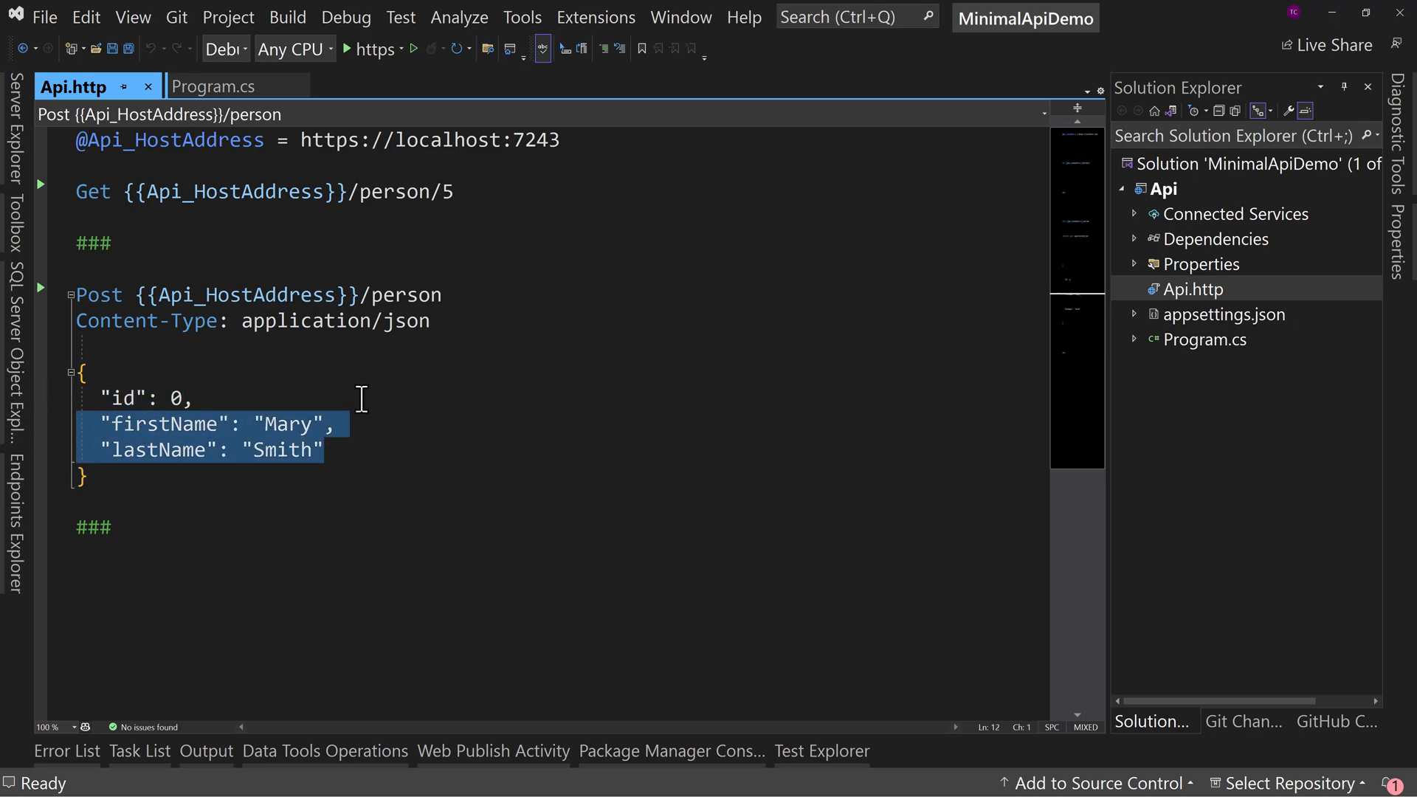
double_click(164, 424)
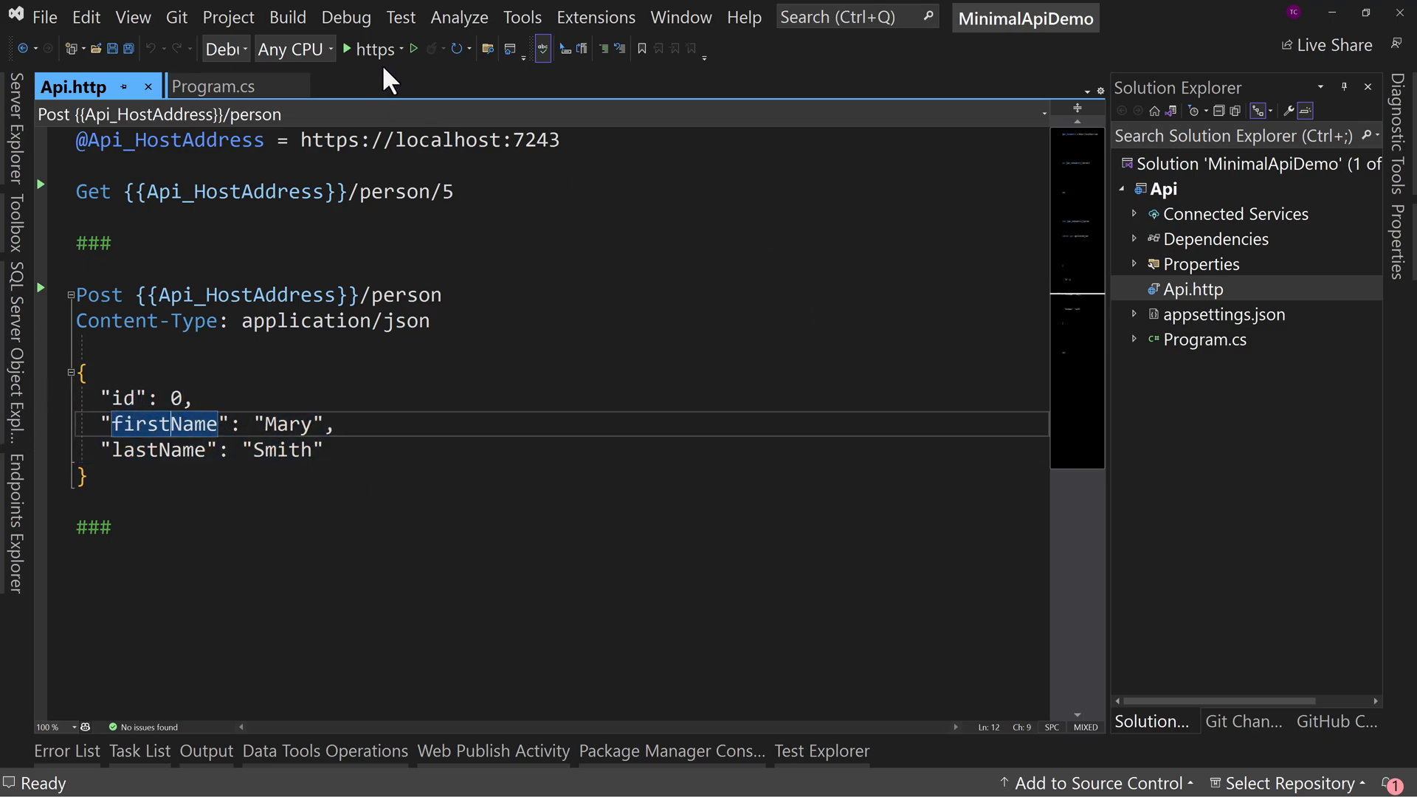
Start debugging the API, then minimize the Edge window showing the localhost:7243 404.
left_click(347, 49)
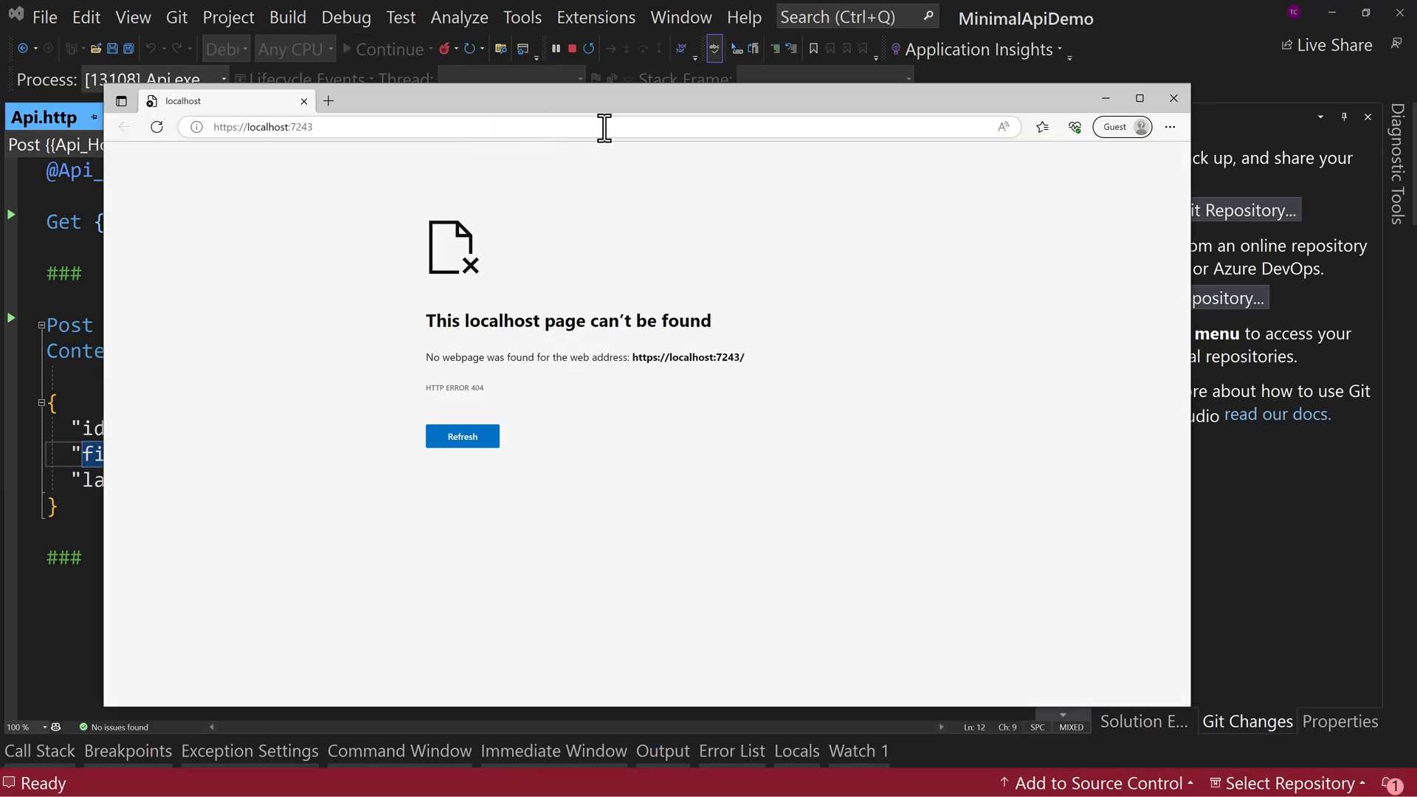
mouse_move(676, 309)
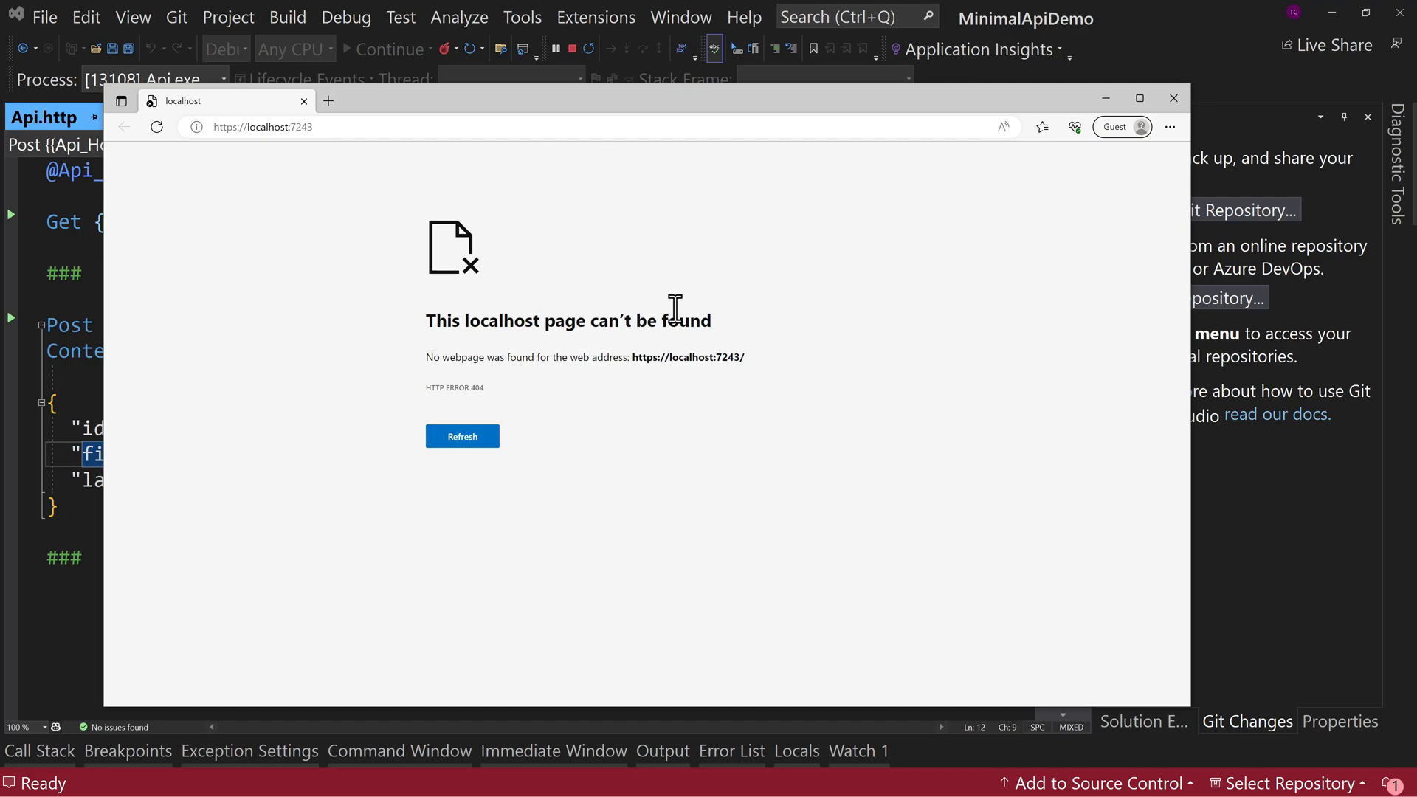
left_click(1172, 98)
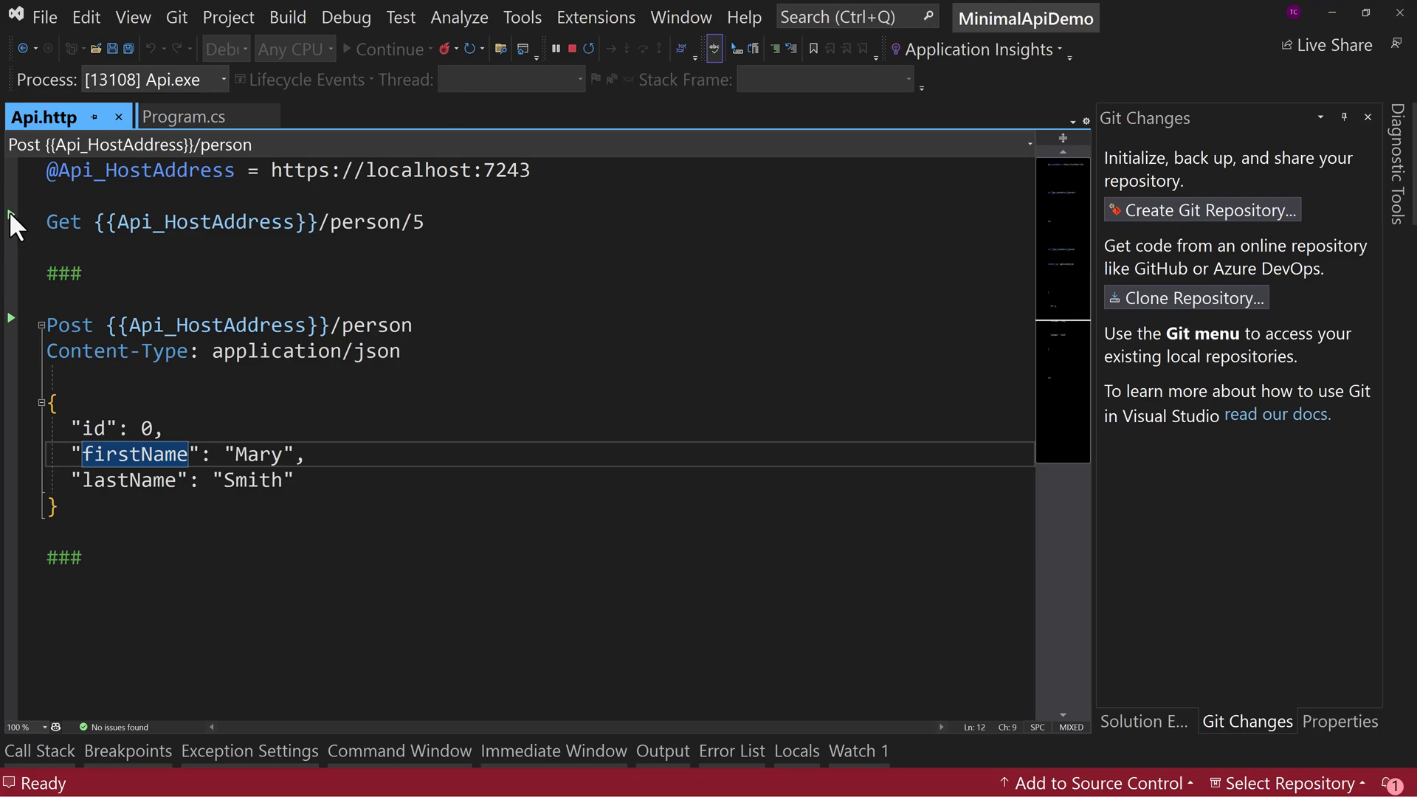
Send the POST person request and check the echoed Mary Smith JSON with 200 OK.
left_click(11, 318)
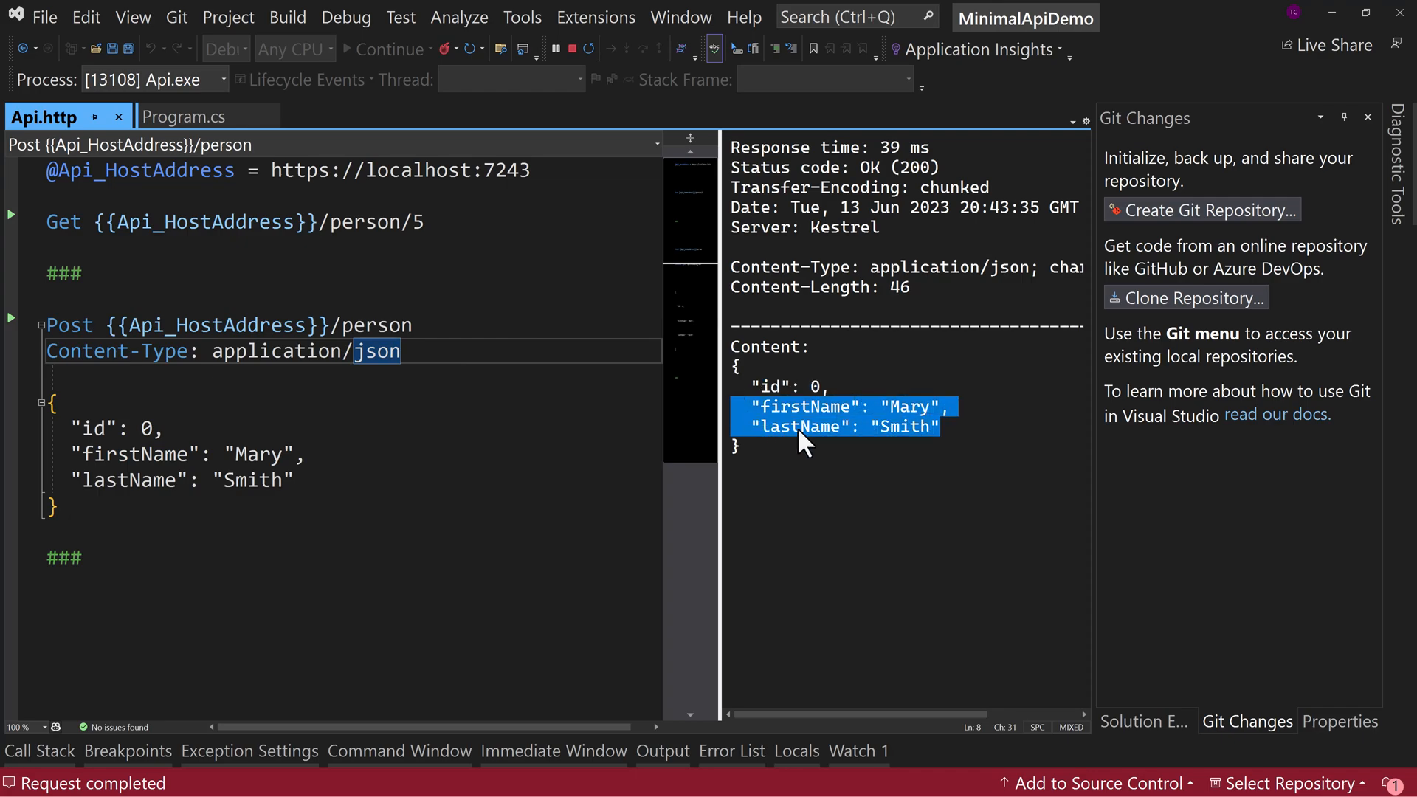
mouse_move(442, 294)
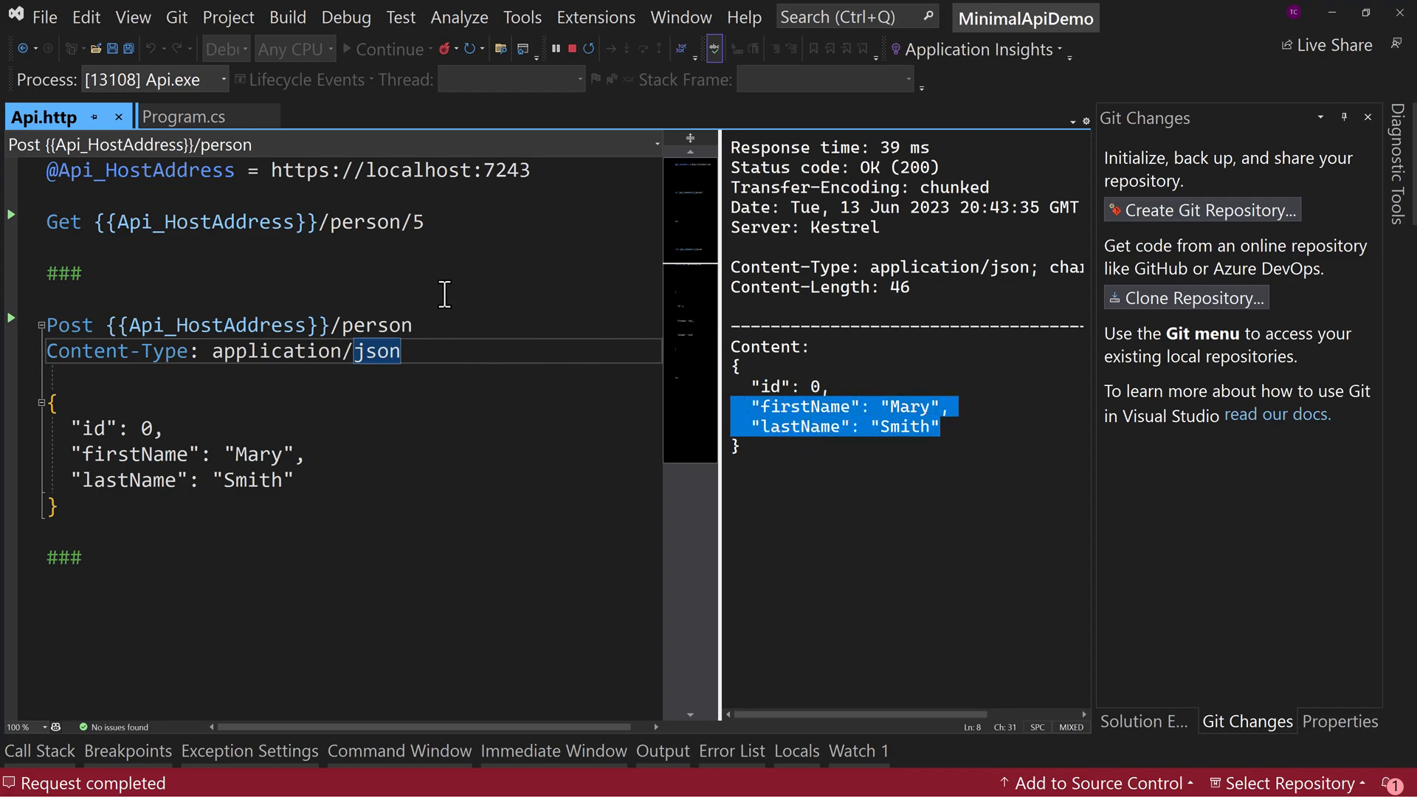
mouse_move(601, 102)
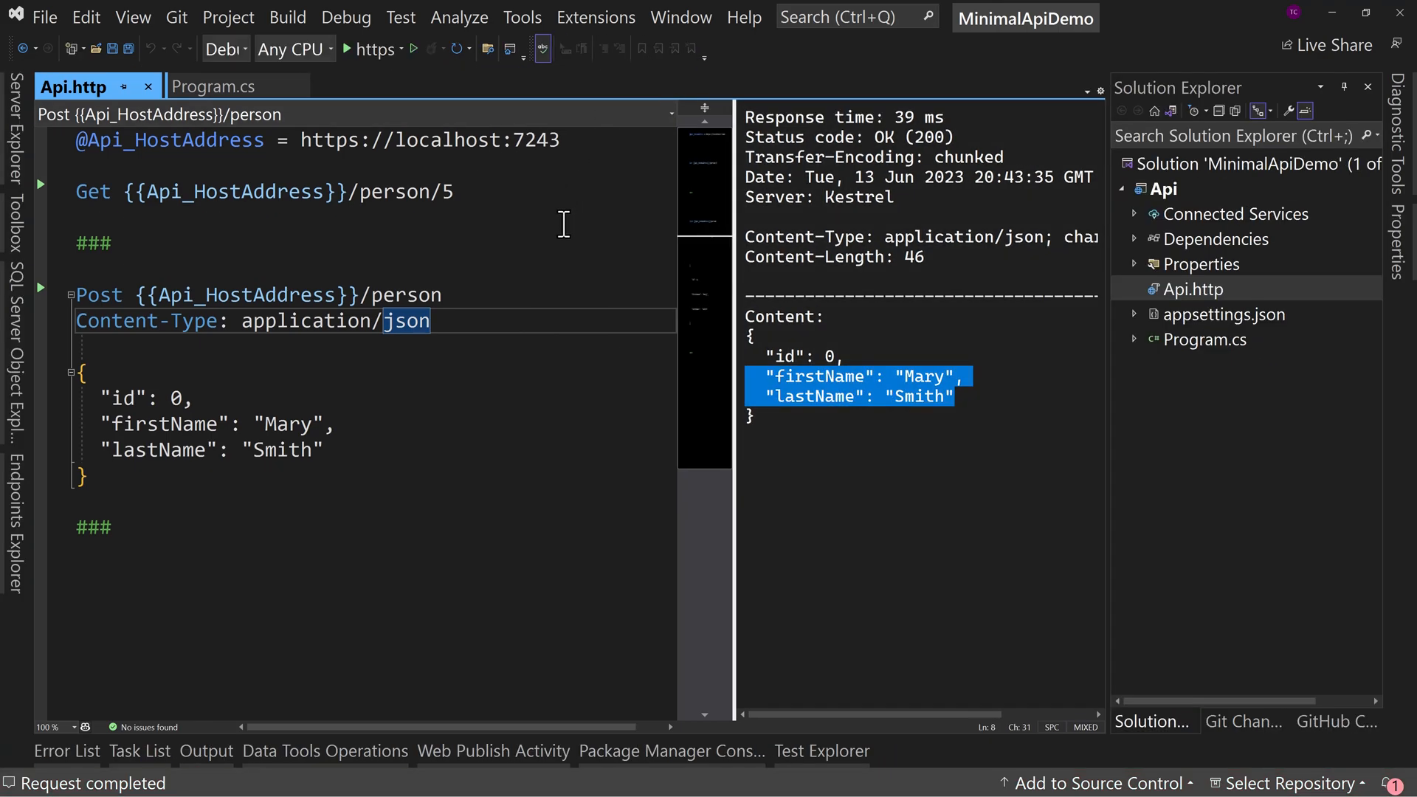
mouse_move(214, 86)
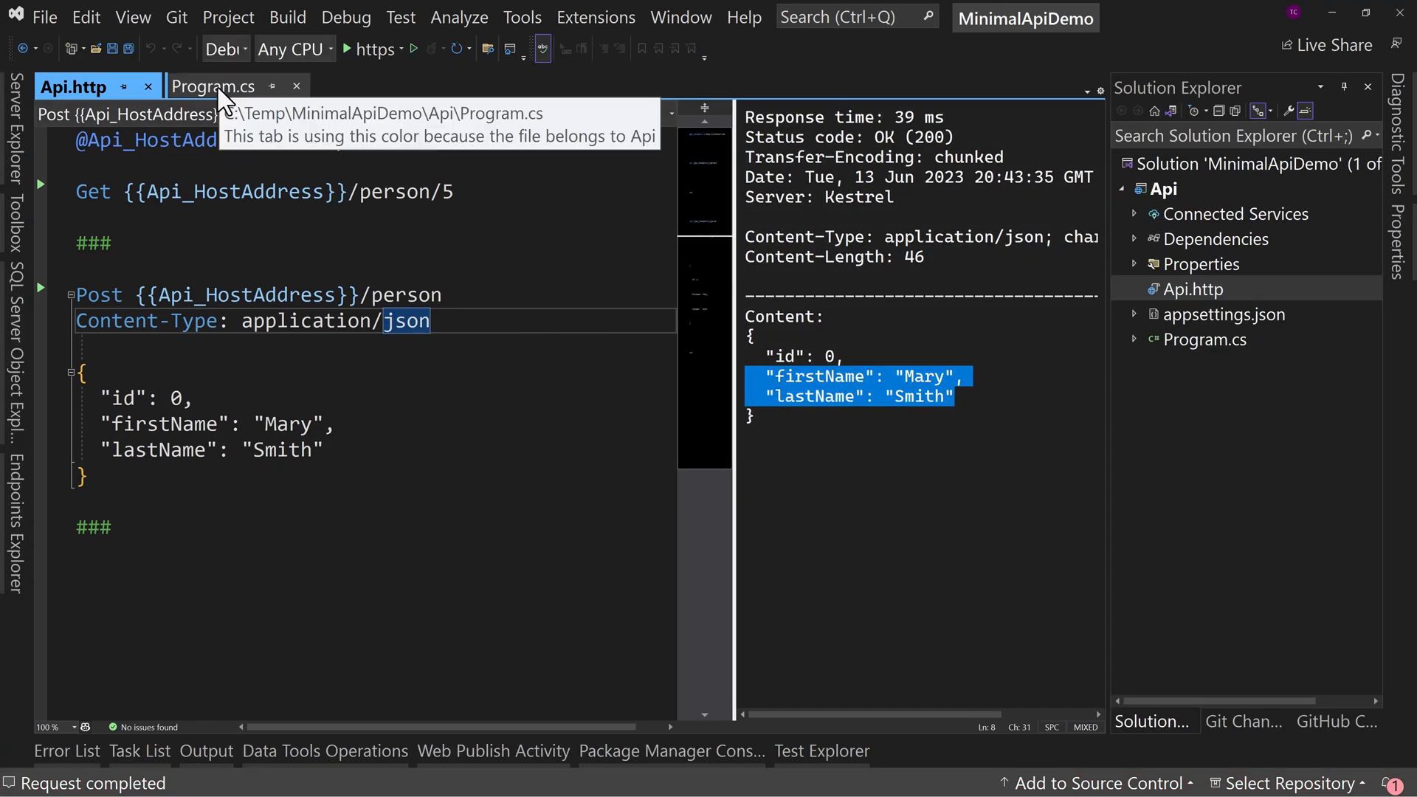
Add an 'IConfiguration config' parameter to the MapGet person lambda in Program.cs.
left_click(212, 86)
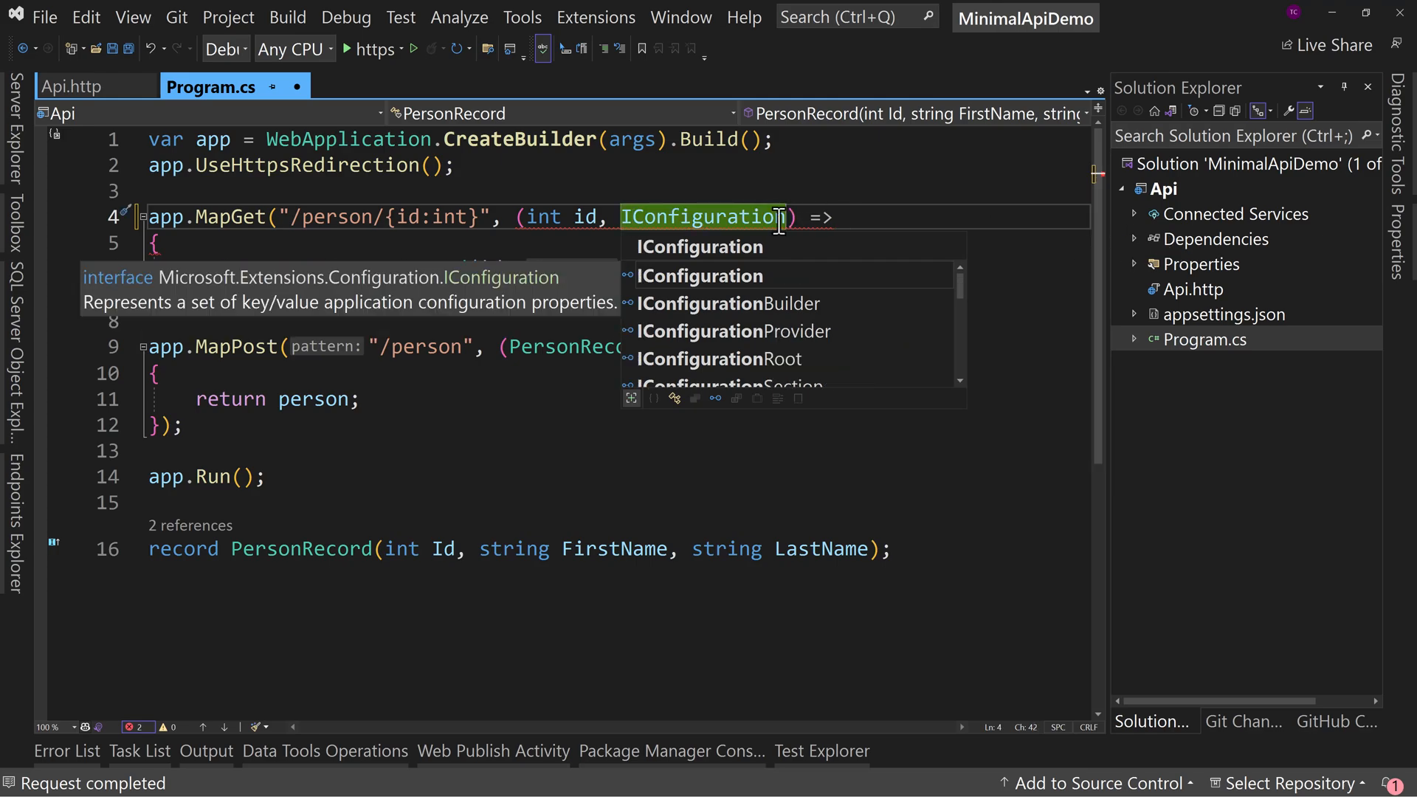
type("config")
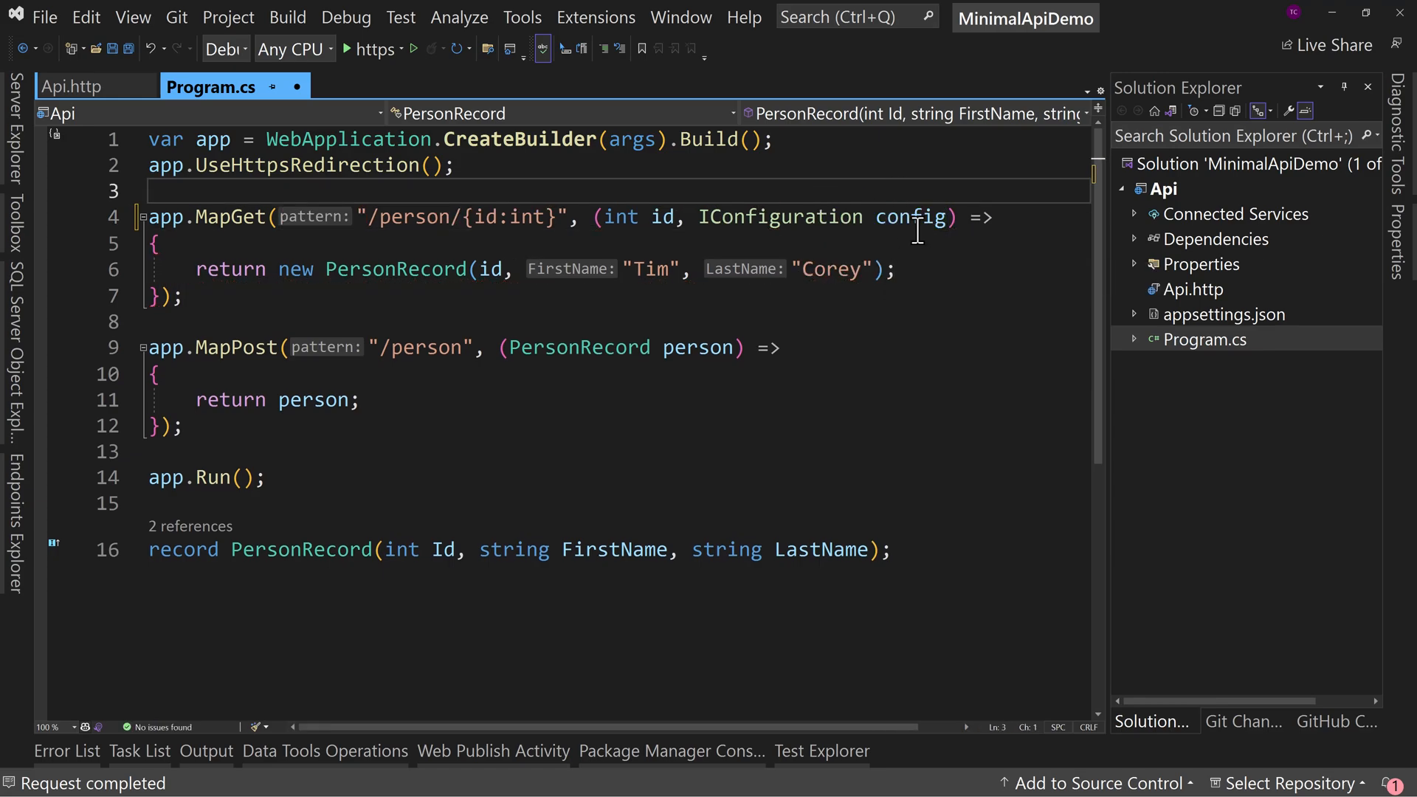
mouse_move(780, 217)
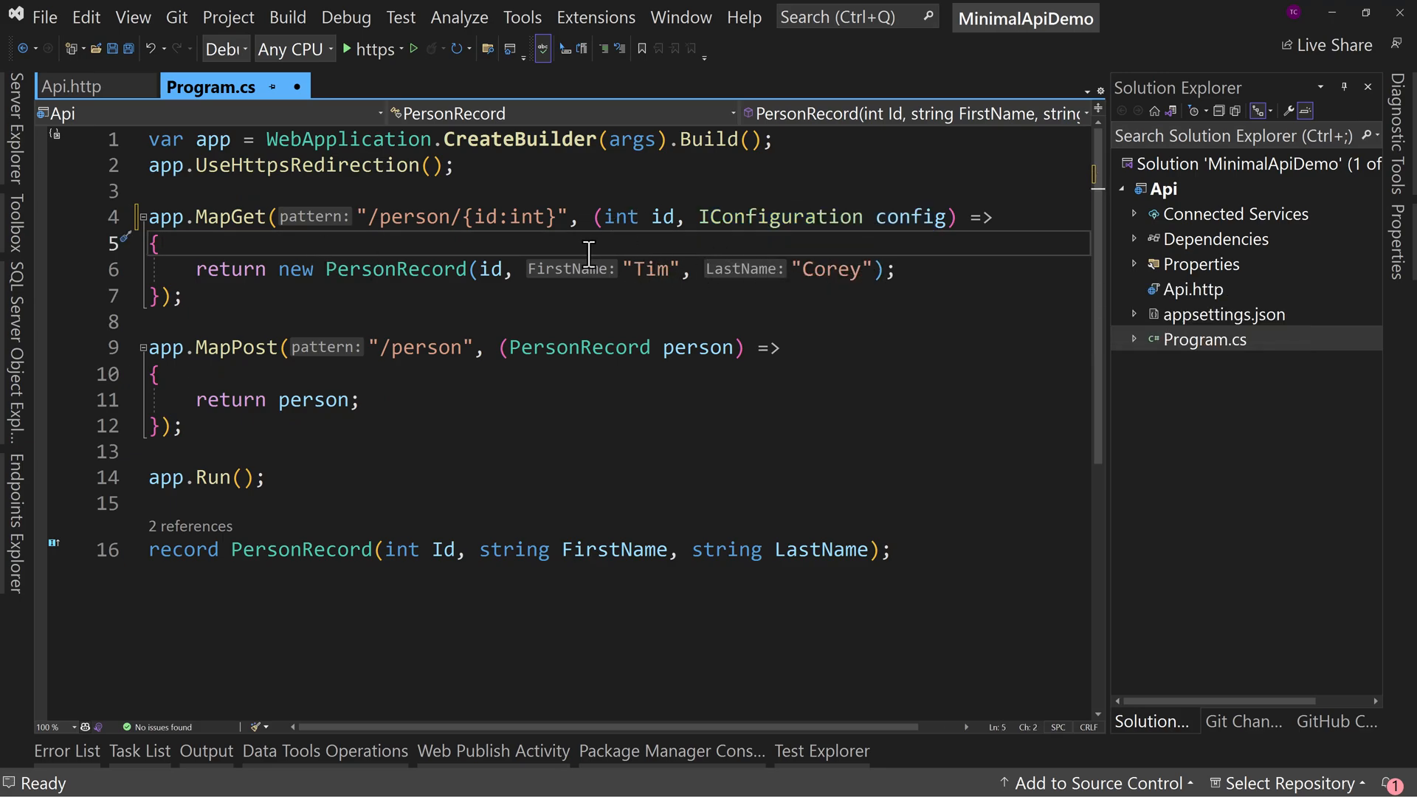
mouse_move(479, 273)
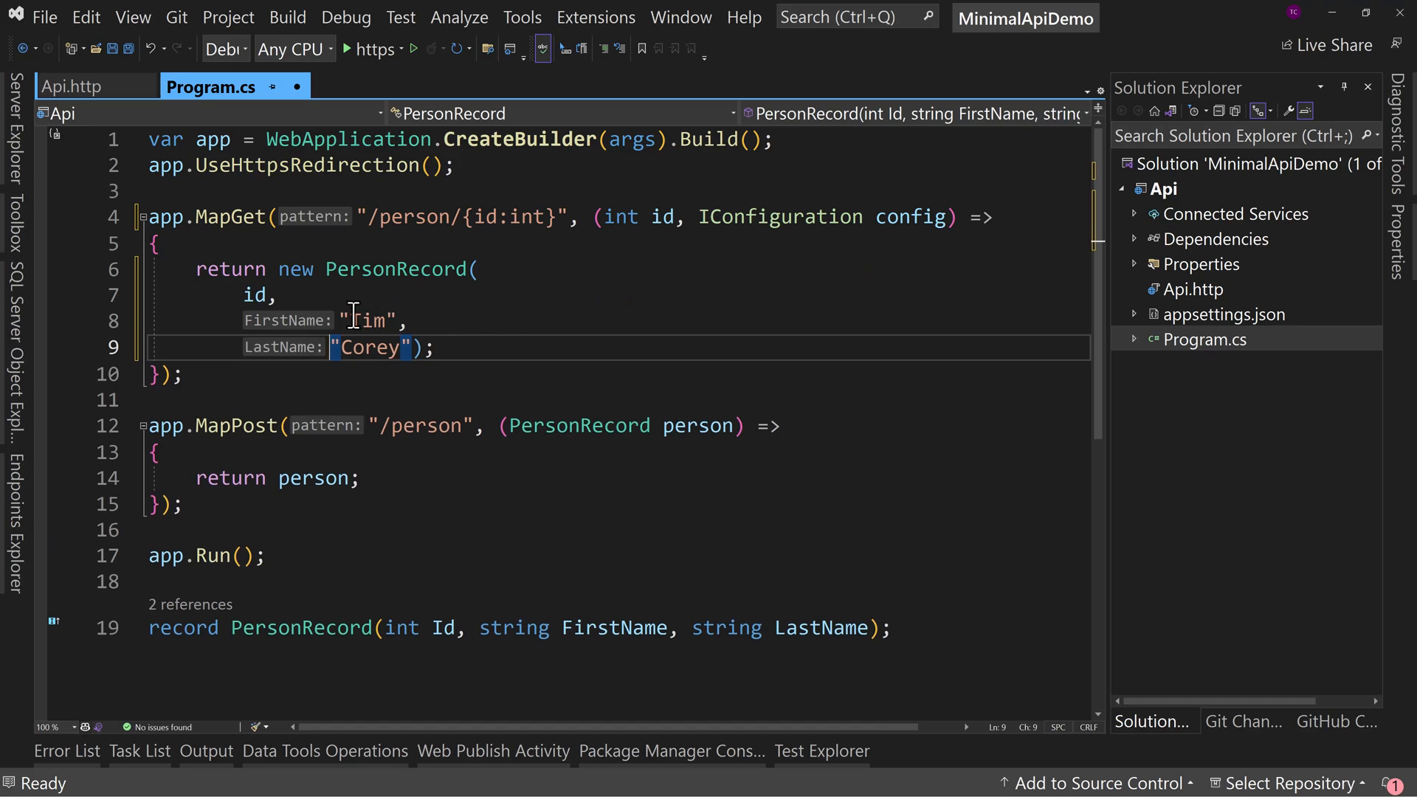
Replace the hardcoded first name with config.GetValue<string>("TestInfo:FirstName")!
double_click(366, 321)
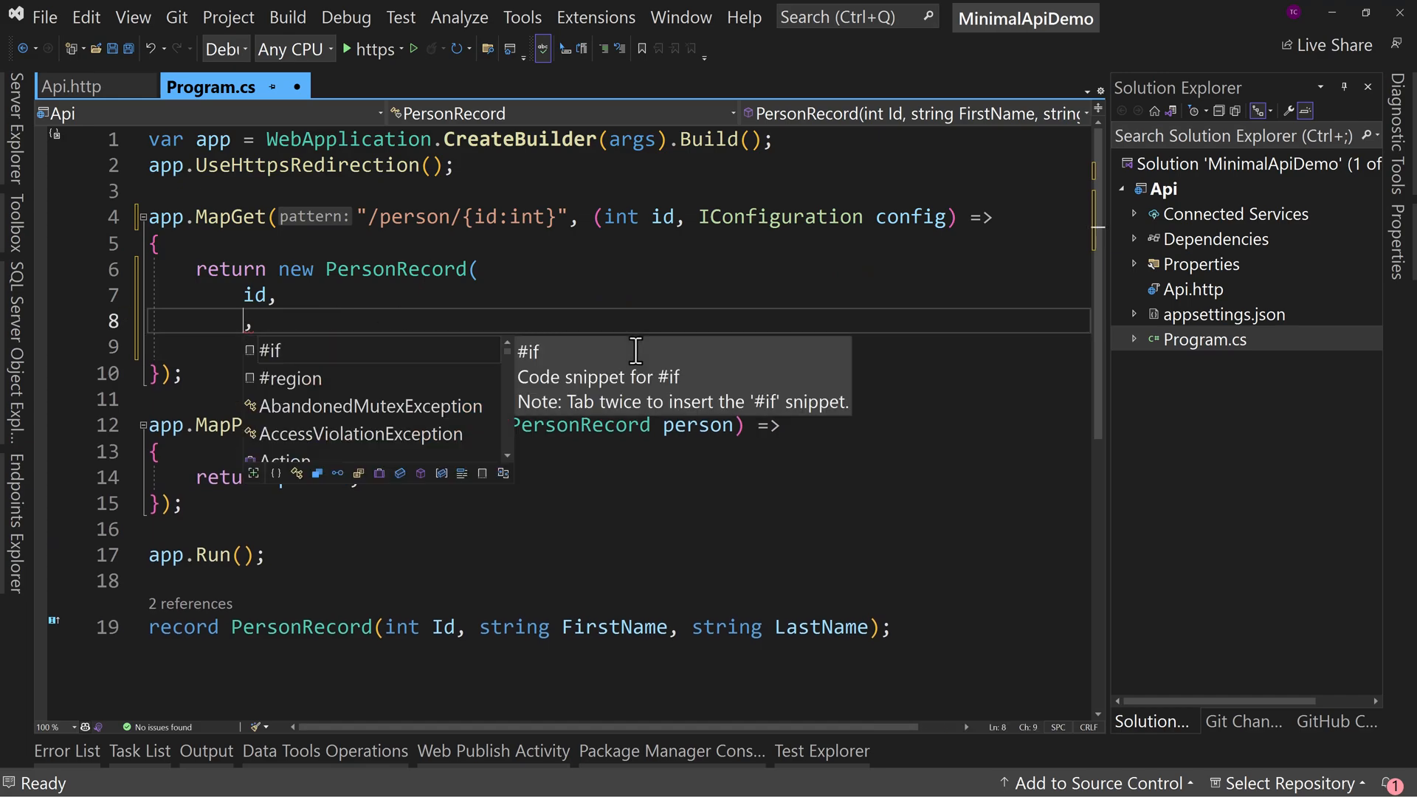
type("config.getValue<string>(\"")
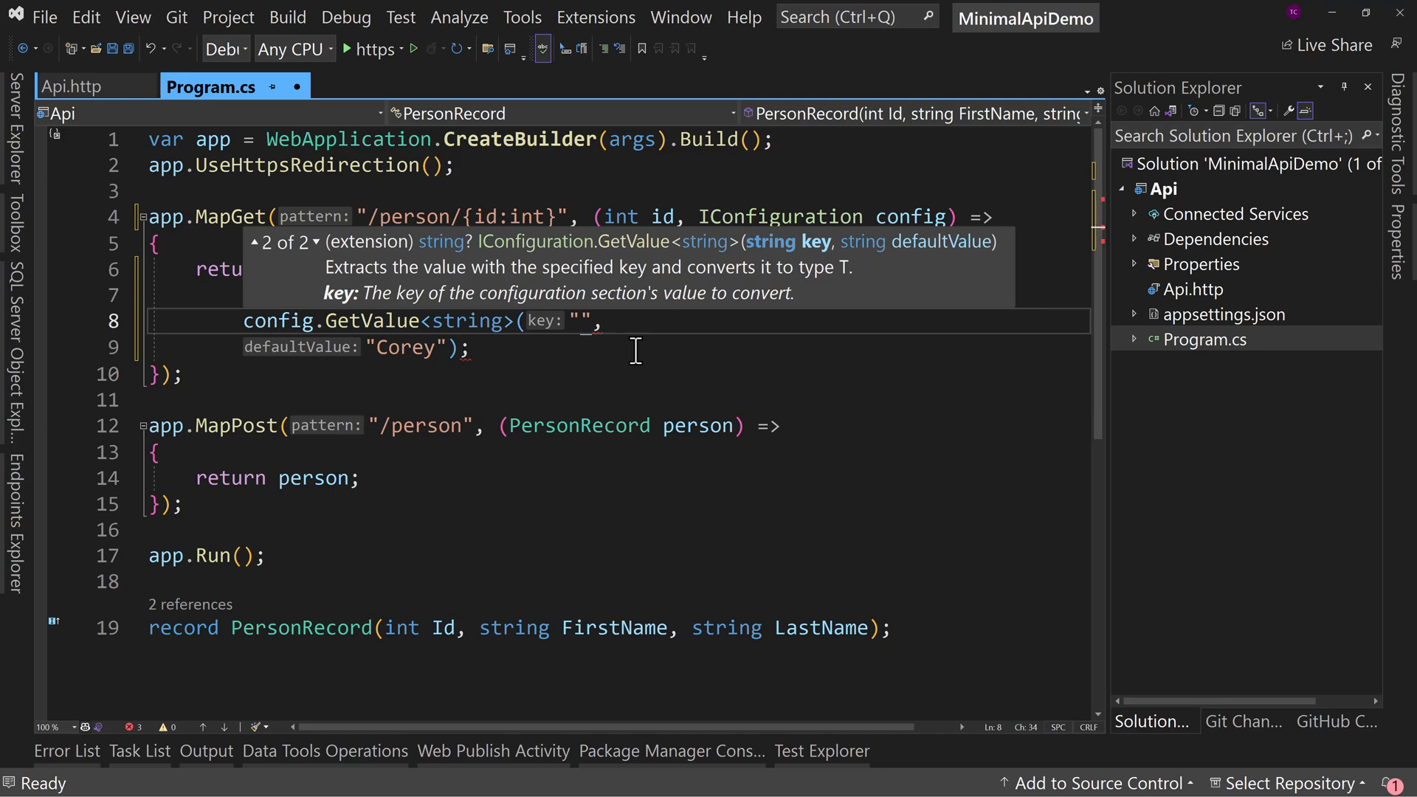
type("TestInfo")
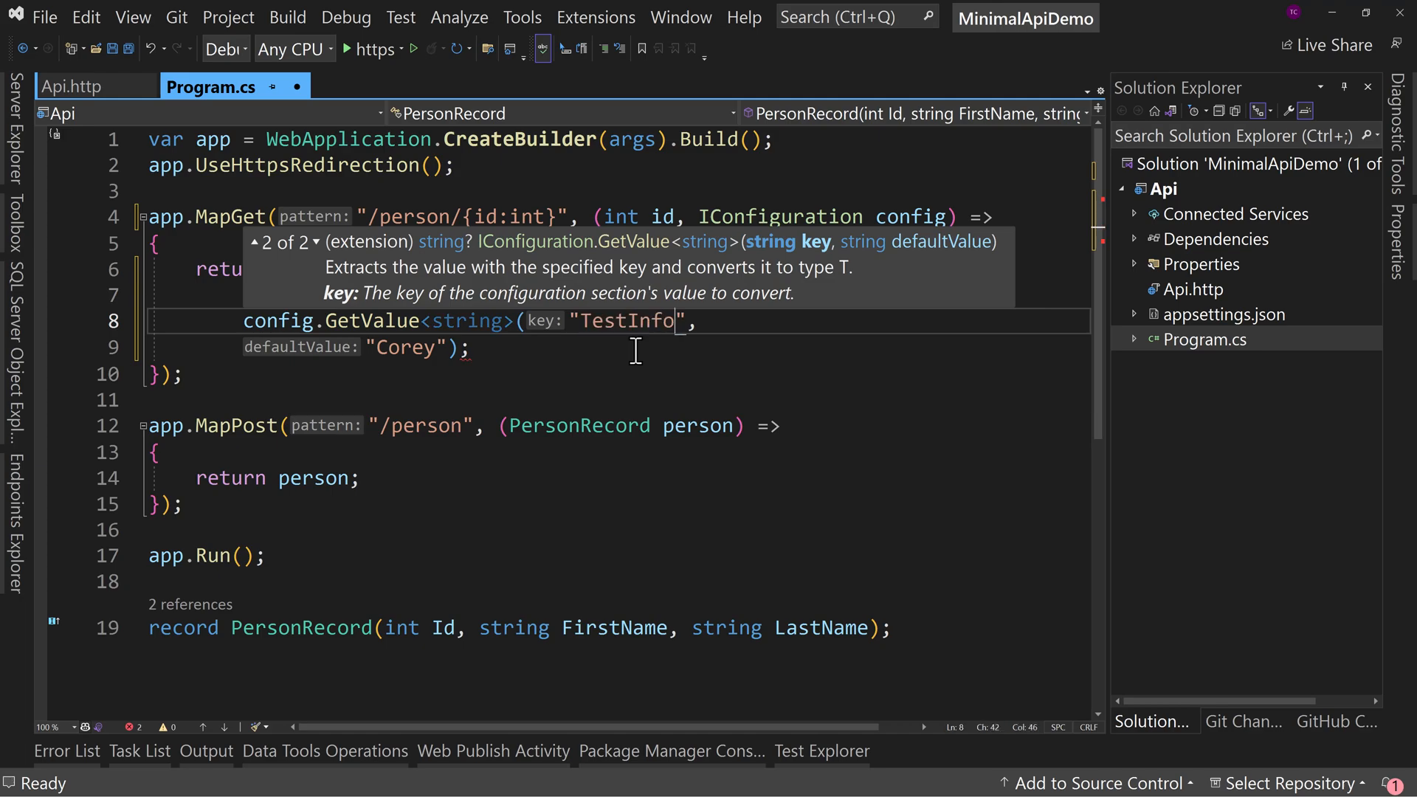
type(":FirstName")
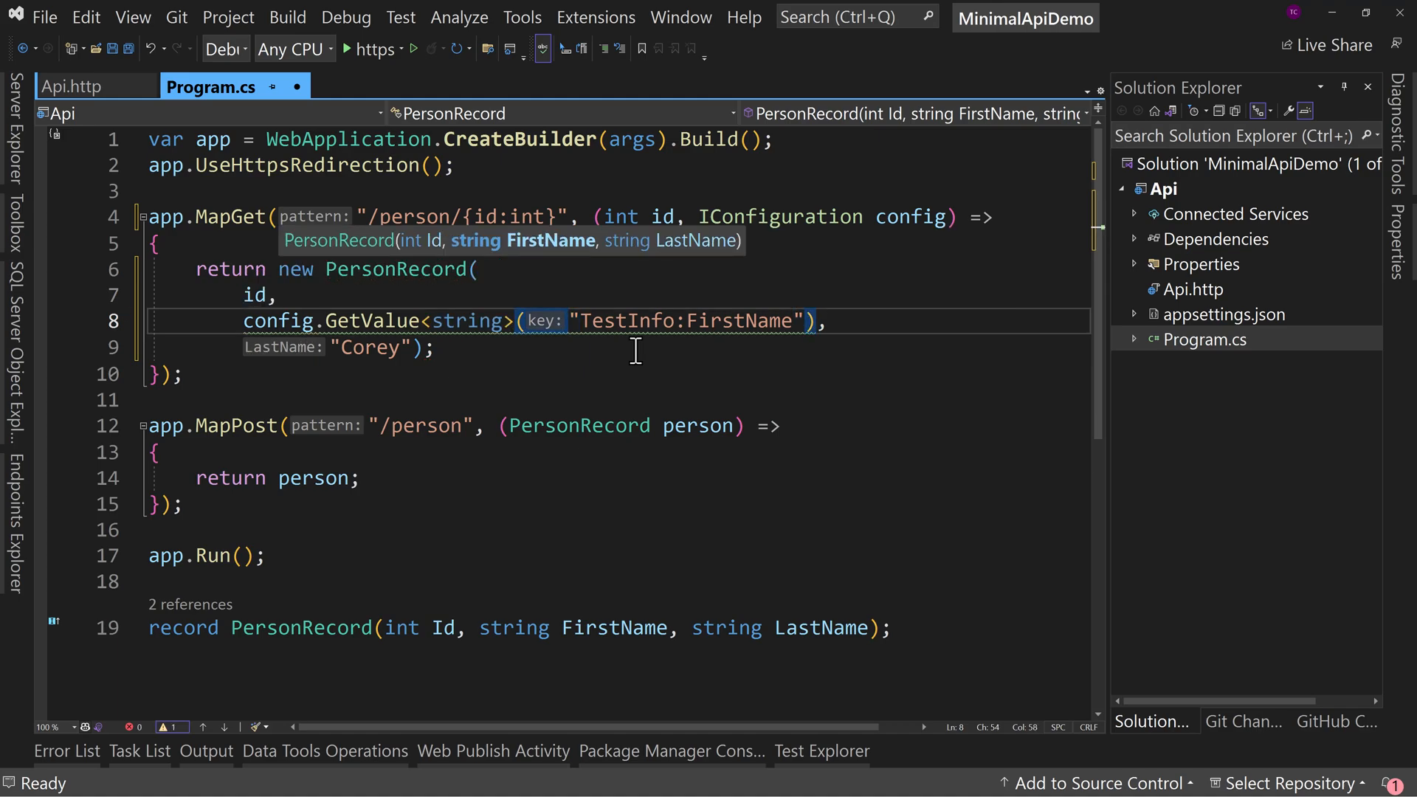
type("!")
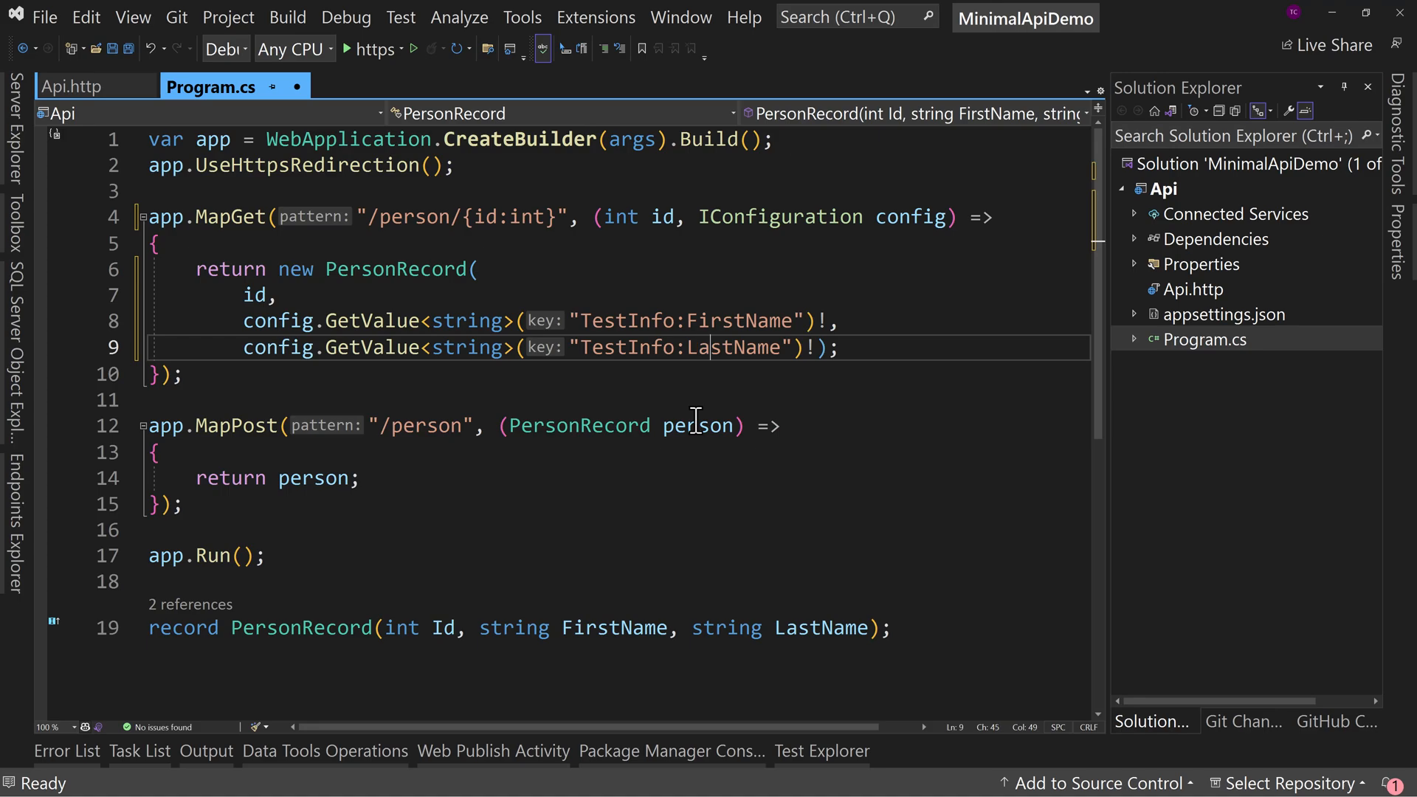
mouse_move(1275, 371)
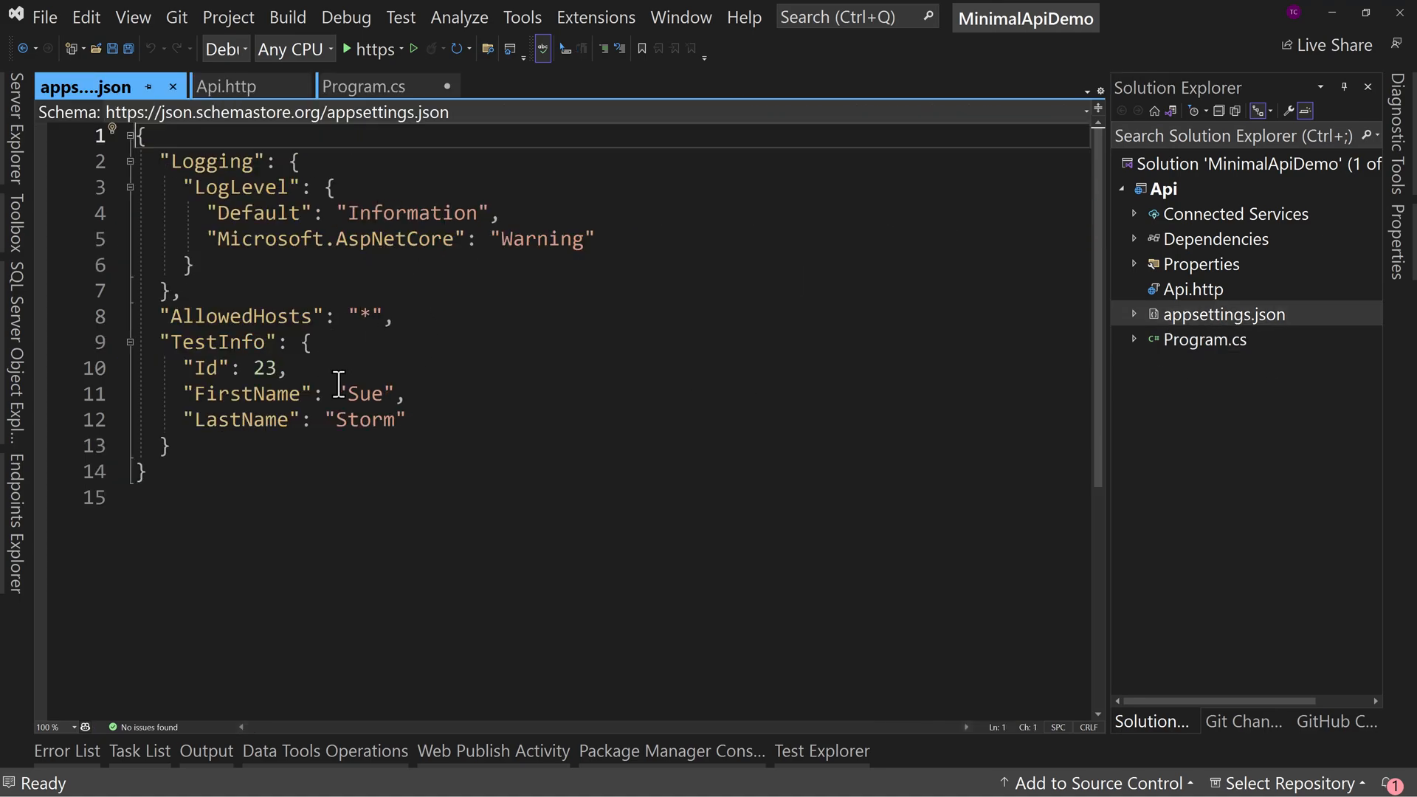
Check the LastName key in appsettings.json and use it for the last name.
double_click(239, 419)
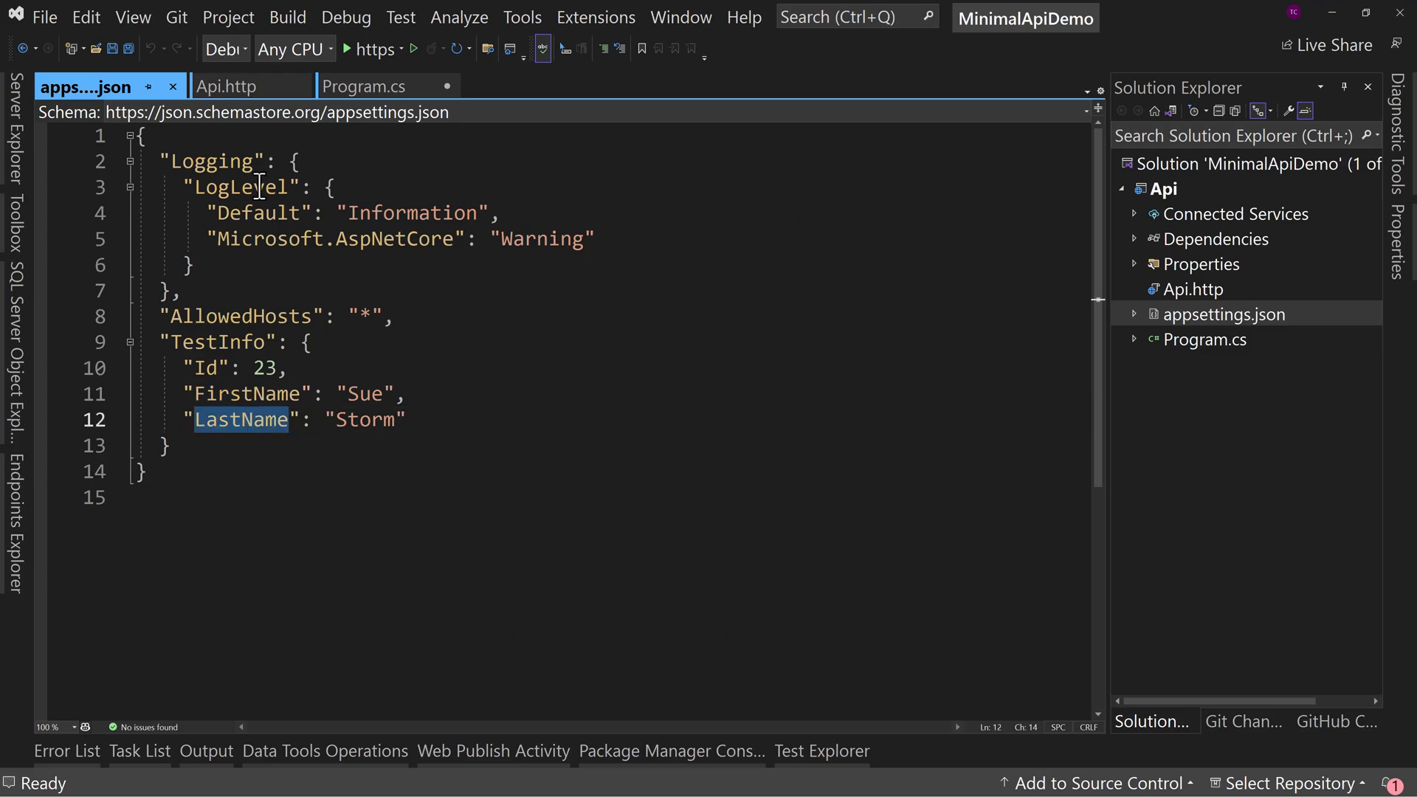
left_click(366, 86)
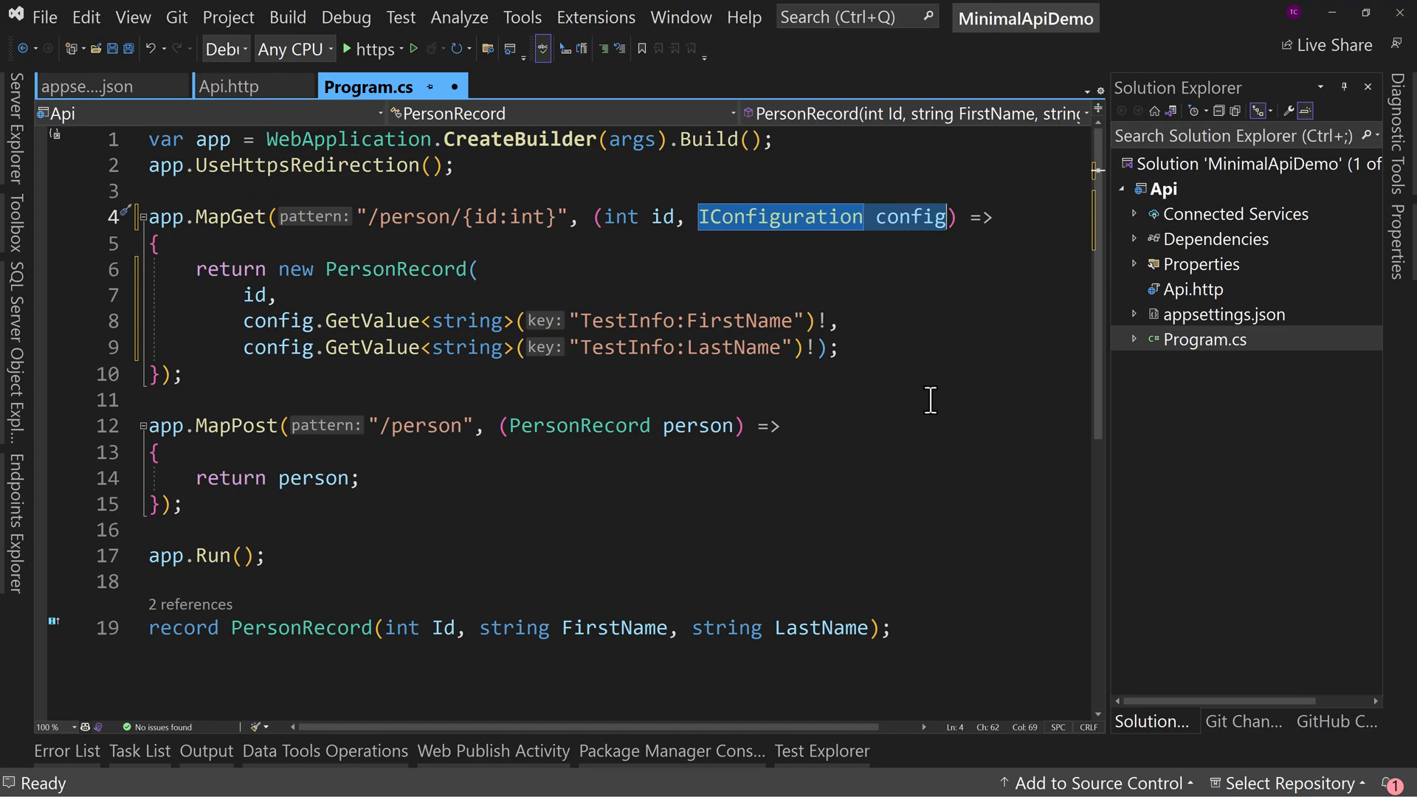
mouse_move(664, 217)
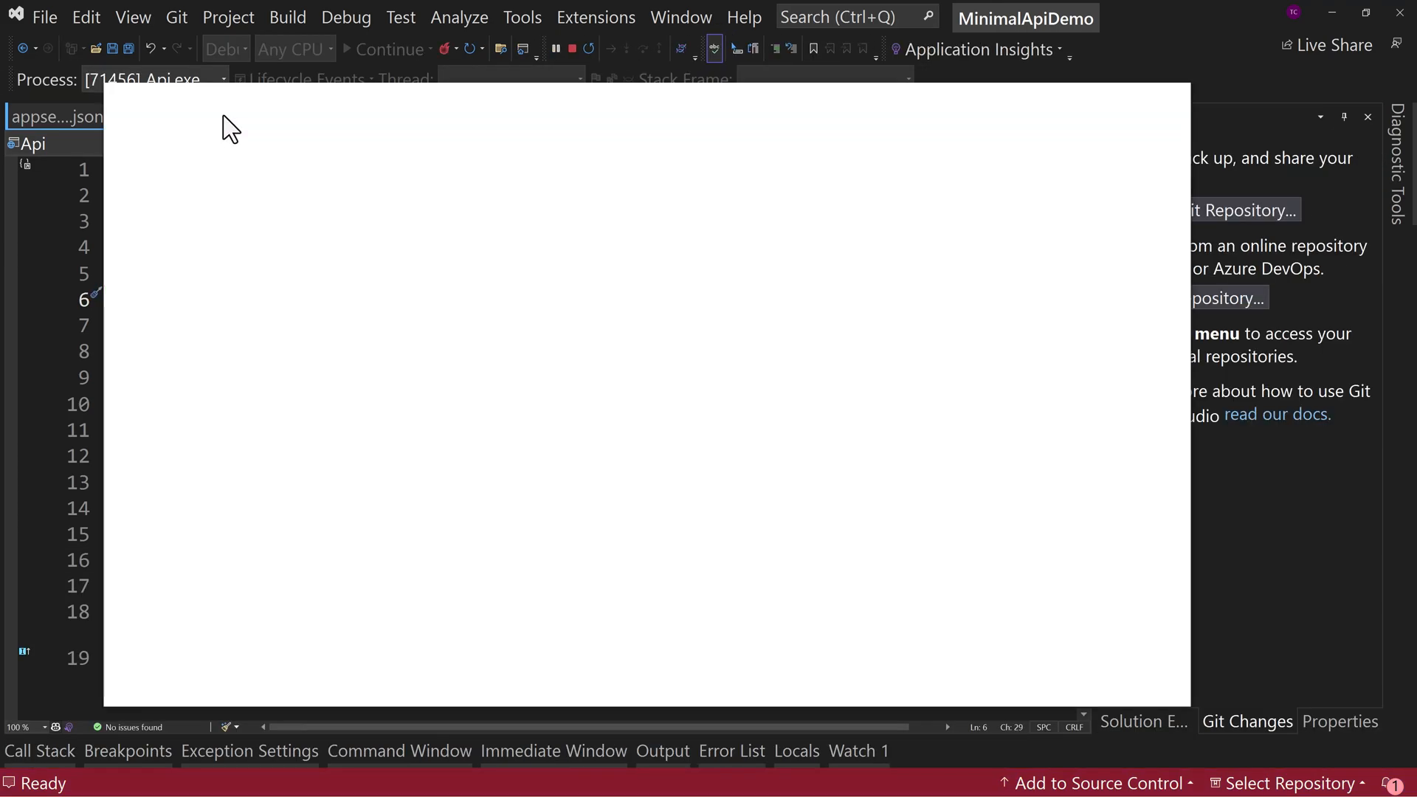
Send GET person/5, confirm Sue Storm returns, then view appsettings.json.
left_click(201, 117)
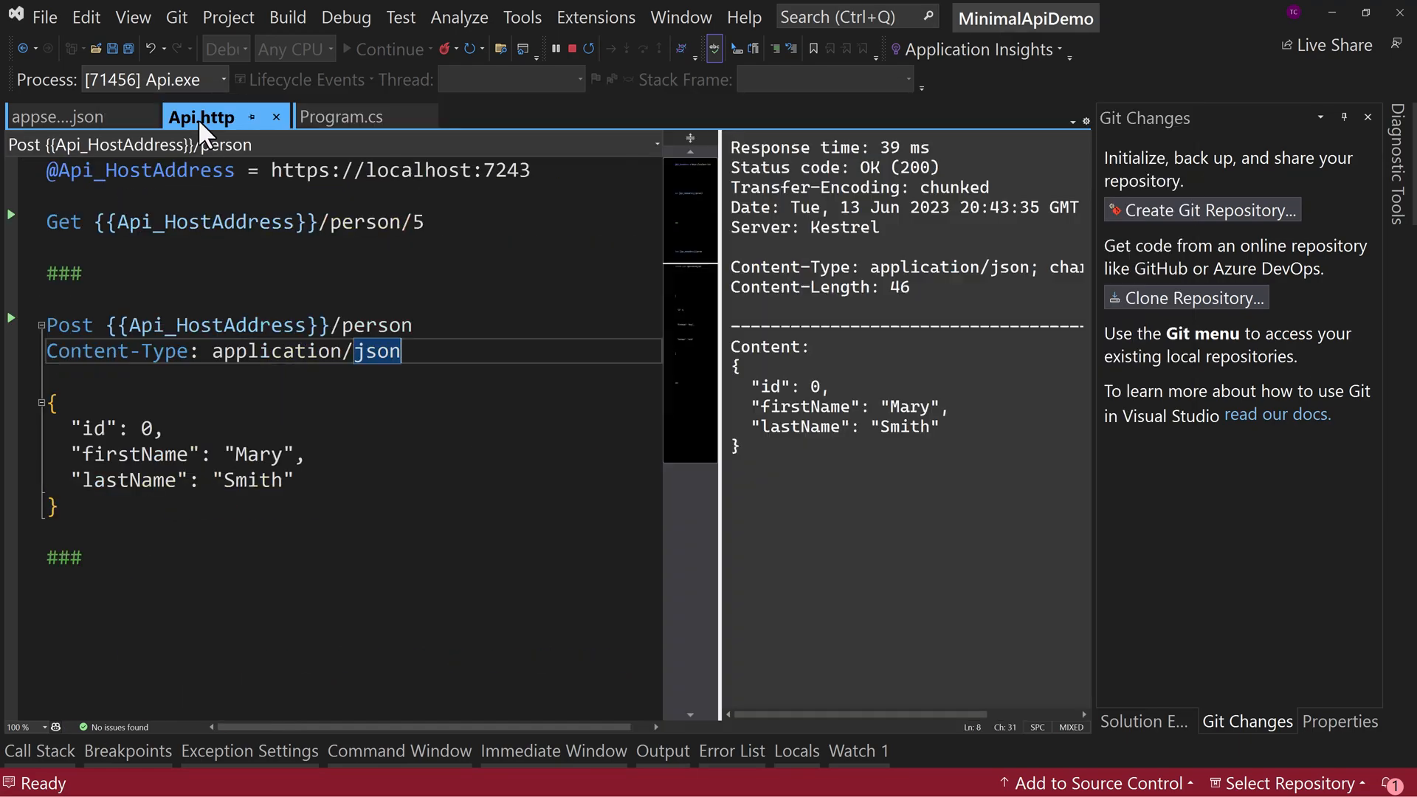
left_click(10, 215)
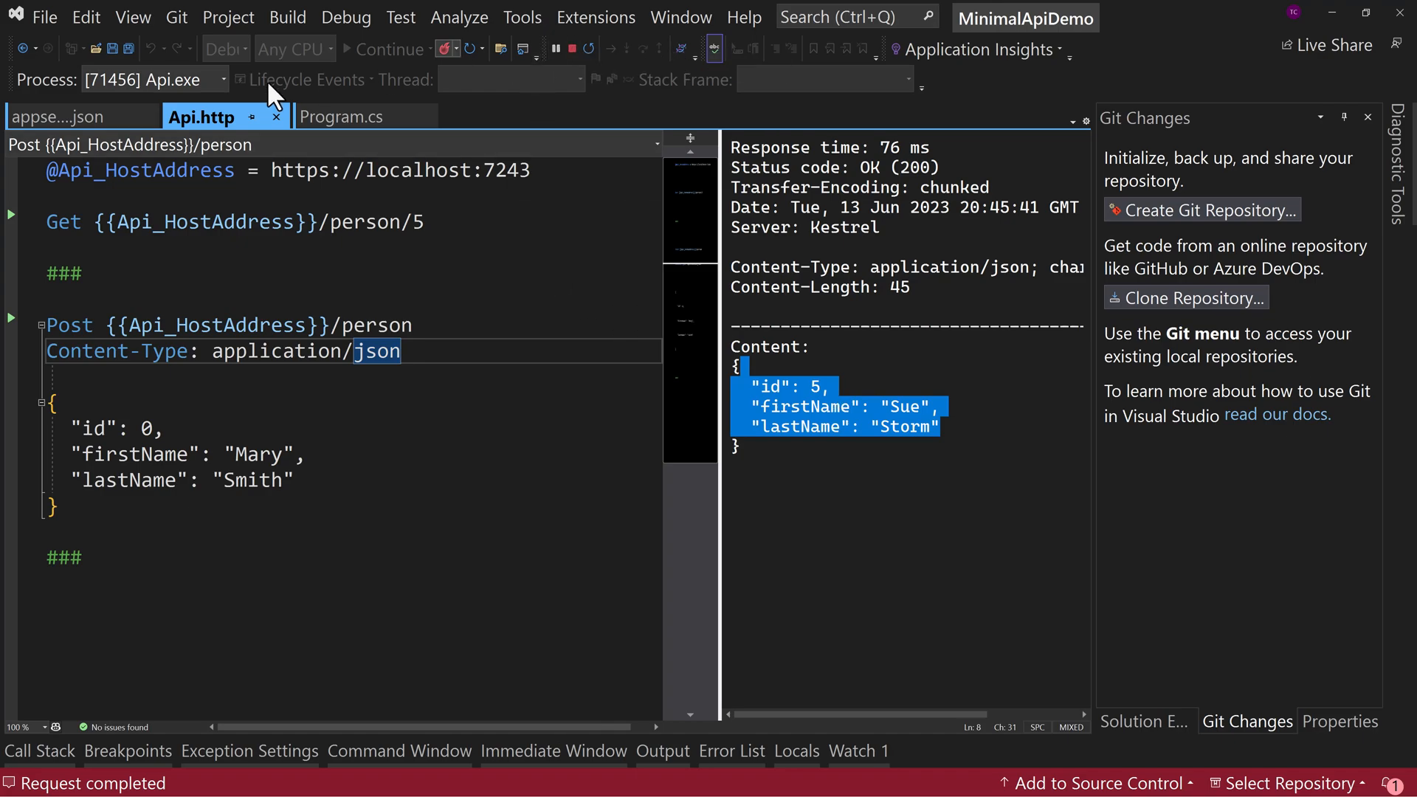
left_click(68, 116)
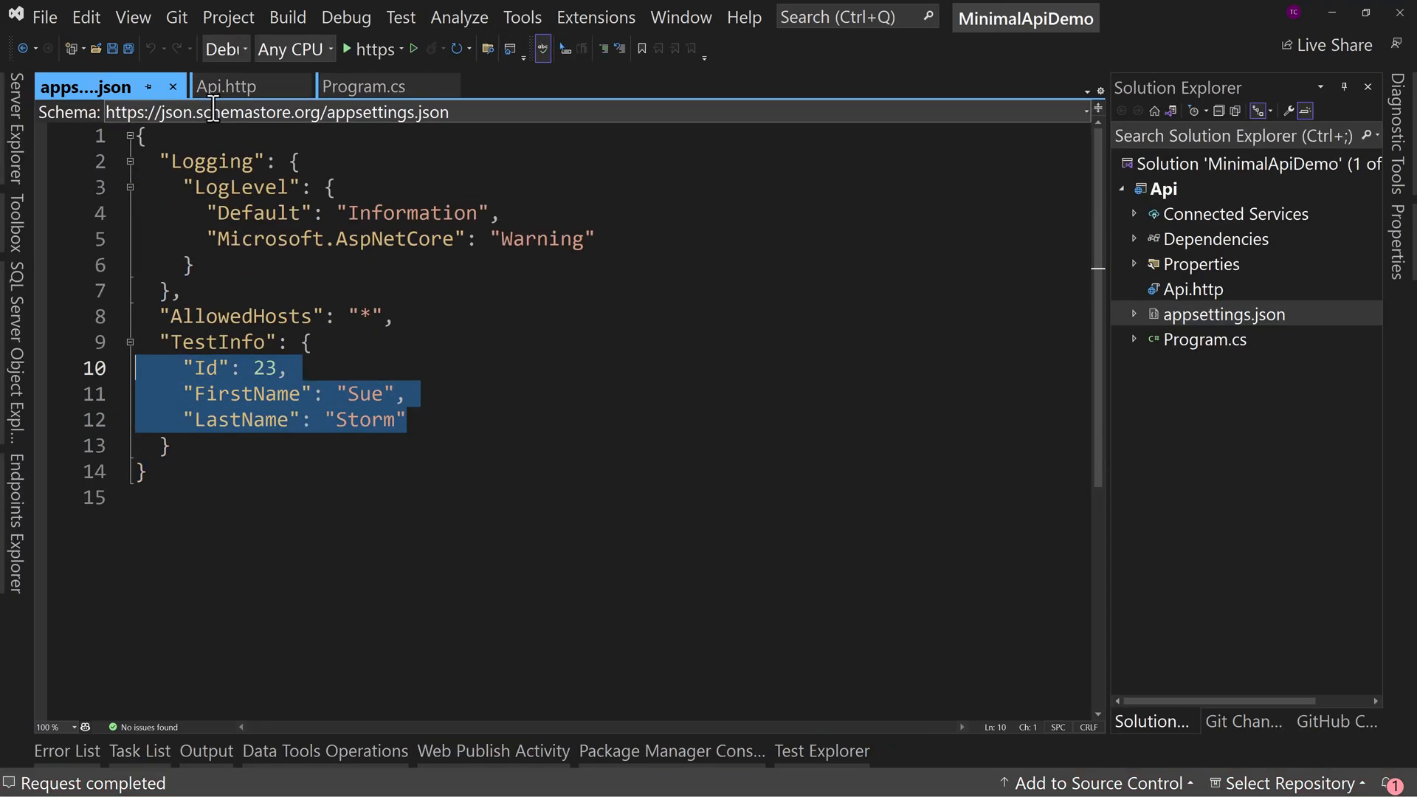
Add 'IConfiguration config' after PersonRecord person in the MapPost lambda.
left_click(367, 86)
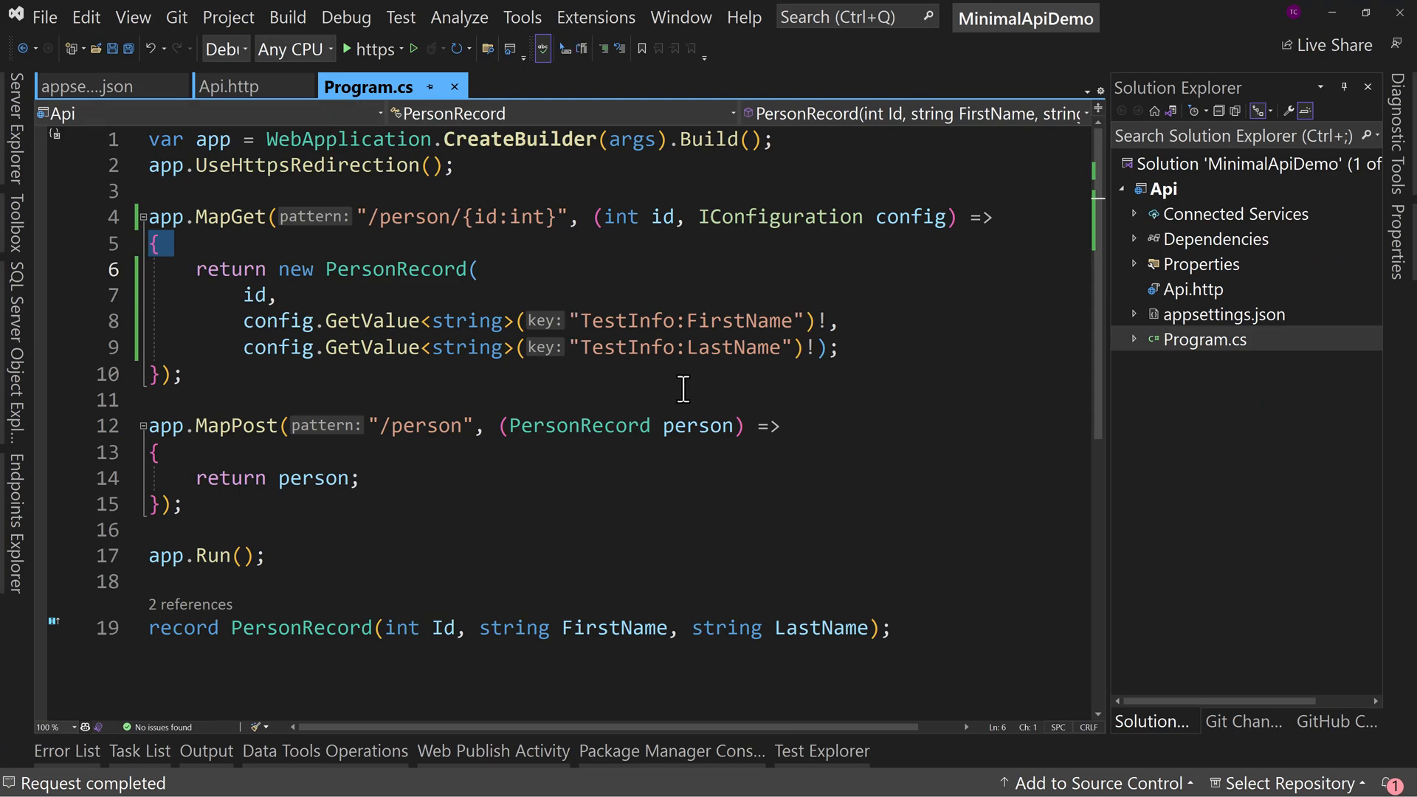
mouse_move(984, 217)
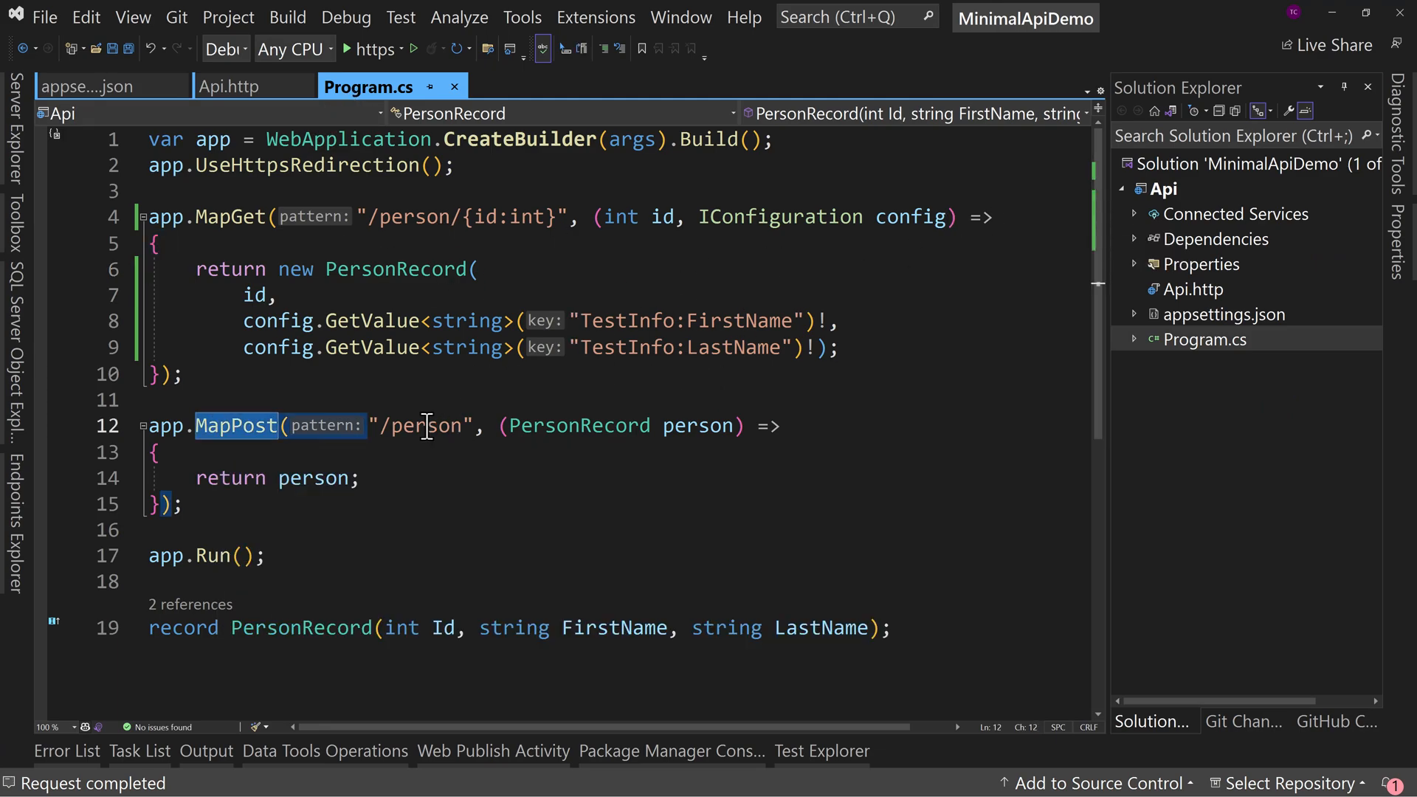
double_click(424, 426)
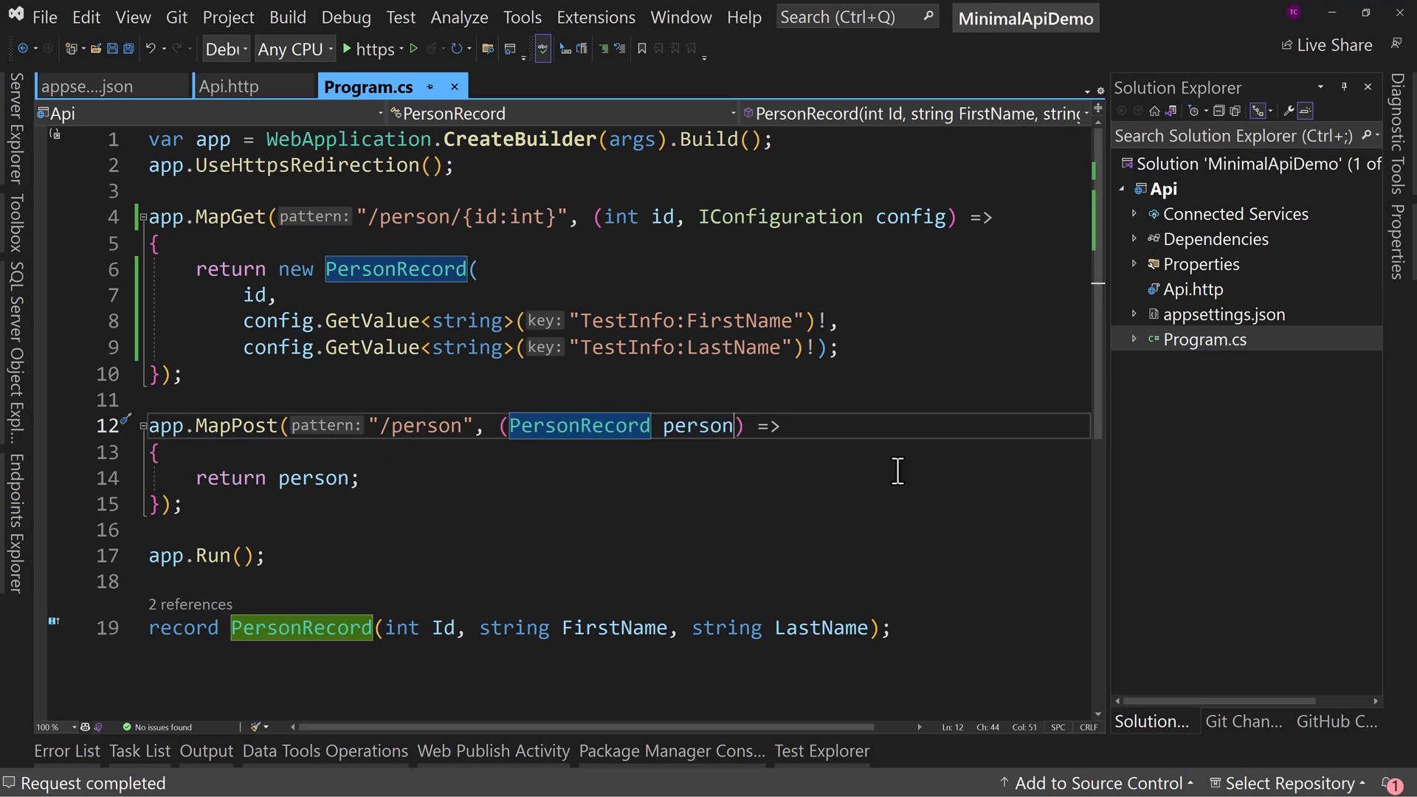
type(", Co")
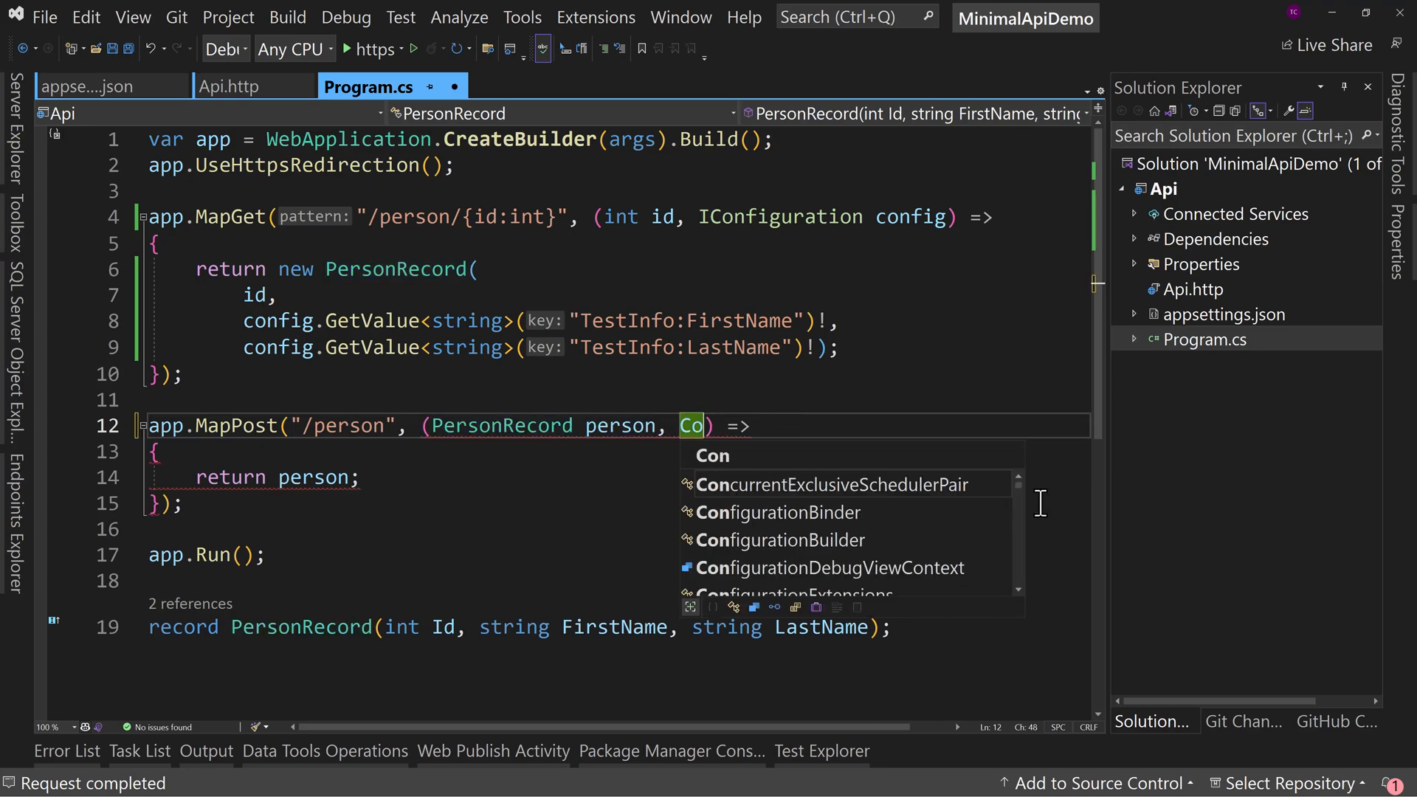
type("IConfiguration c")
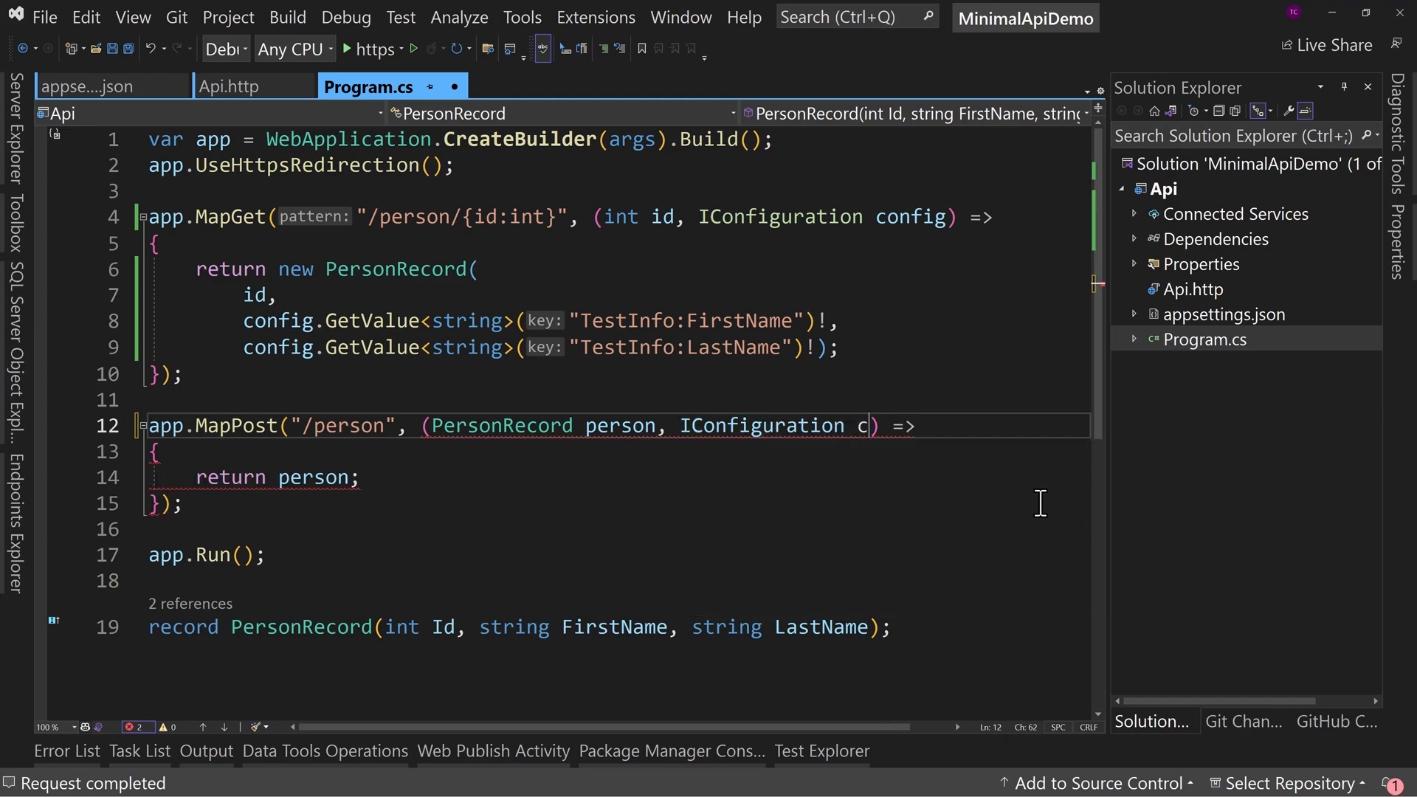
type("onfig")
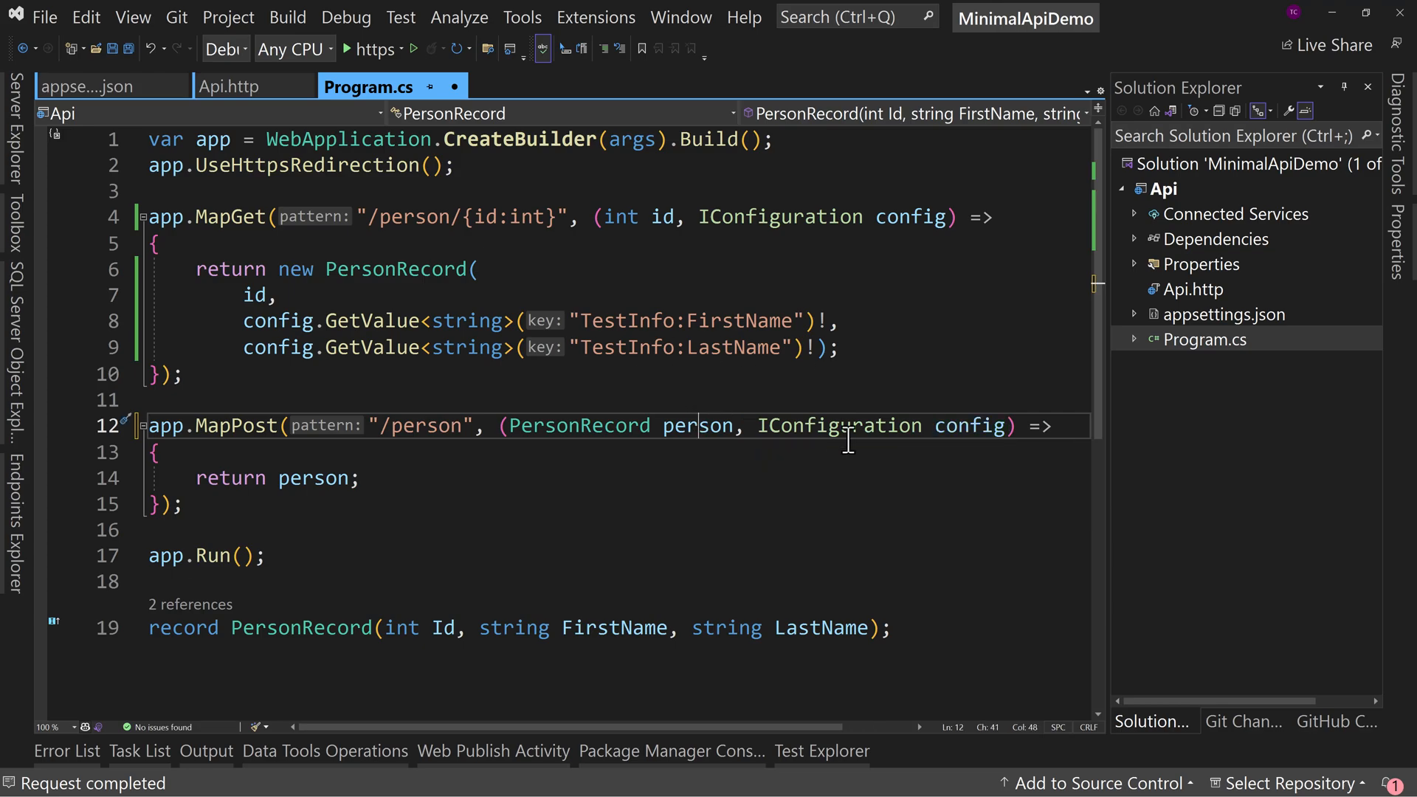
double_click(697, 426)
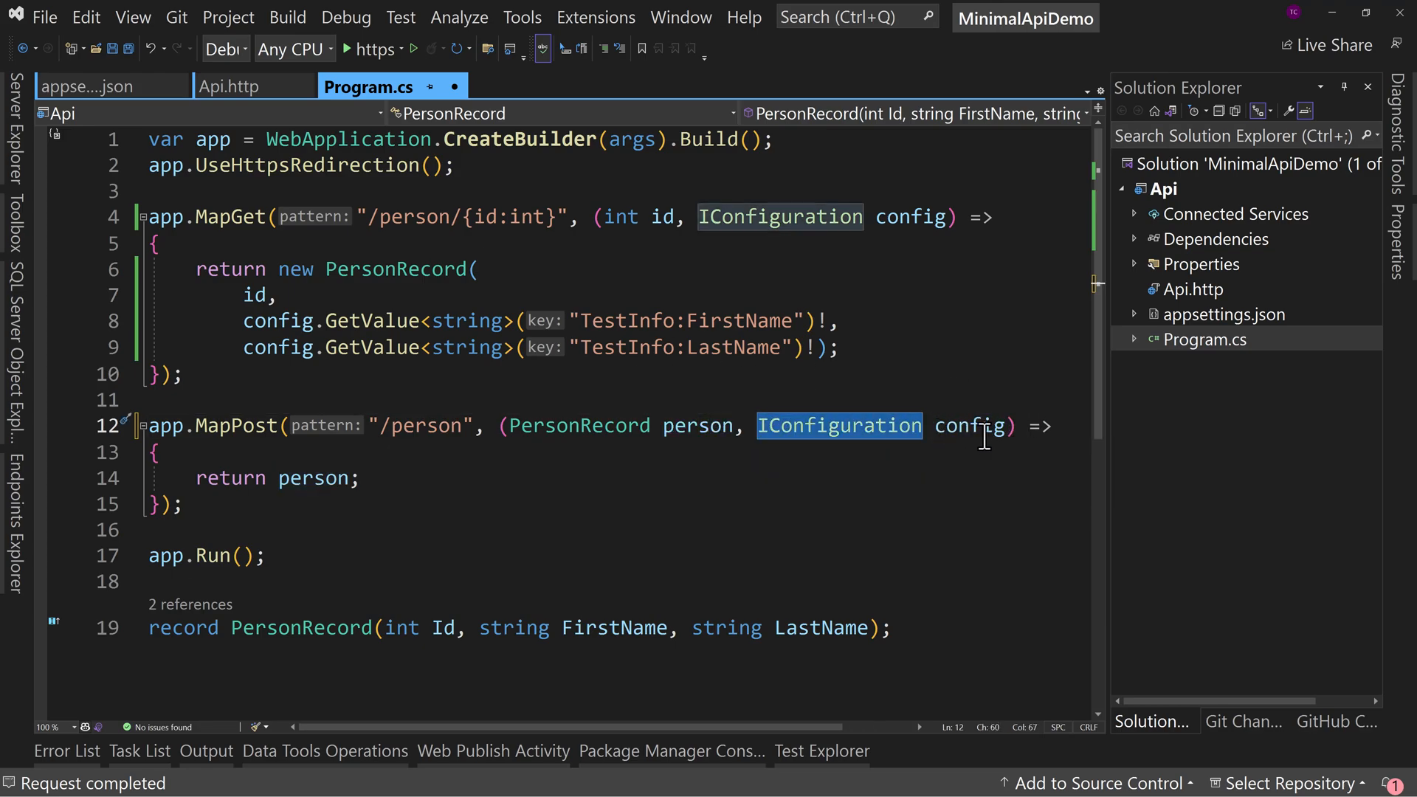
left_click(158, 452)
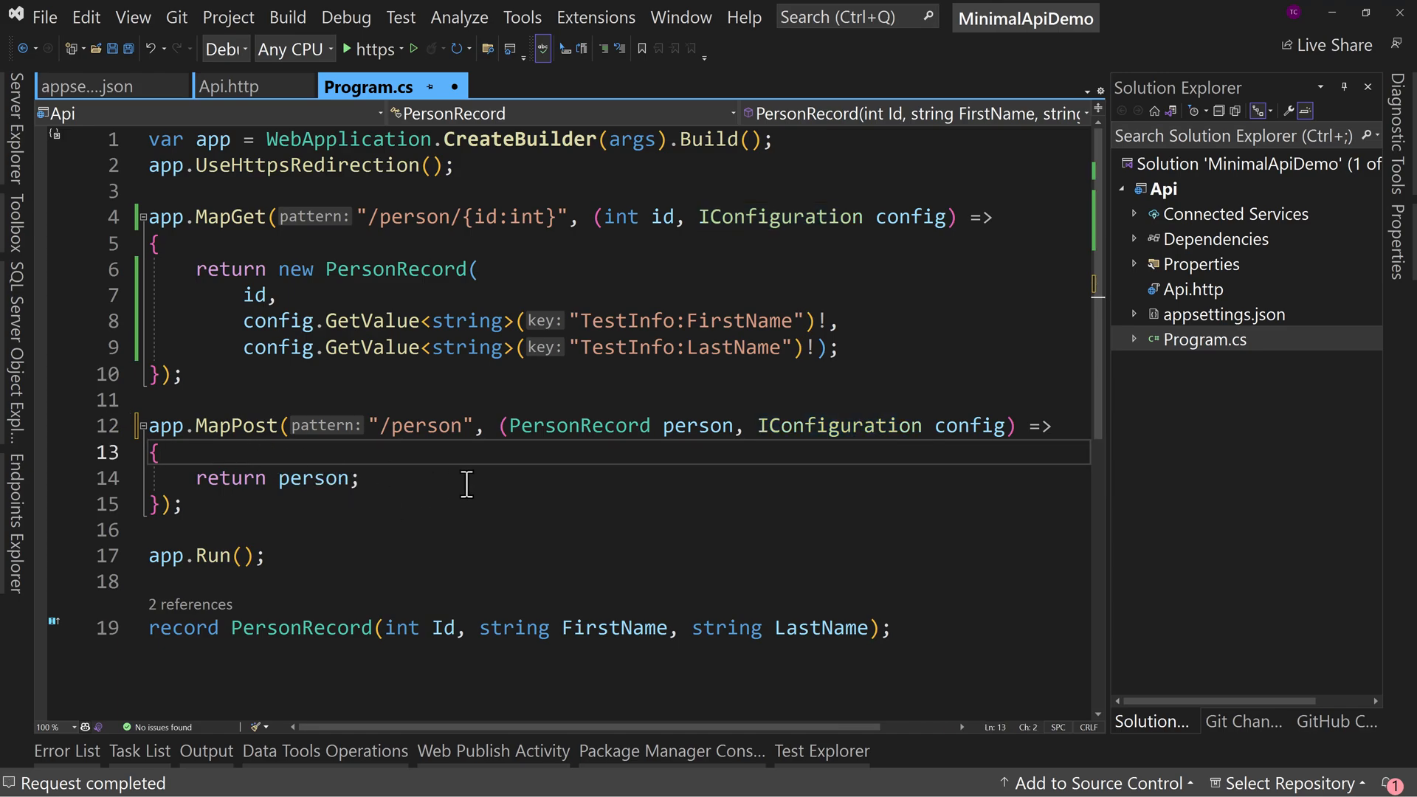
Read TestInfo:Id into id and create newPerson = person with { Id = id }.
type("in")
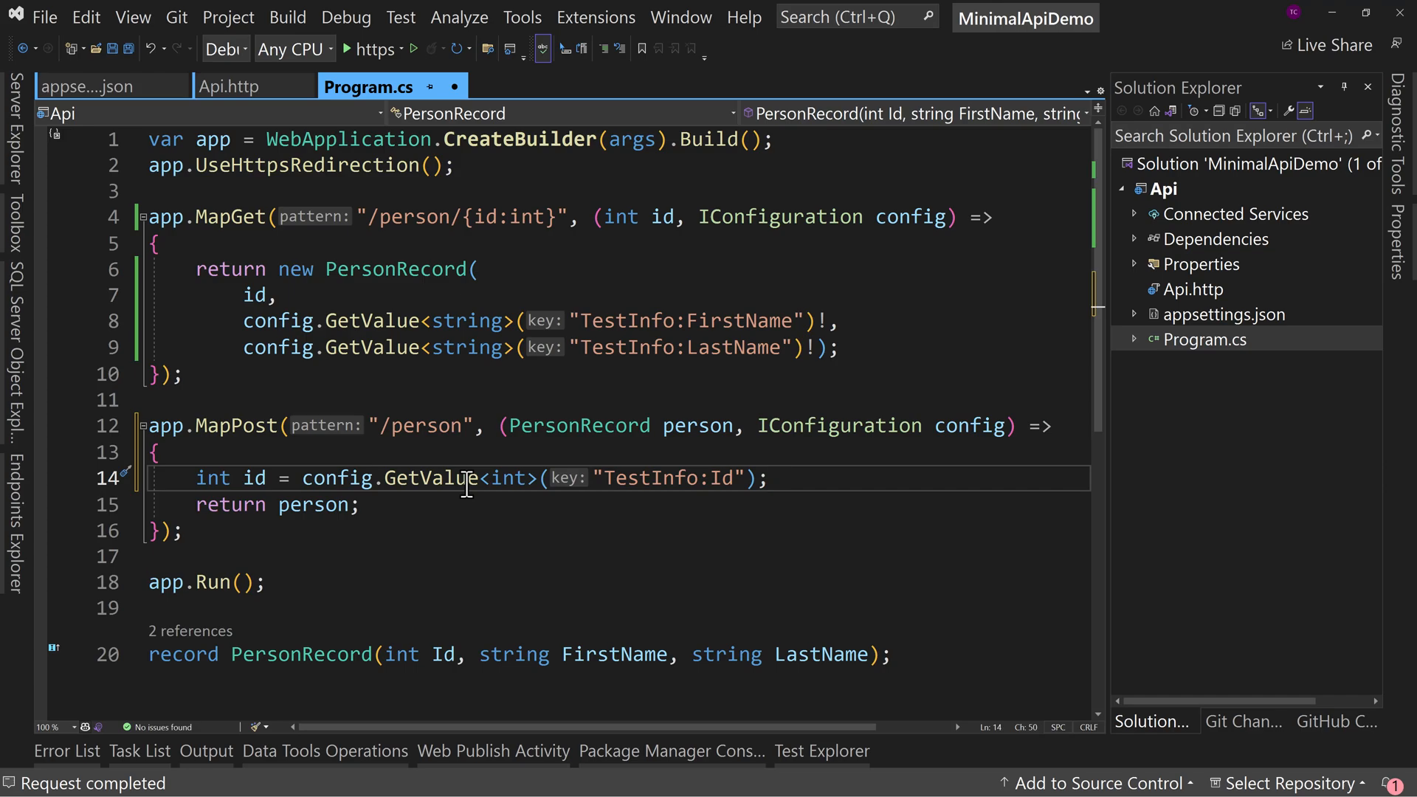
type("var new")
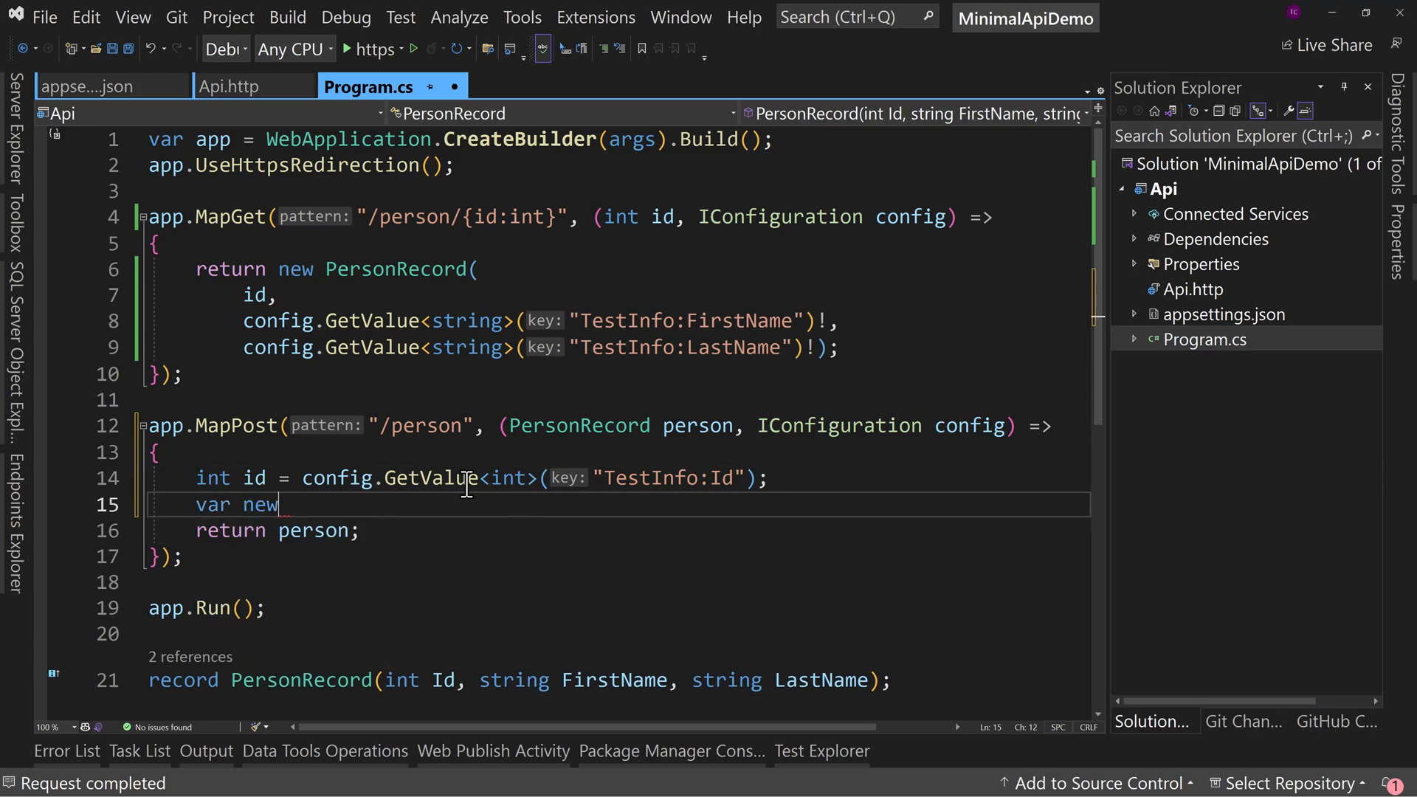
type("Person = person with { Id = id };")
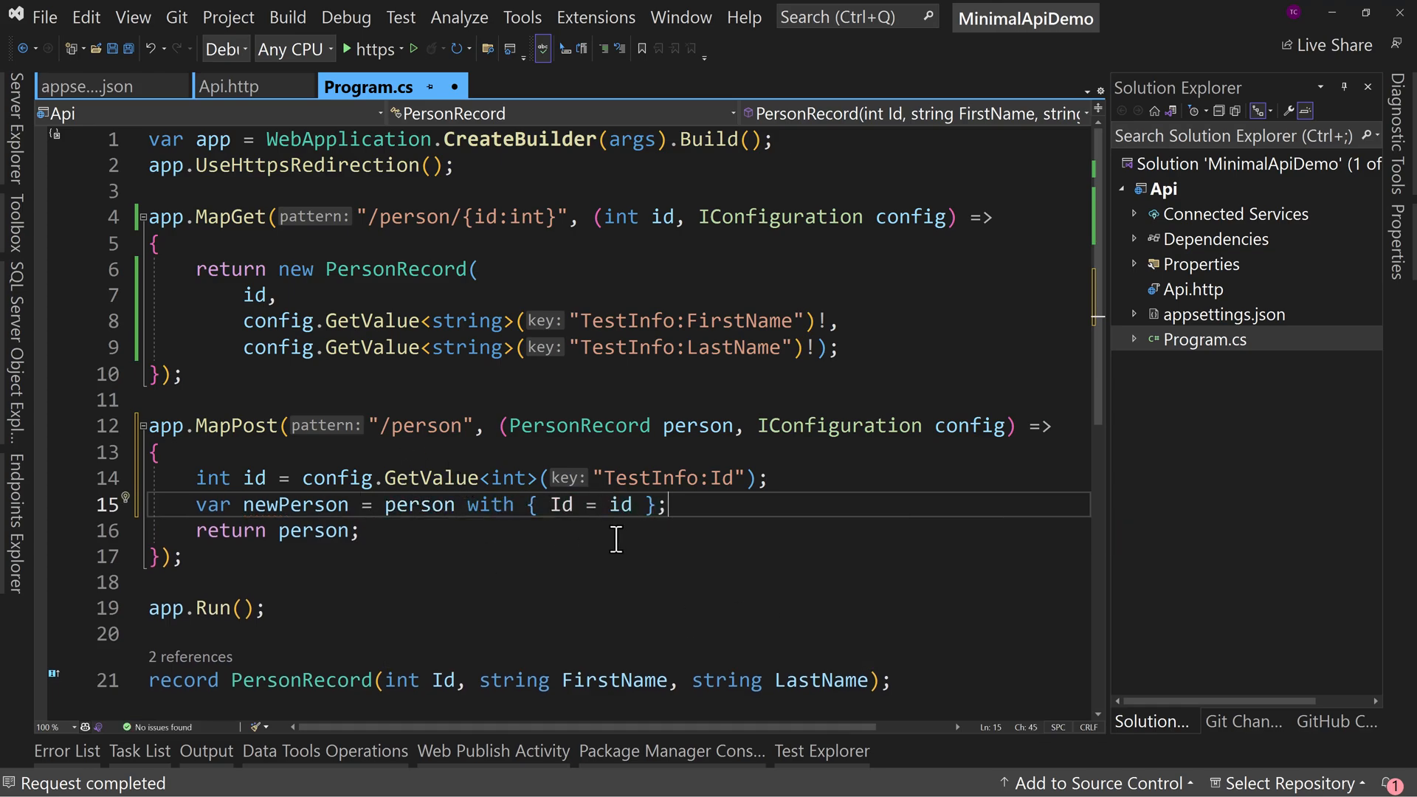
Return newPerson instead of person from the POST handler.
left_click(366, 504)
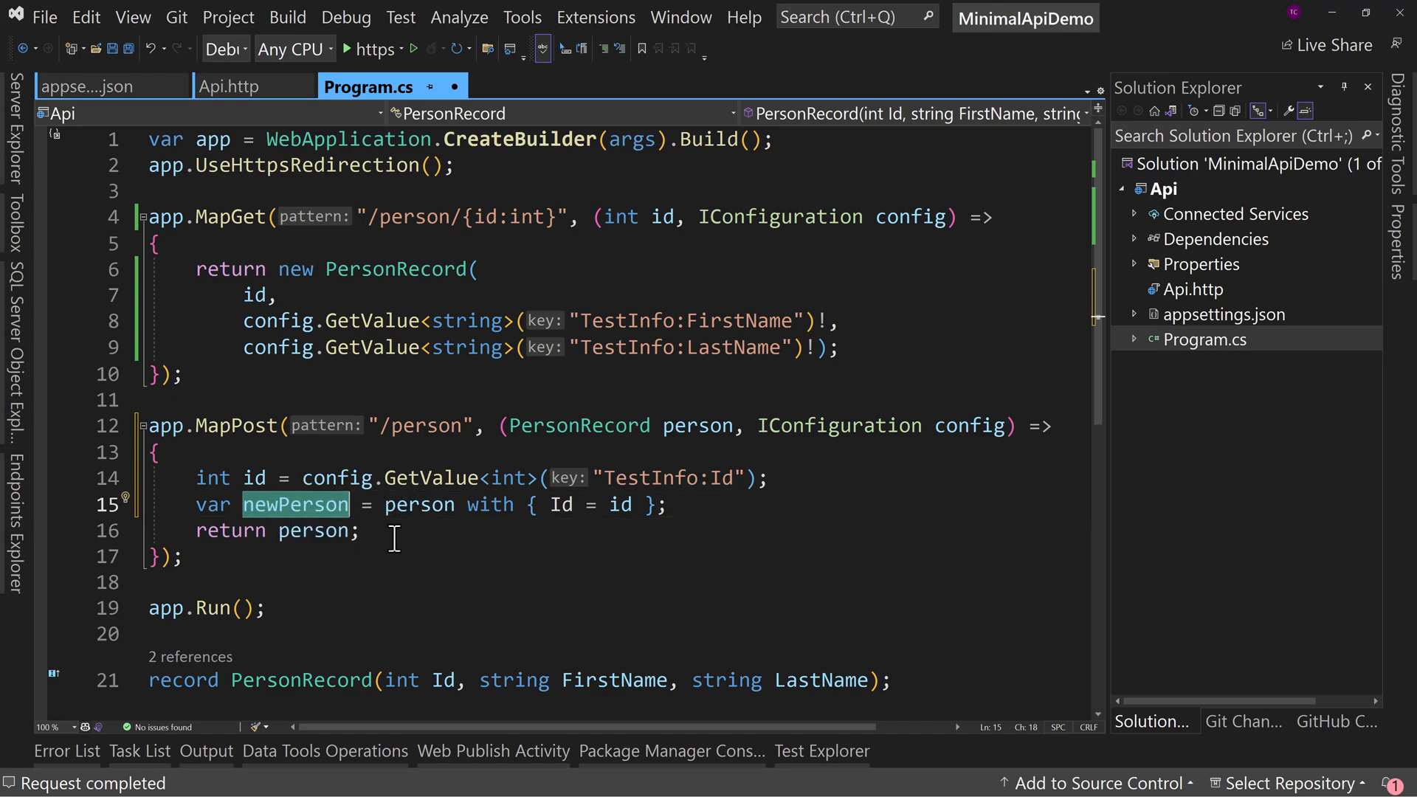
left_click_drag(536, 504, 641, 504)
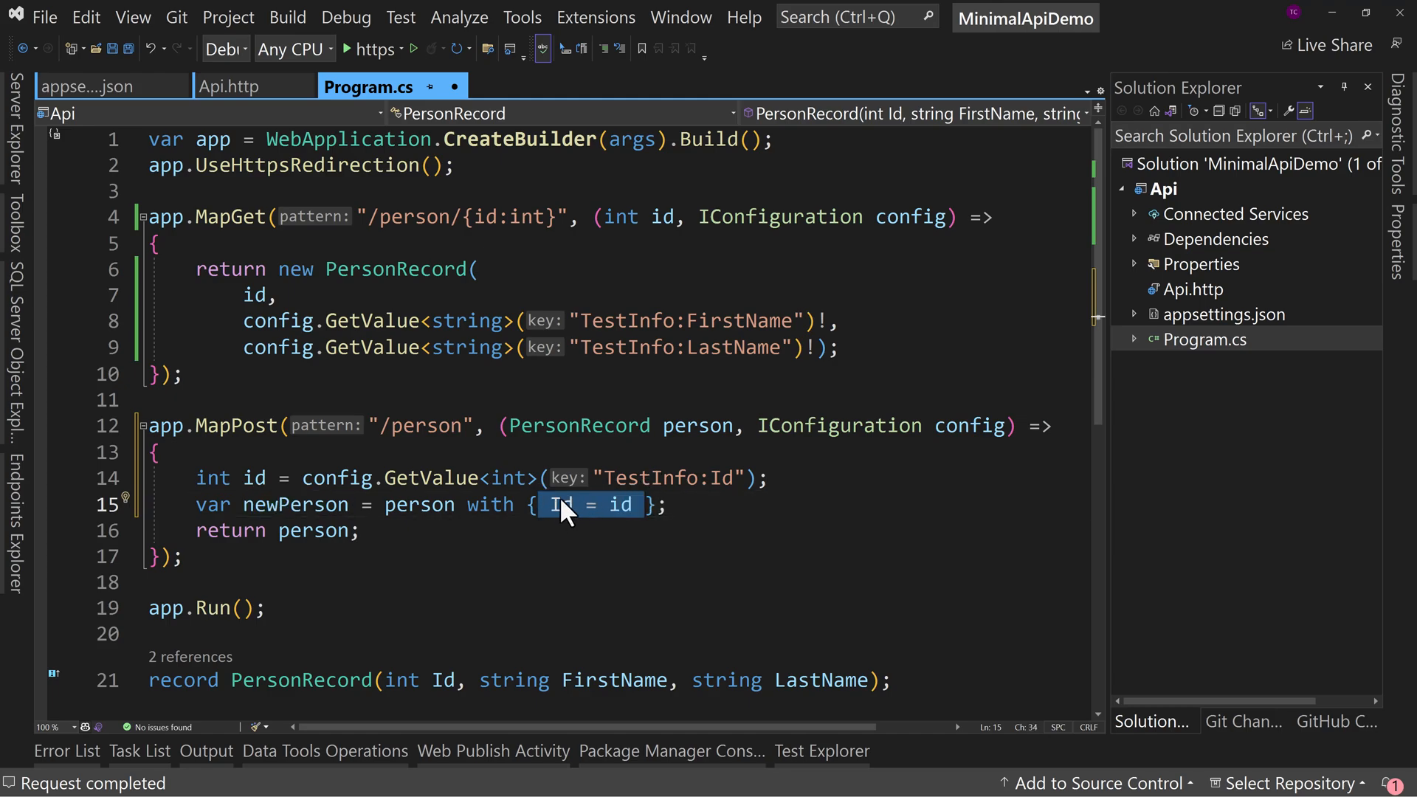
mouse_move(685, 535)
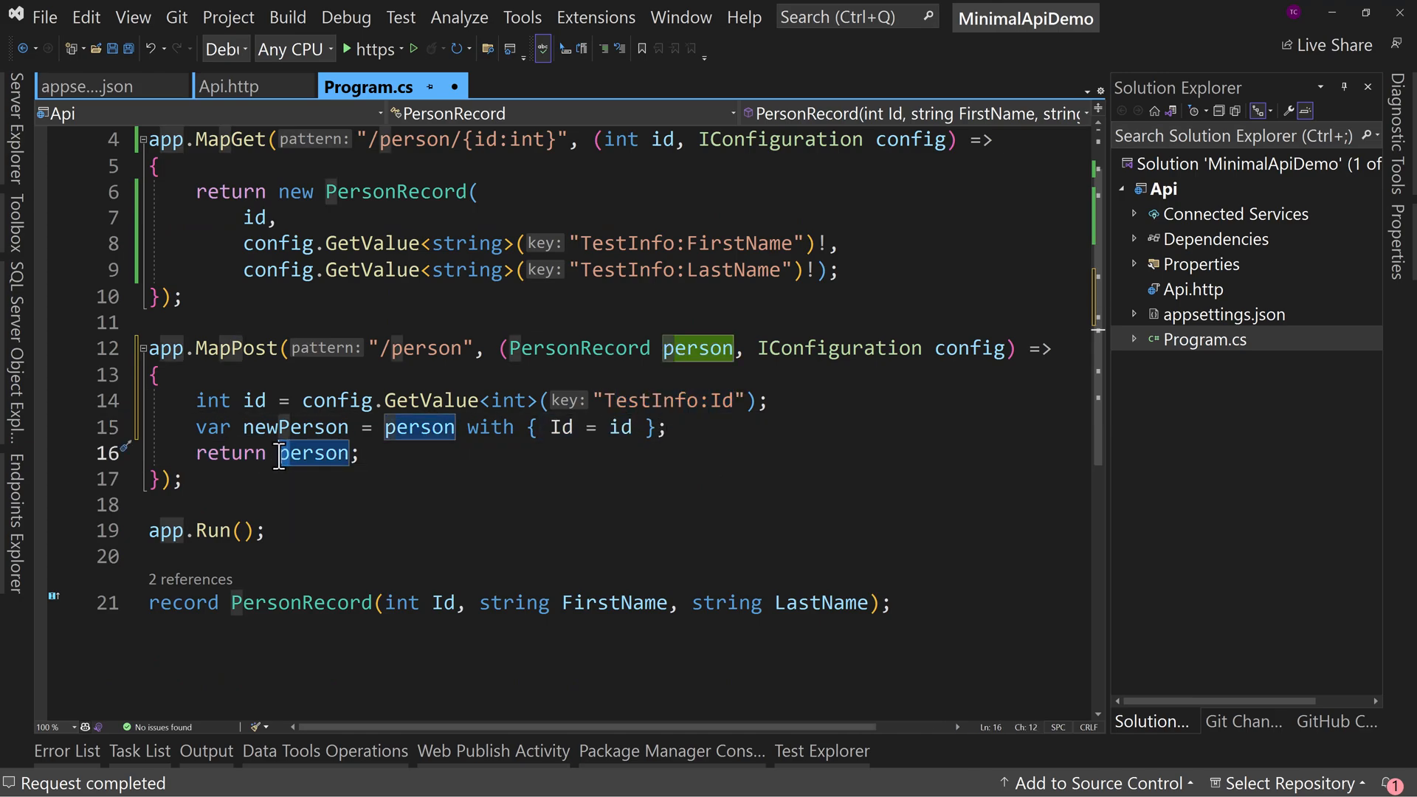
type("newPerson")
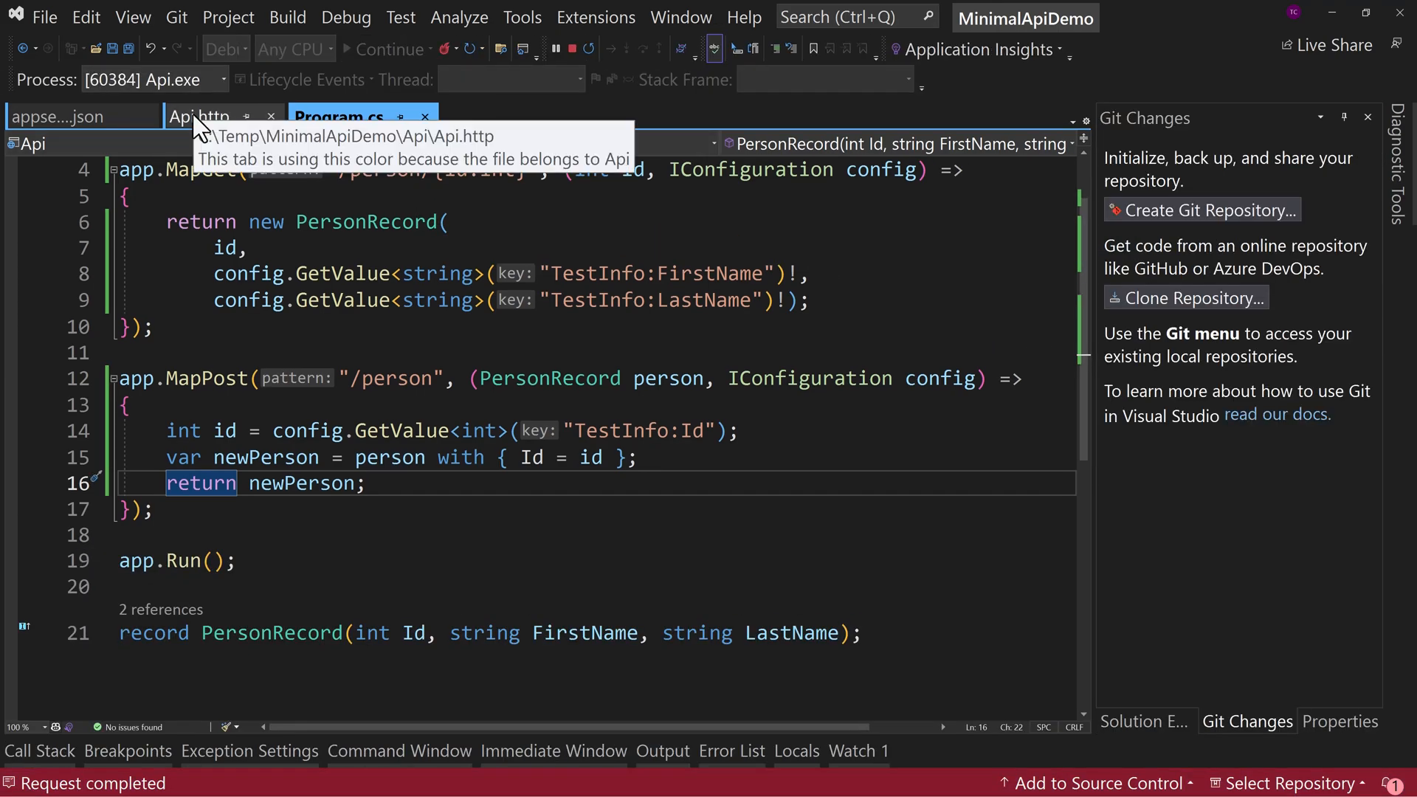
Send the POST request and inspect the returned Mary Smith id of 23.
left_click(201, 116)
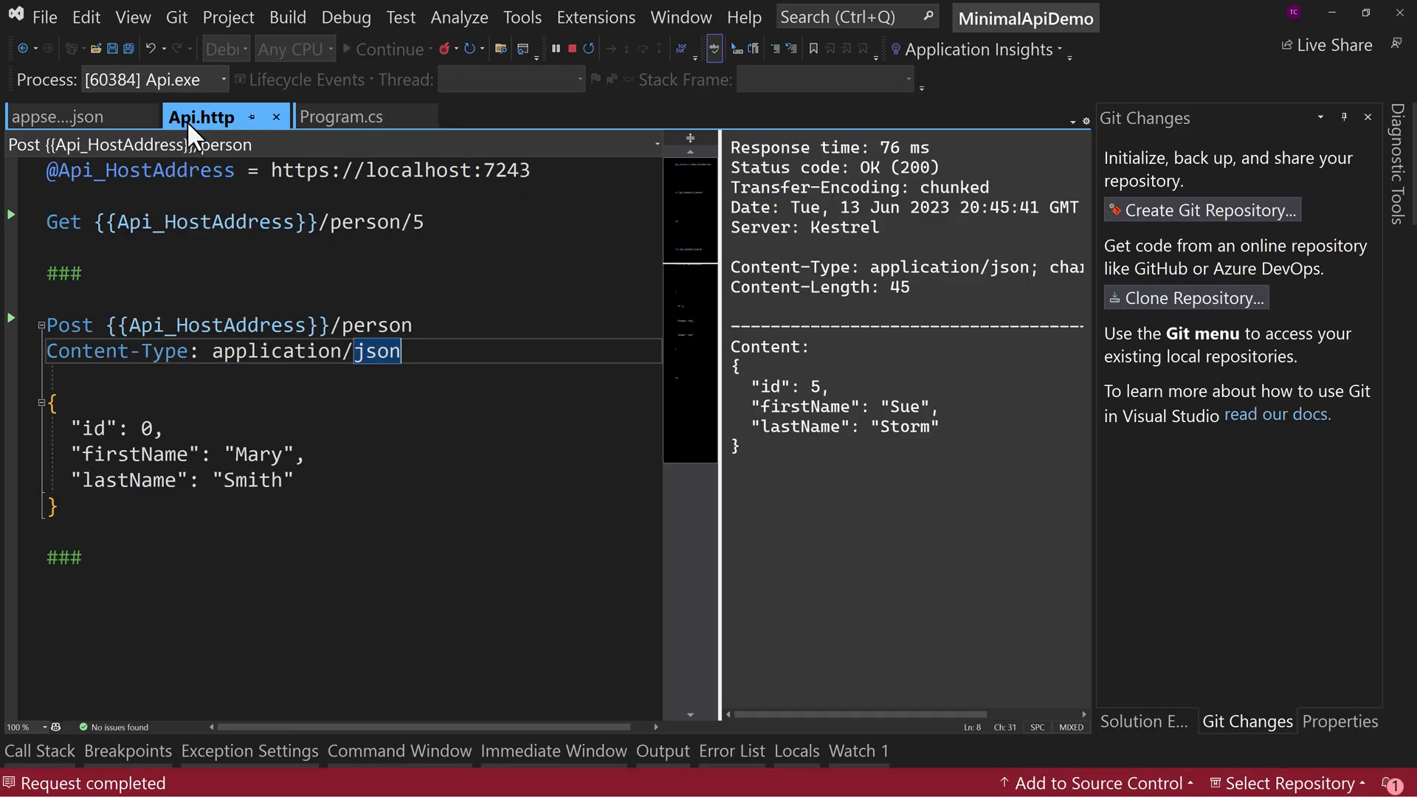
mouse_move(13, 333)
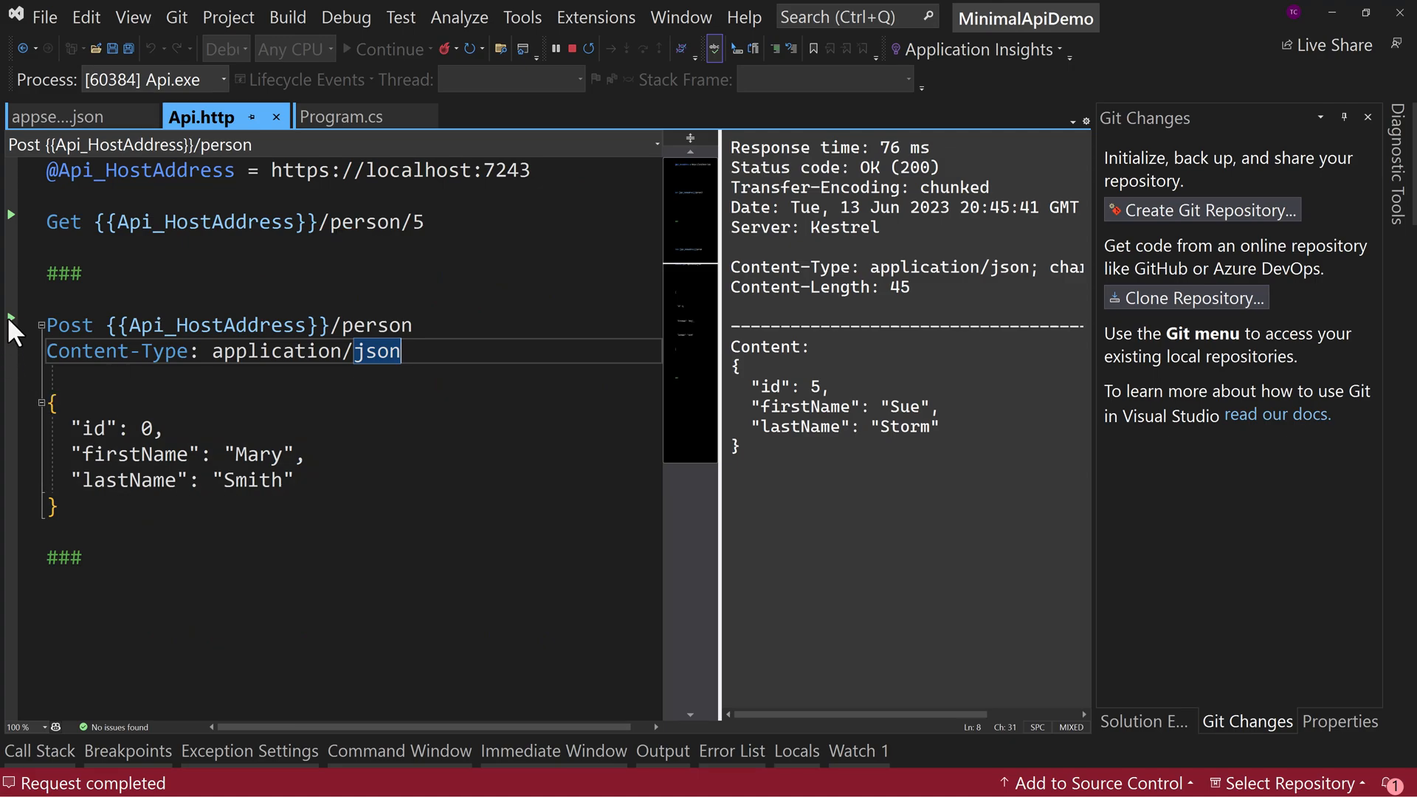
left_click(10, 318)
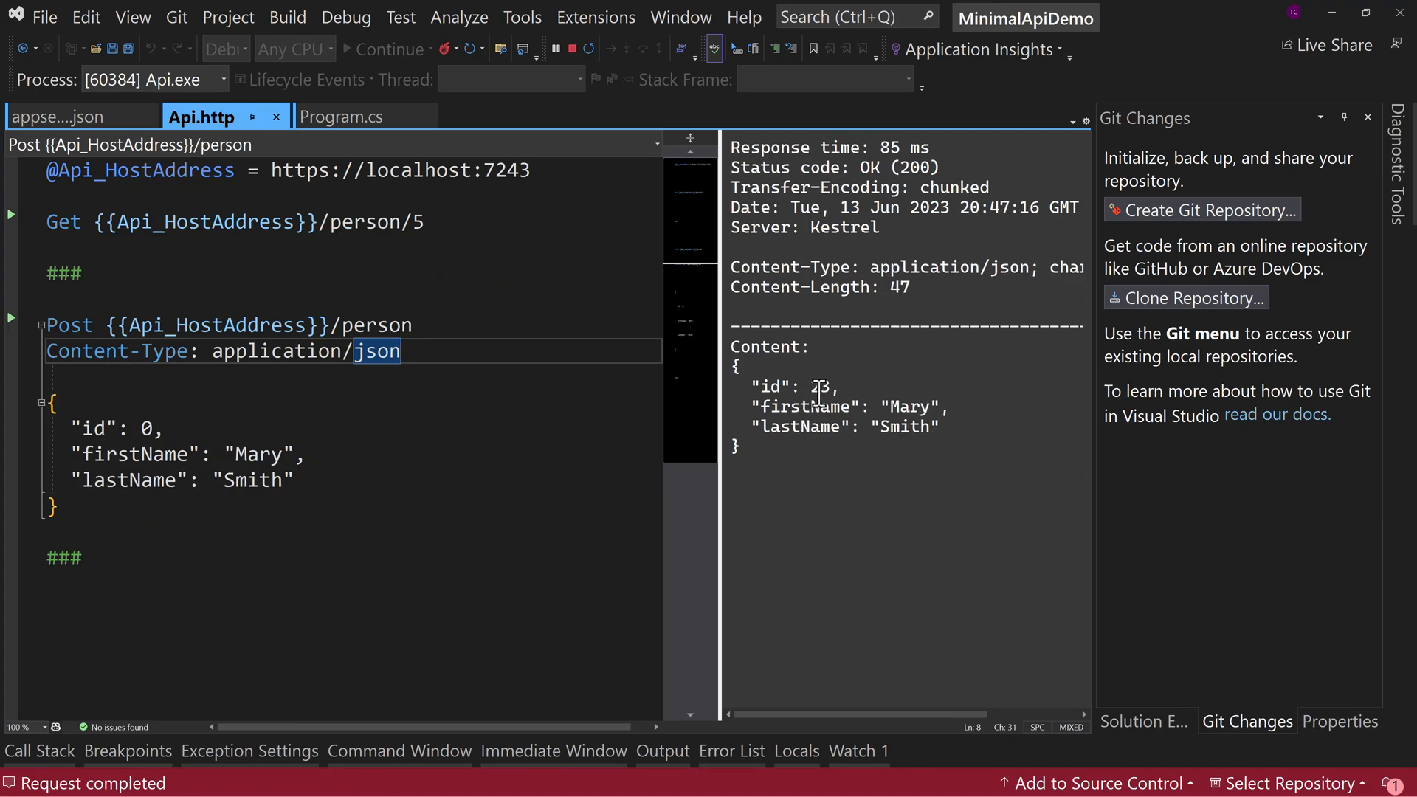
double_click(819, 387)
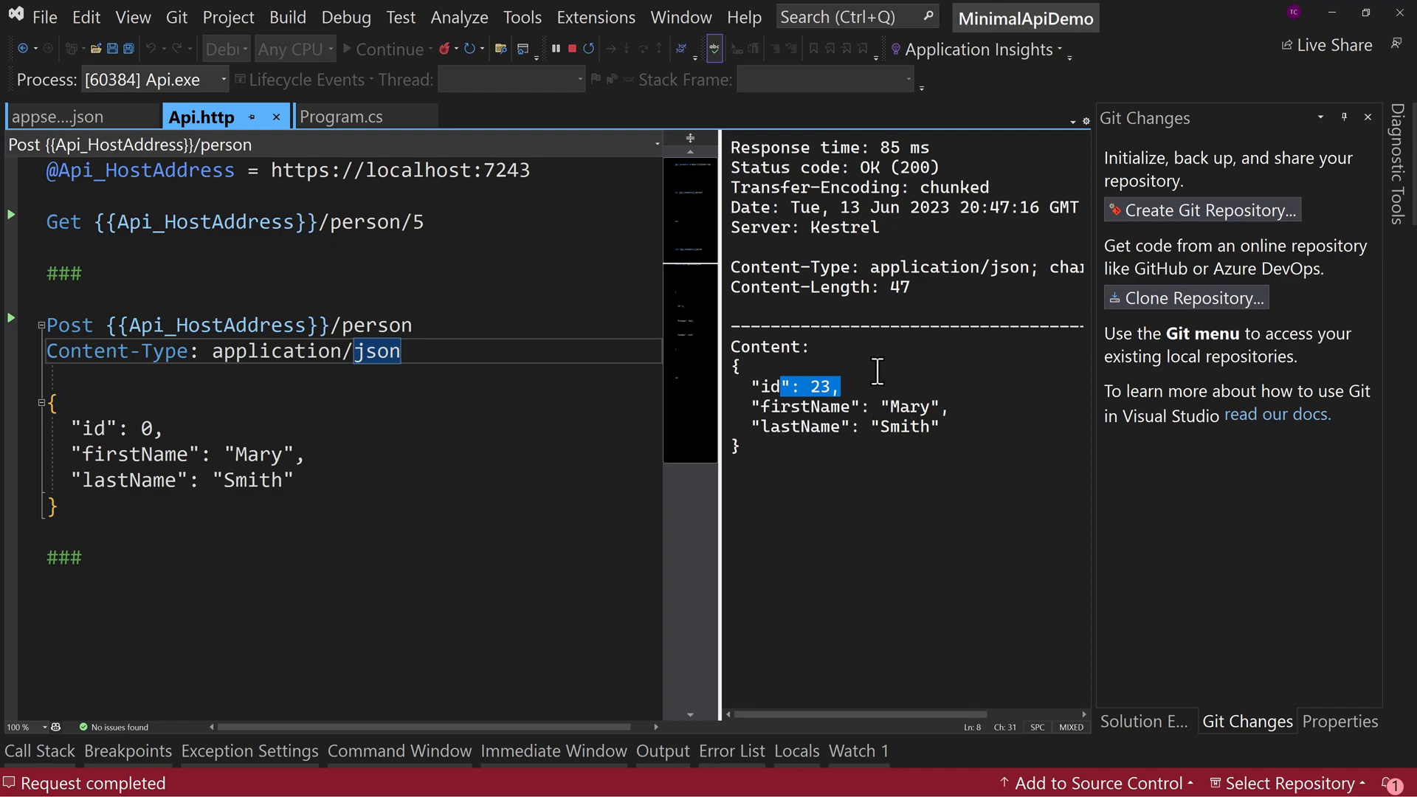
Compare with TestInfo Id 23 in appsettings.json, then stop debugging.
left_click(68, 116)
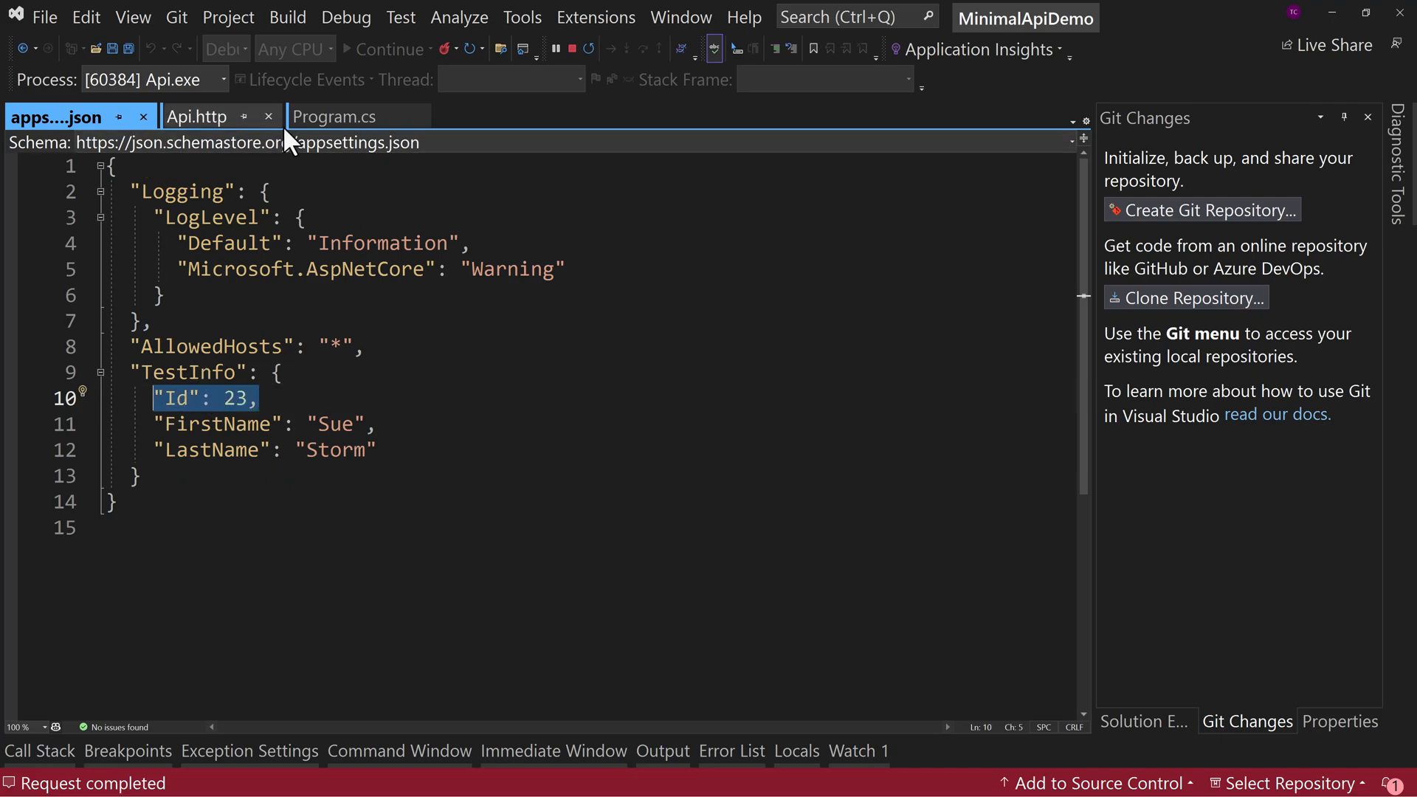
mouse_move(344, 116)
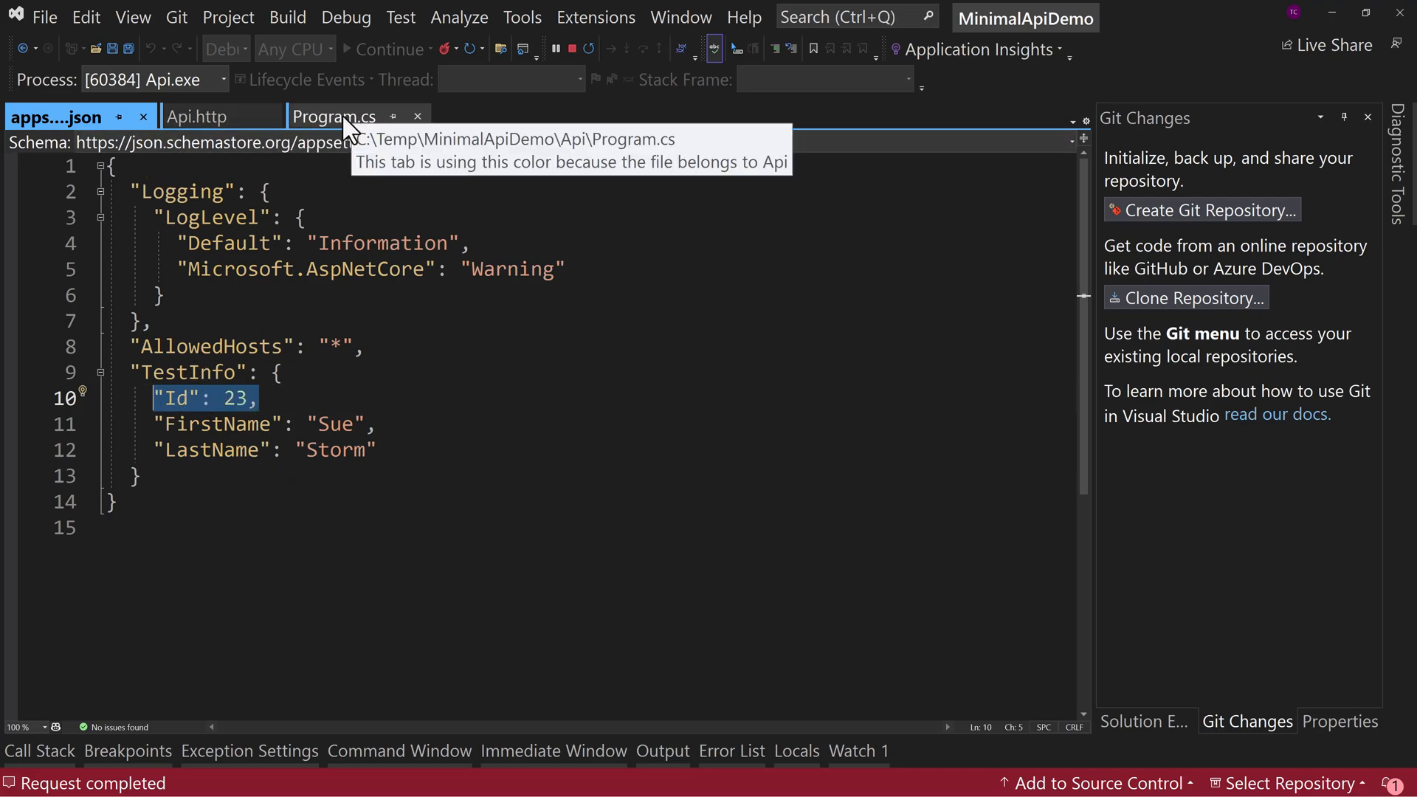
left_click(201, 116)
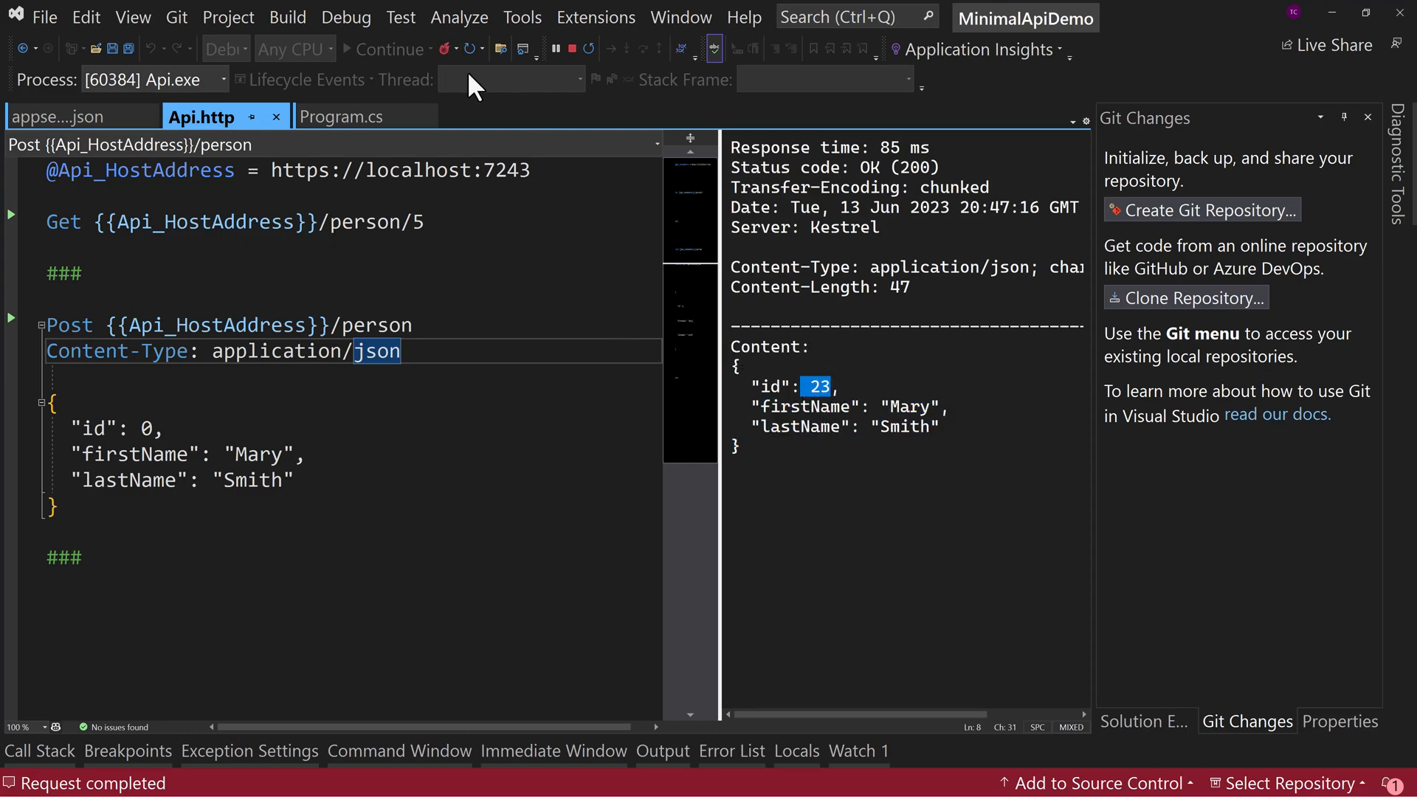
left_click(339, 116)
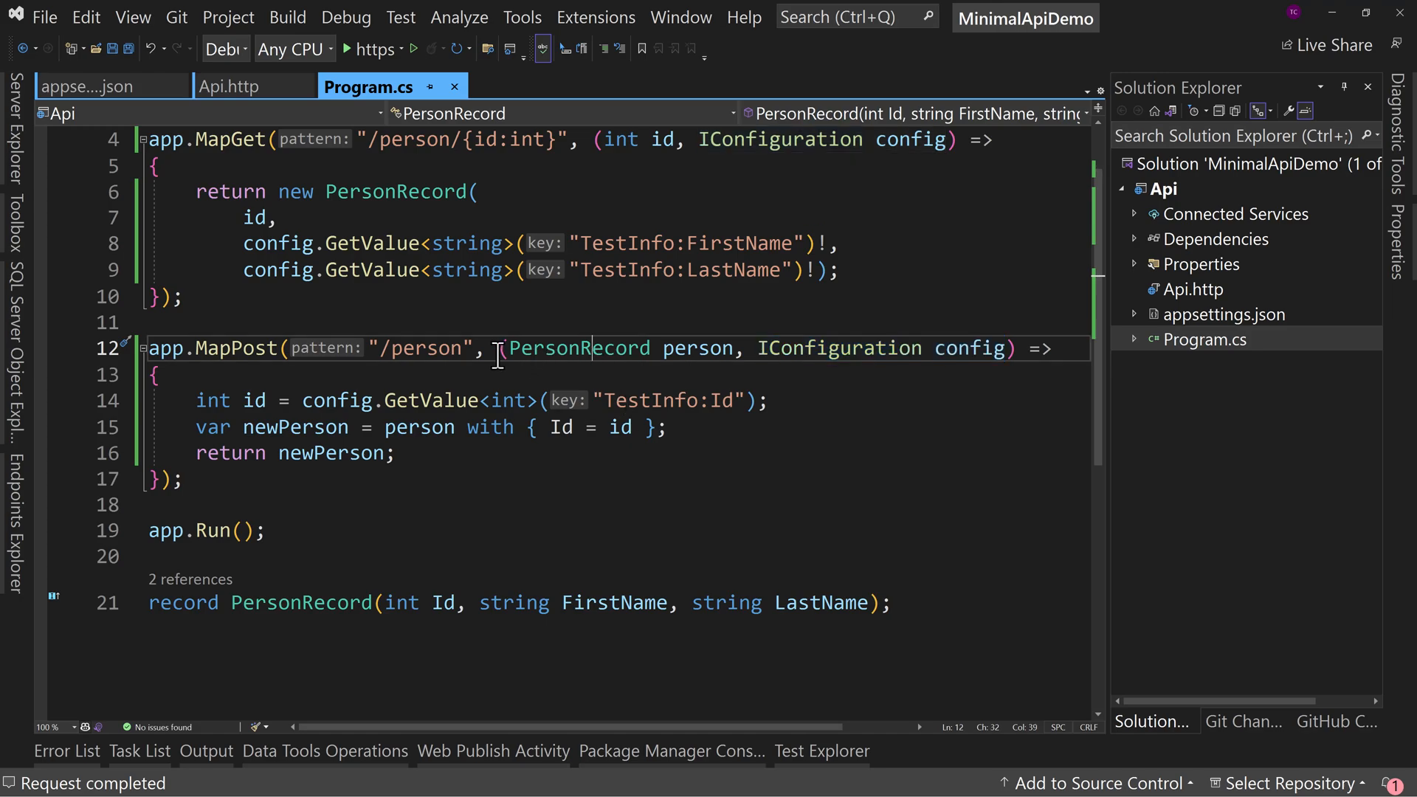
Highlight the injected IConfiguration config parameter in the MapPost handler, then deselect it.
left_click_drag(496, 347, 1012, 347)
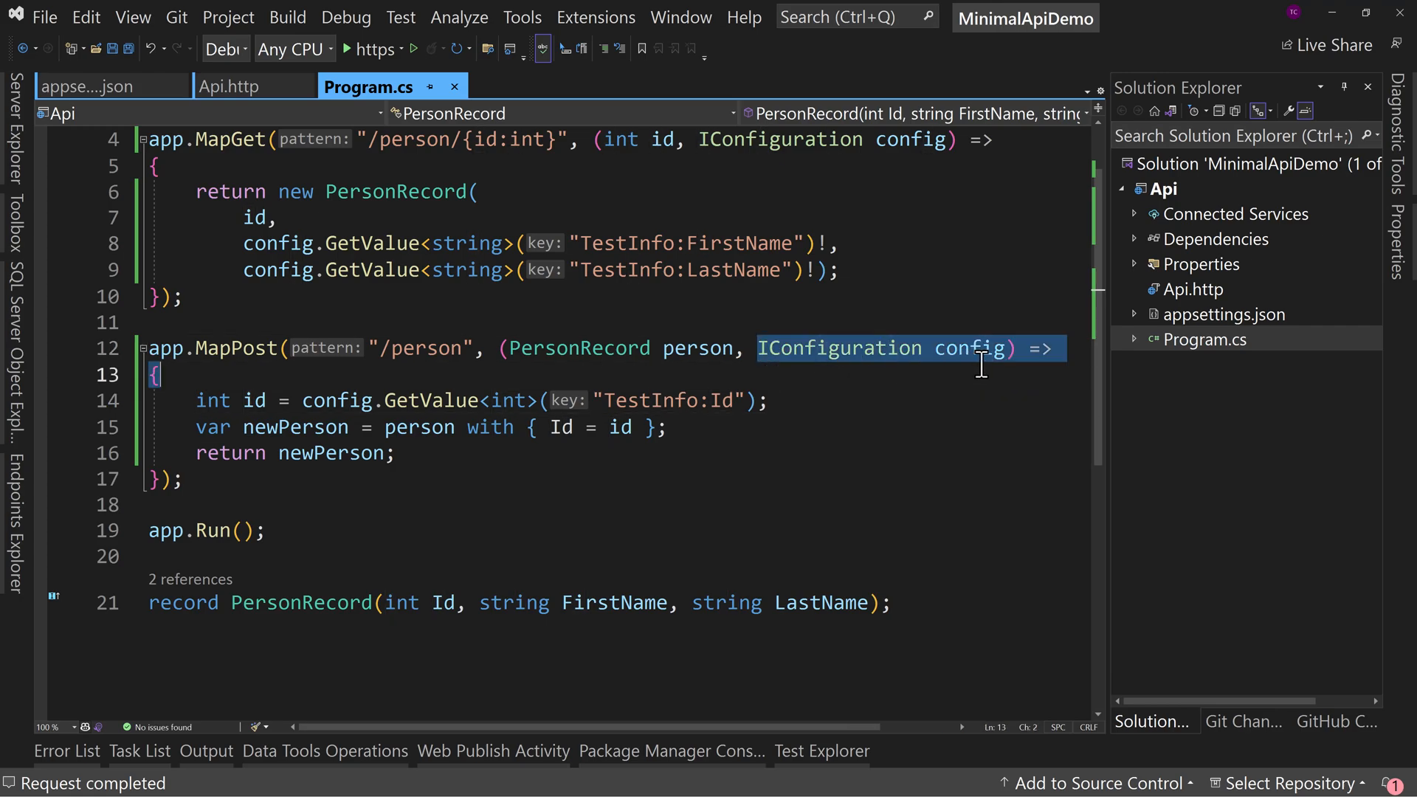
left_click(734, 348)
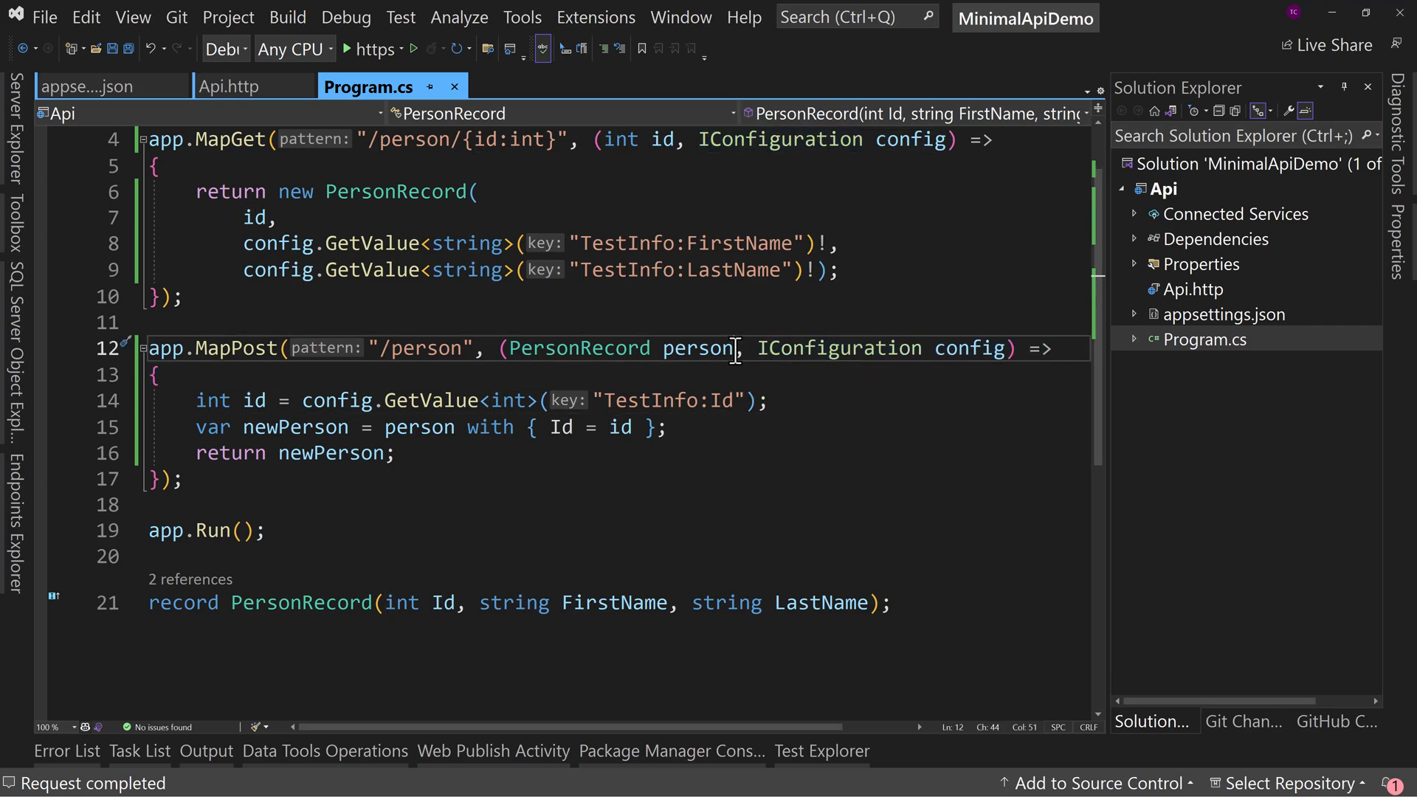